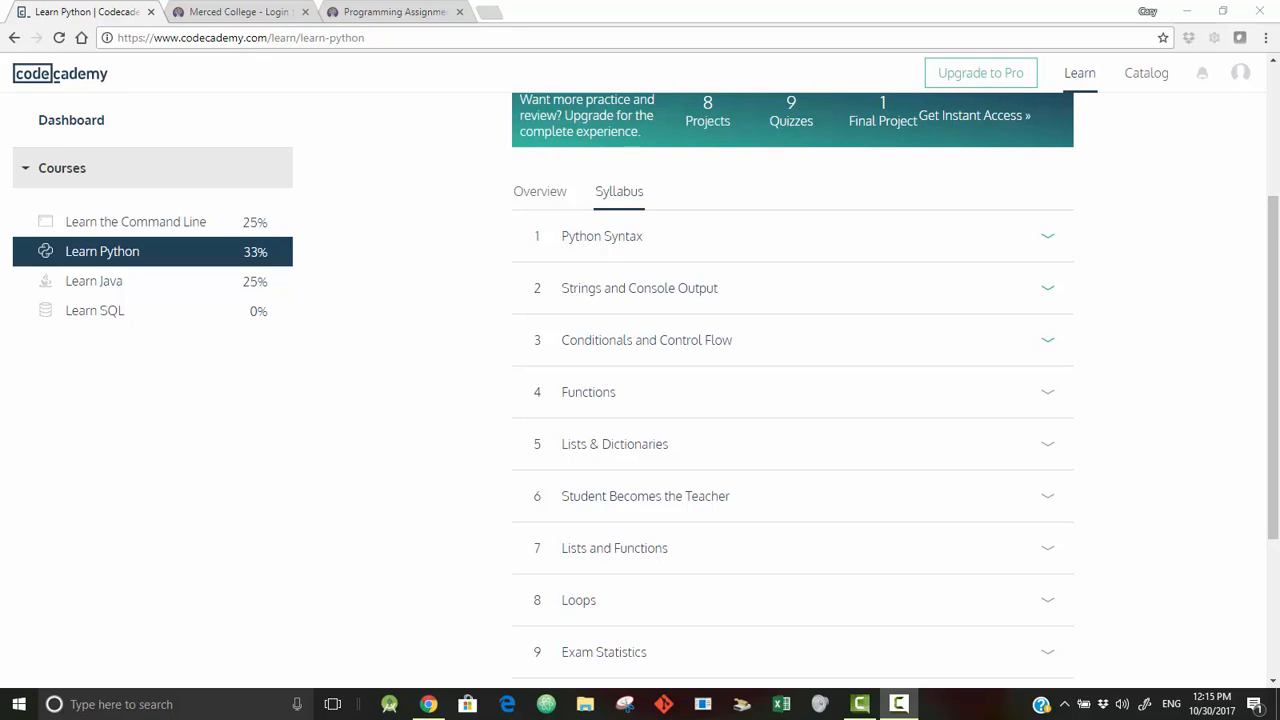
{"action": "mouse_move", "coordinate": [826, 244]}
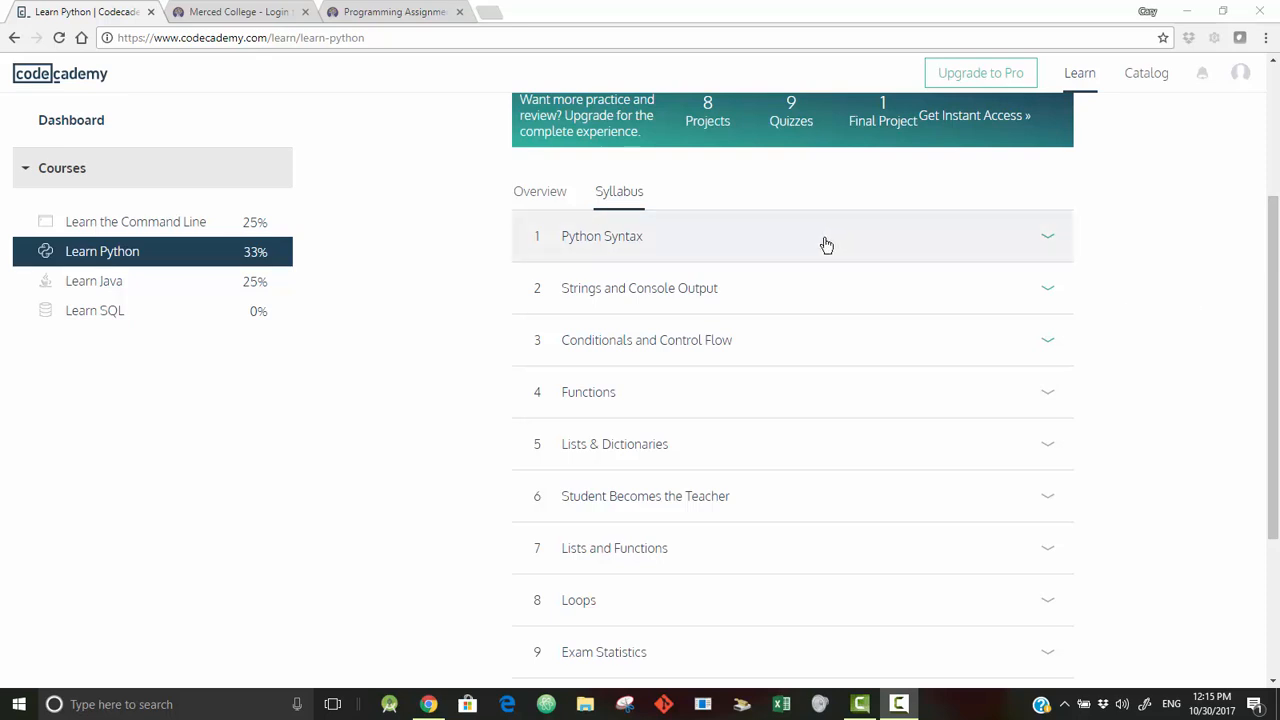
{"action": "mouse_move", "coordinate": [790, 258]}
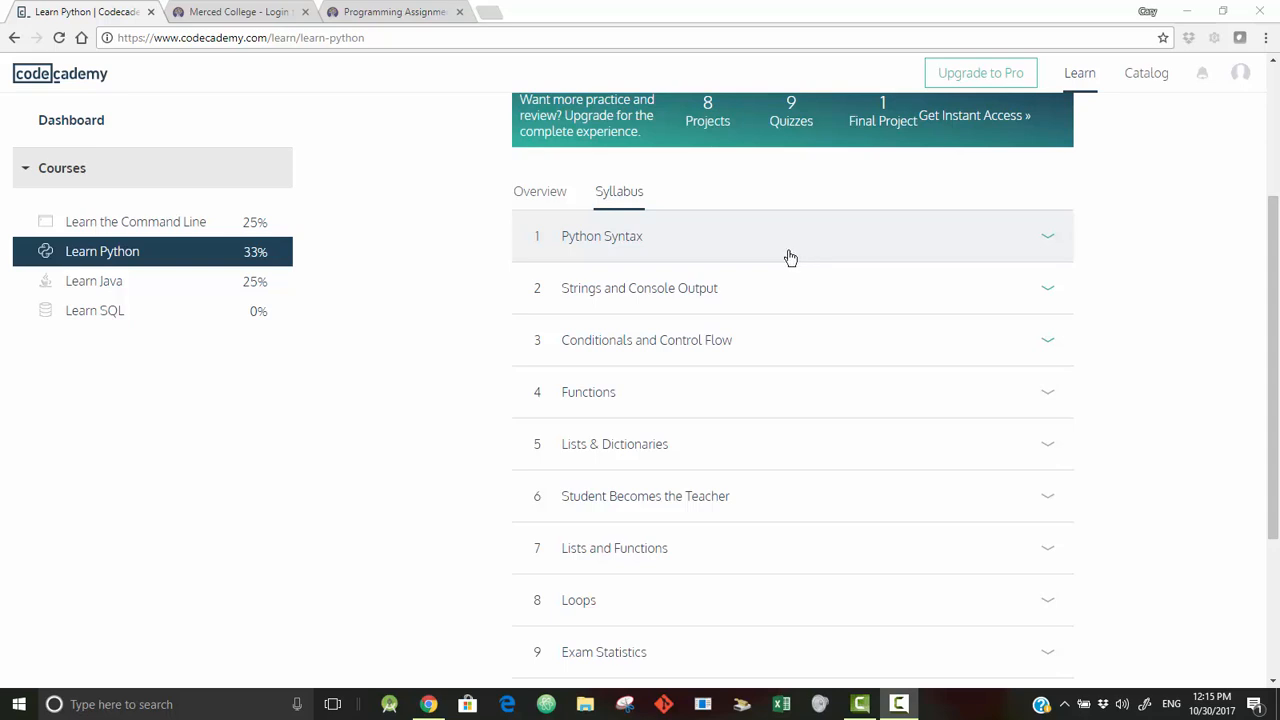
{"action": "mouse_move", "coordinate": [760, 236]}
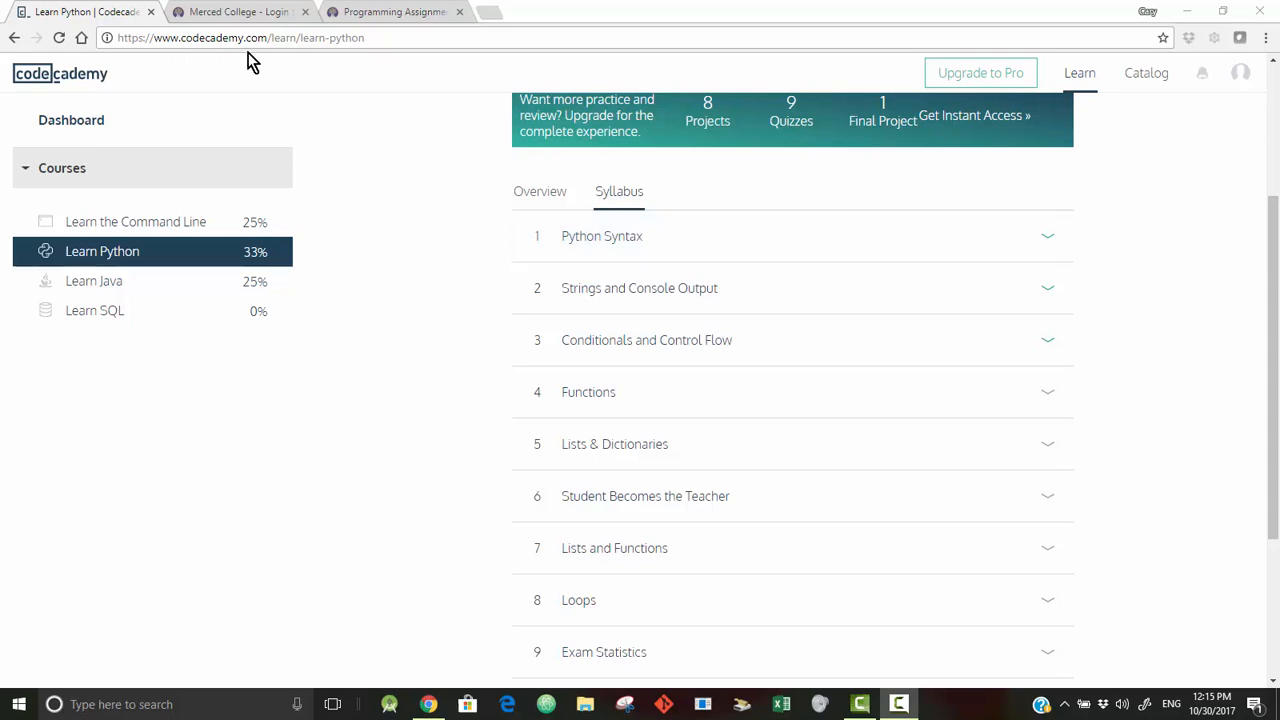
{"action": "mouse_move", "coordinate": [276, 62]}
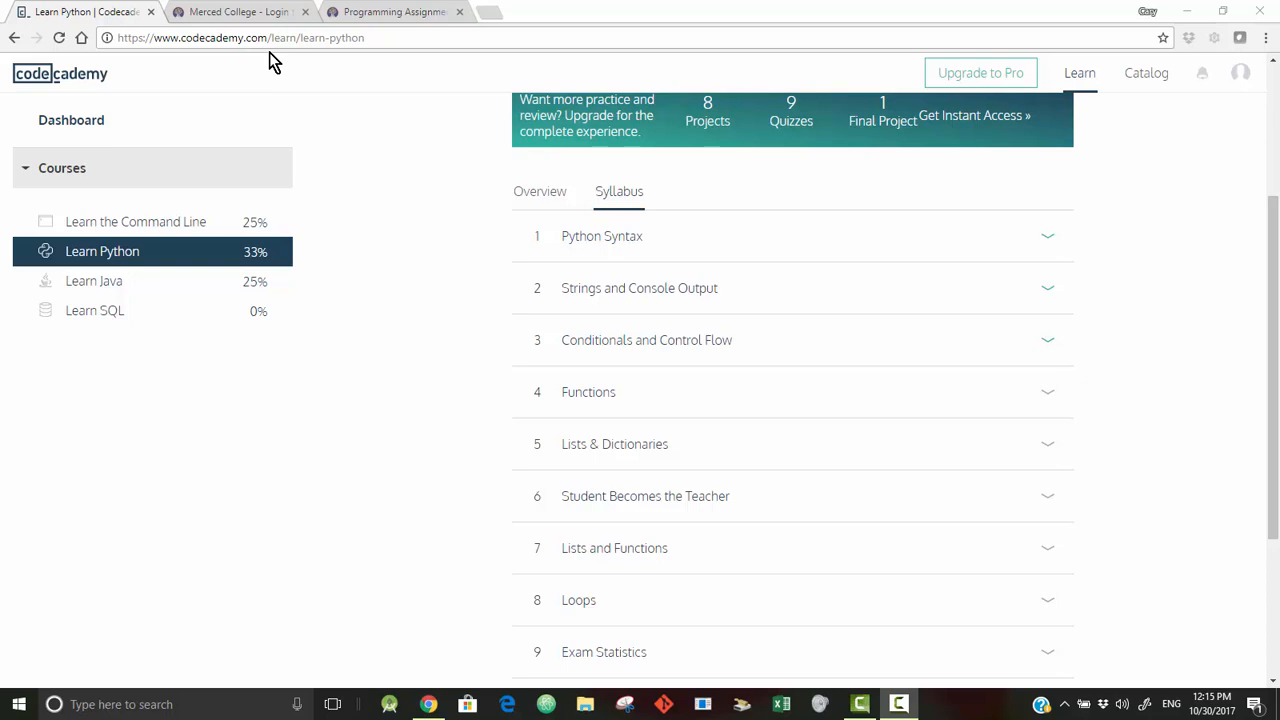
{"action": "mouse_move", "coordinate": [280, 62]}
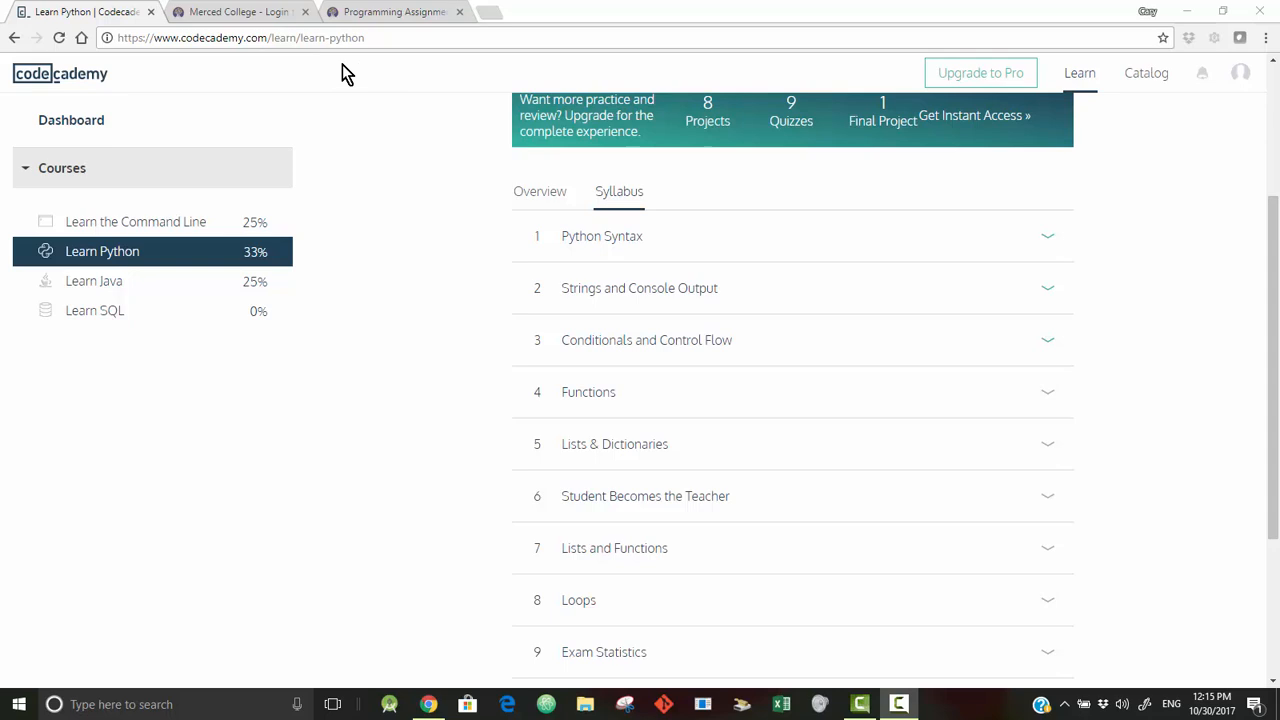
{"action": "mouse_move", "coordinate": [384, 88]}
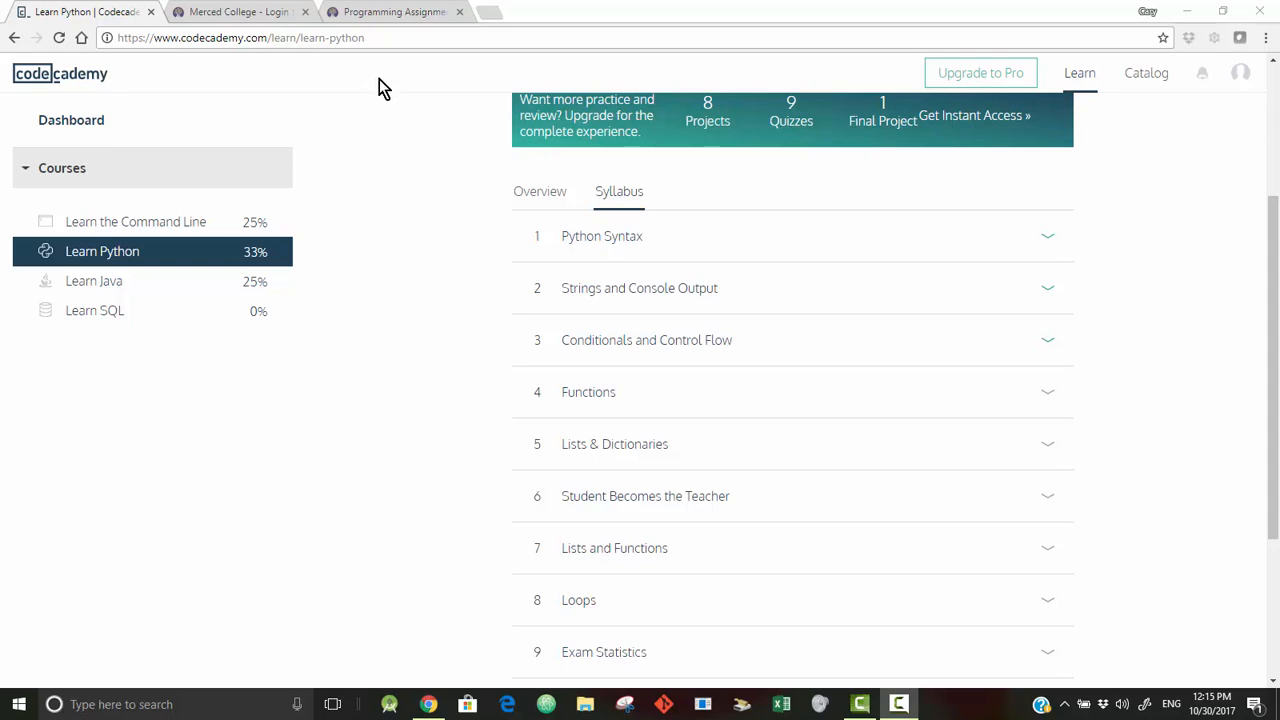
{"action": "mouse_move", "coordinate": [434, 170]}
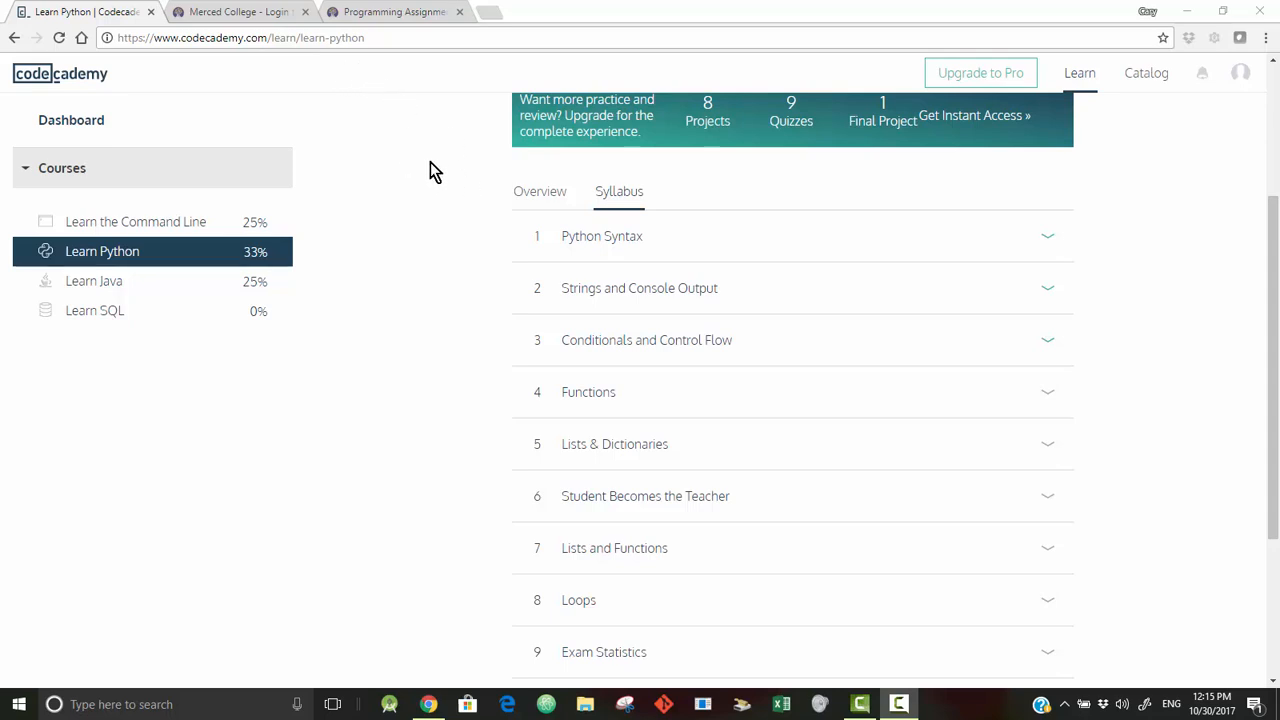
{"action": "mouse_move", "coordinate": [440, 164]}
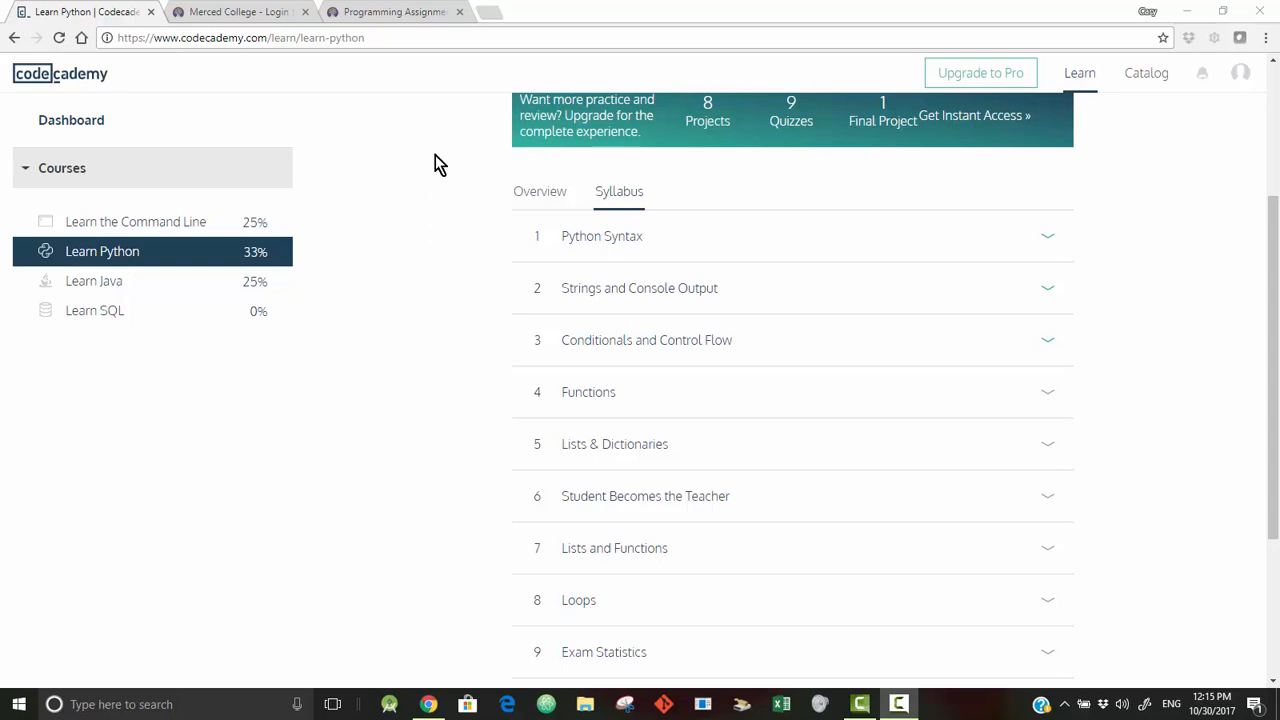
{"action": "mouse_move", "coordinate": [416, 202]}
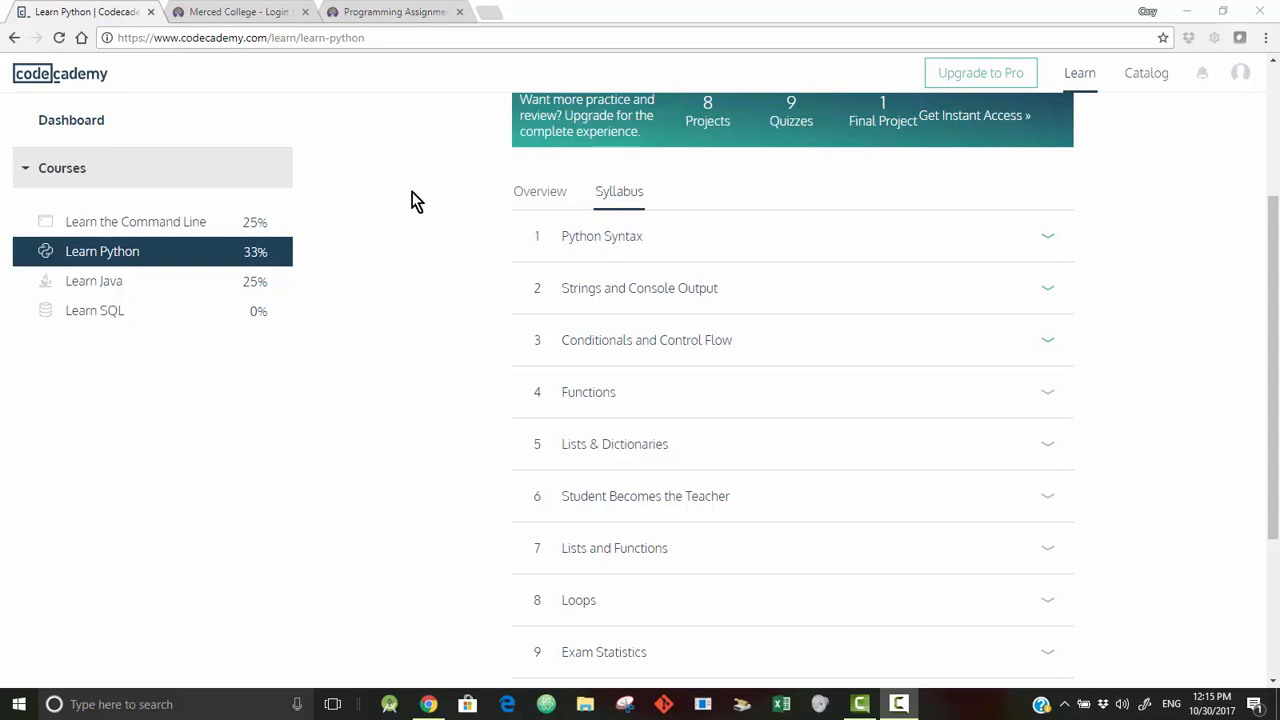
{"action": "mouse_move", "coordinate": [424, 244]}
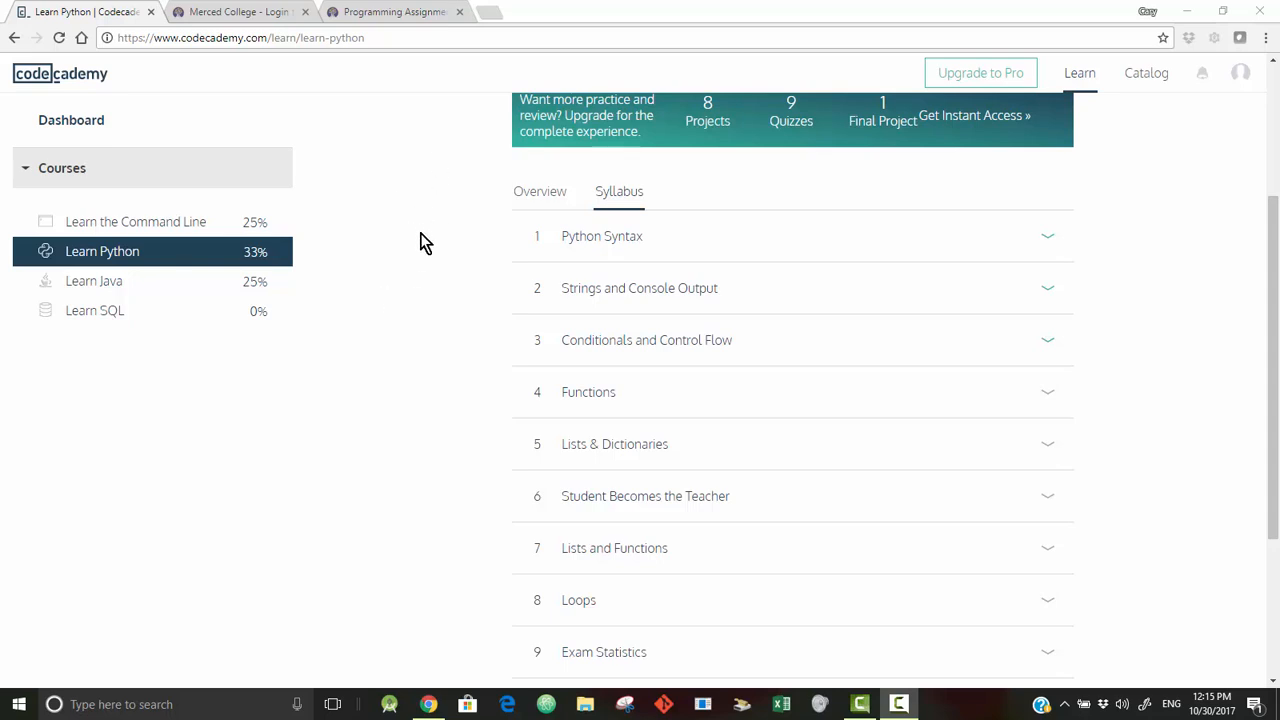
{"action": "mouse_move", "coordinate": [484, 508]}
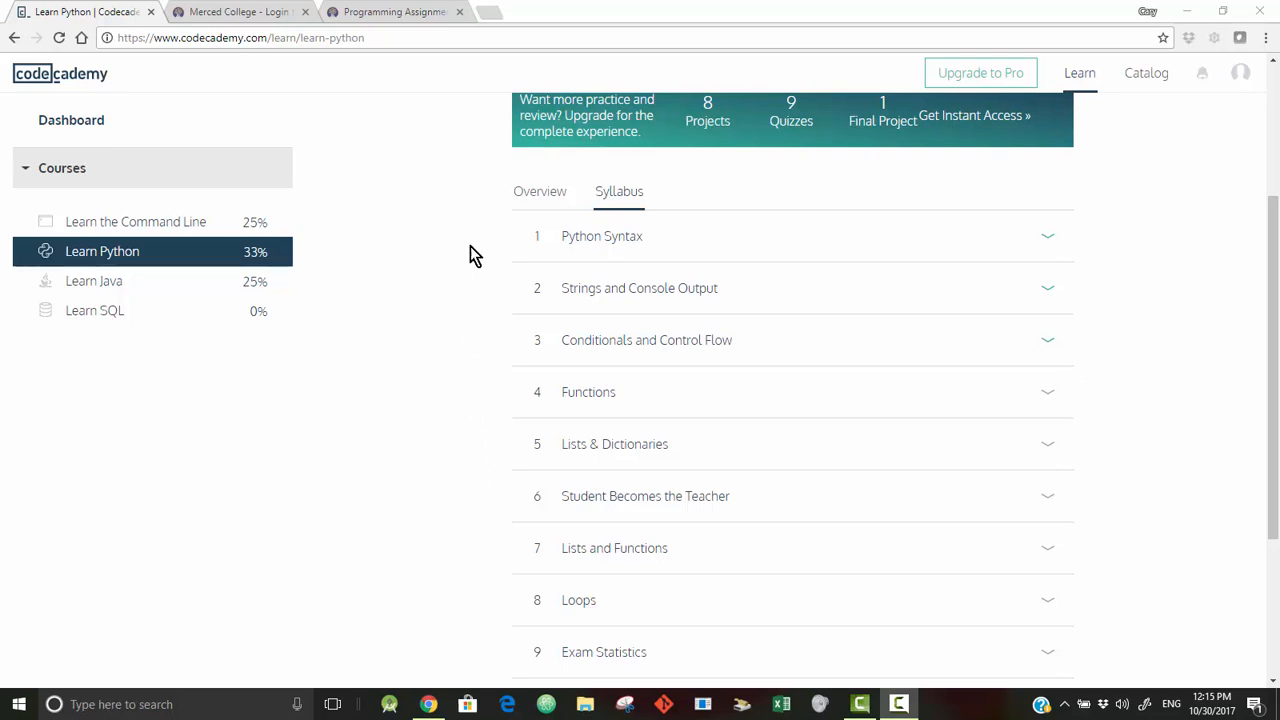
{"action": "mouse_move", "coordinate": [492, 260]}
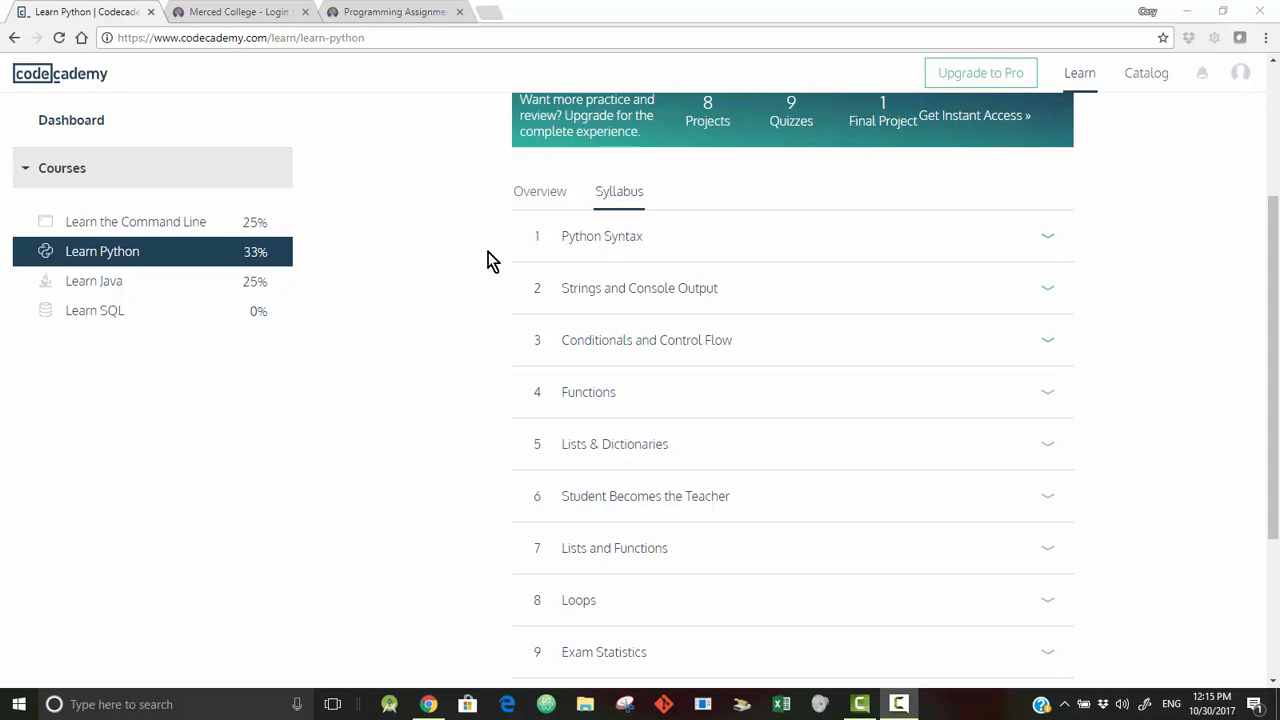
{"action": "mouse_move", "coordinate": [512, 258]}
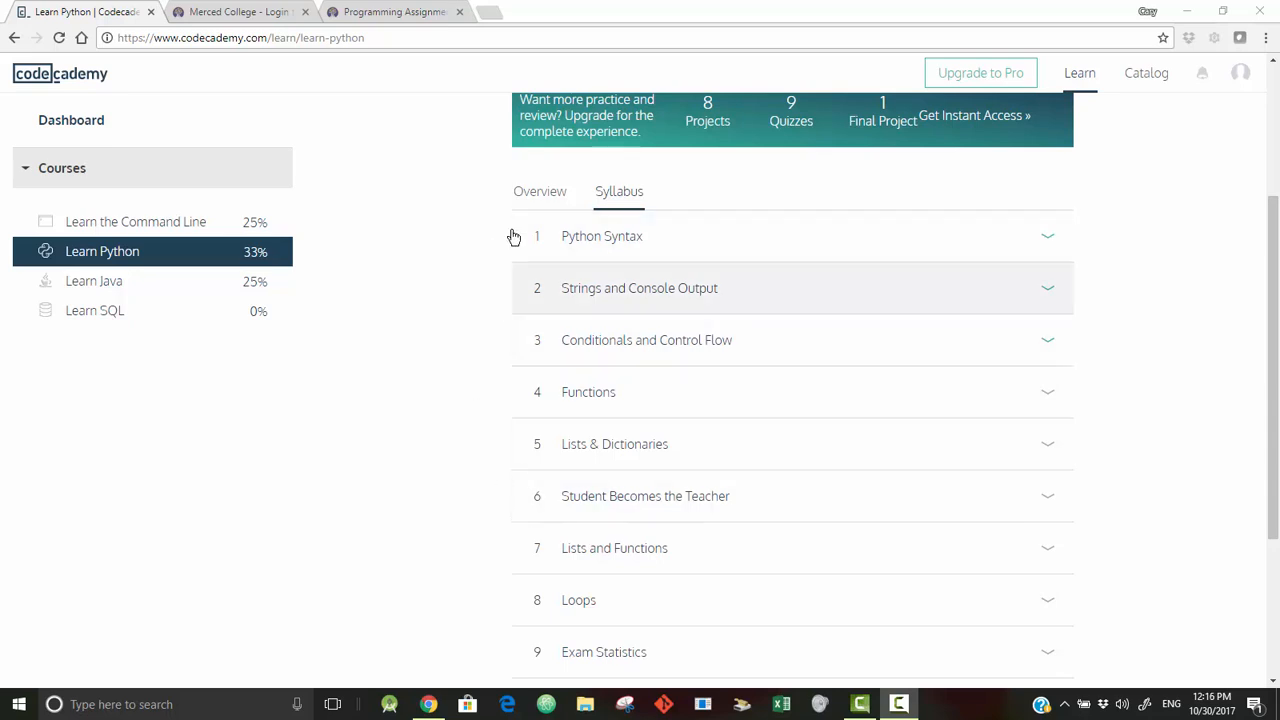
{"action": "mouse_move", "coordinate": [944, 234]}
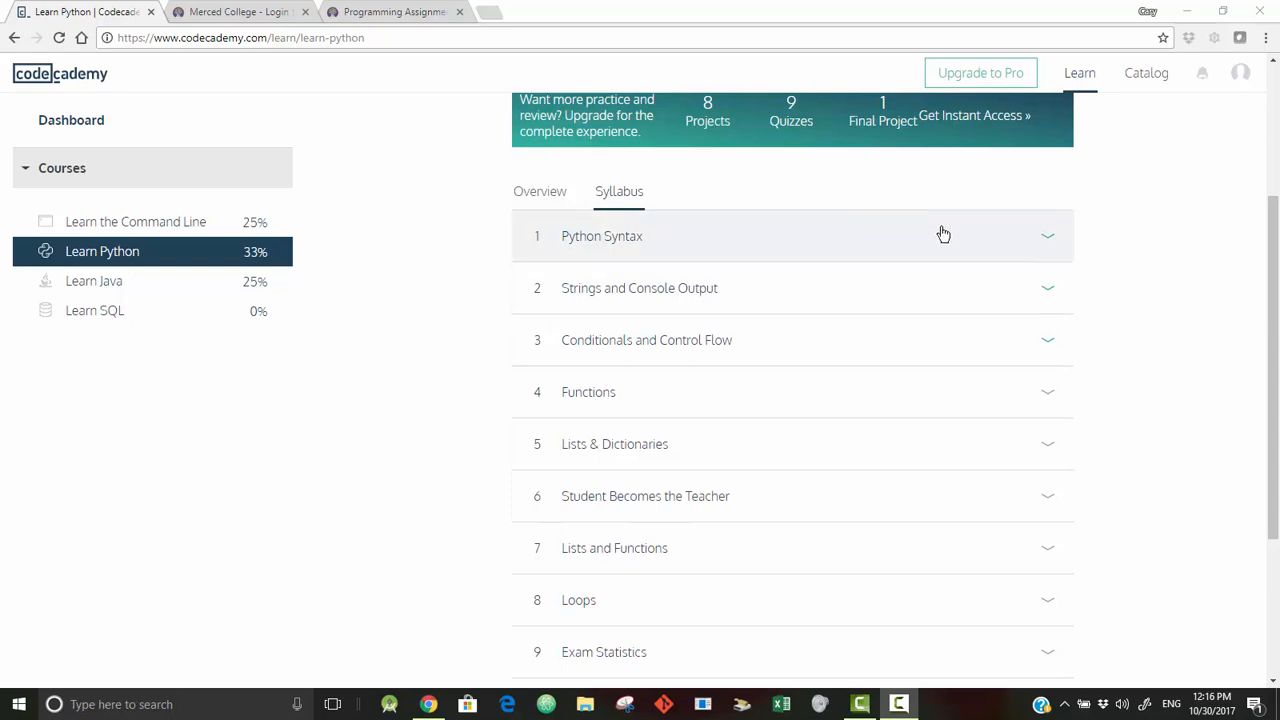
- Expand the Python Syntax, Strings and Console Output, and Student Becomes the Teacher units on the syllabus
{"action": "left_click", "coordinate": [602, 236]}
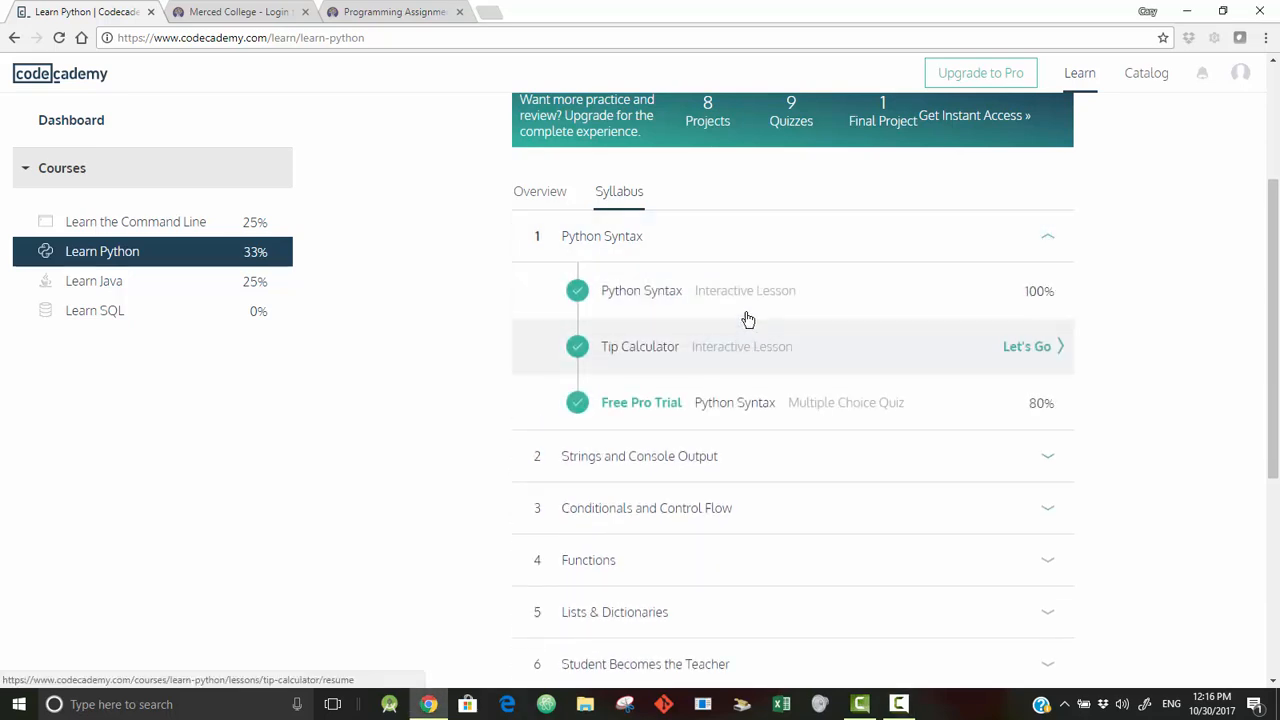
{"action": "mouse_move", "coordinate": [608, 294]}
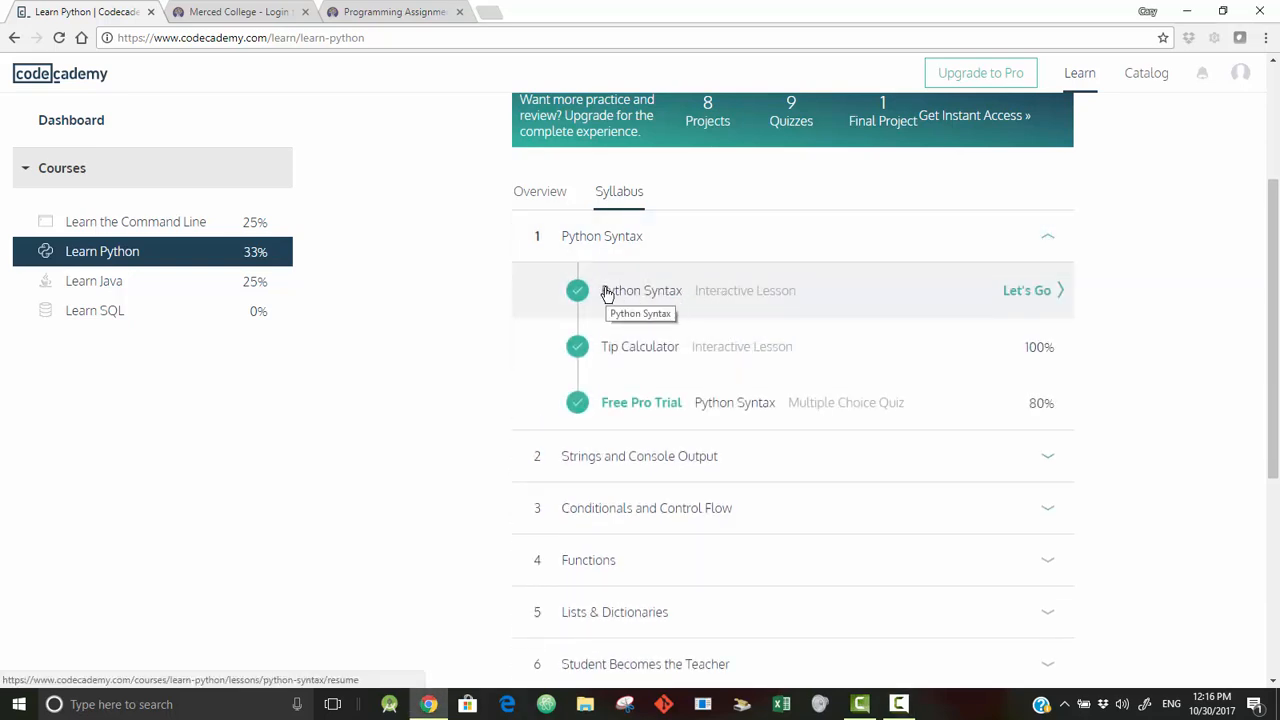
{"action": "mouse_move", "coordinate": [642, 296]}
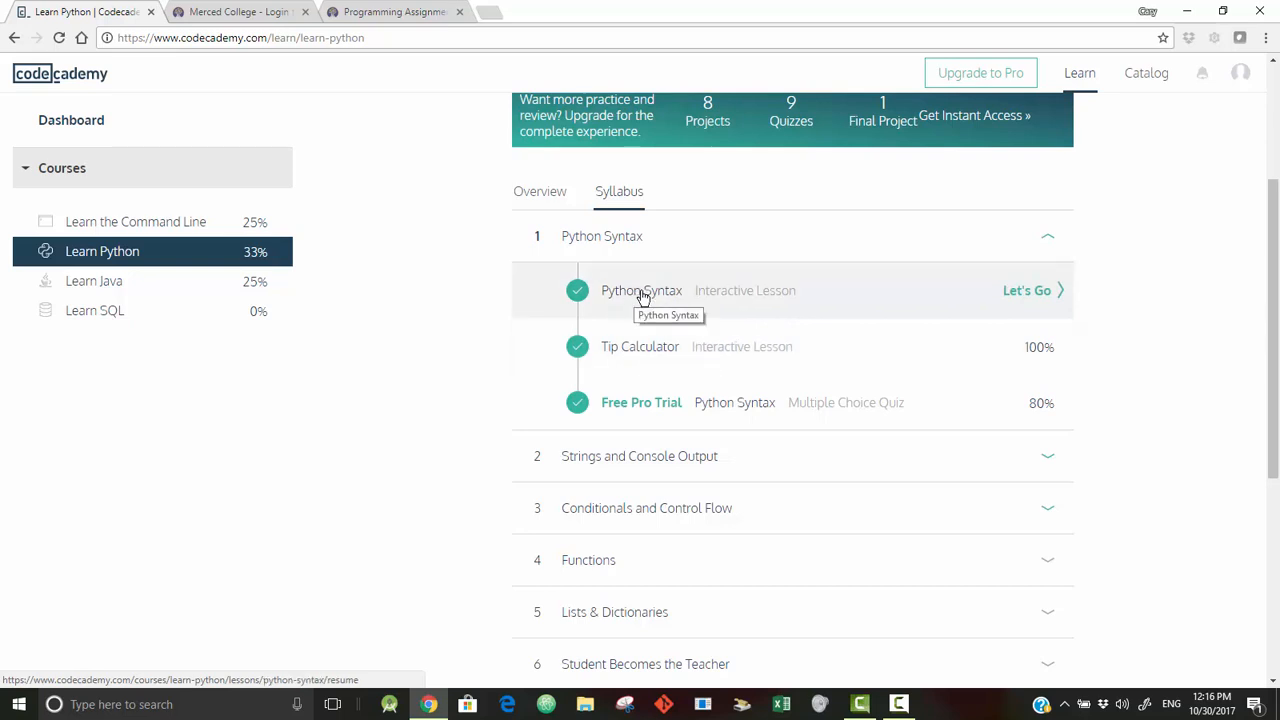
{"action": "mouse_move", "coordinate": [644, 358]}
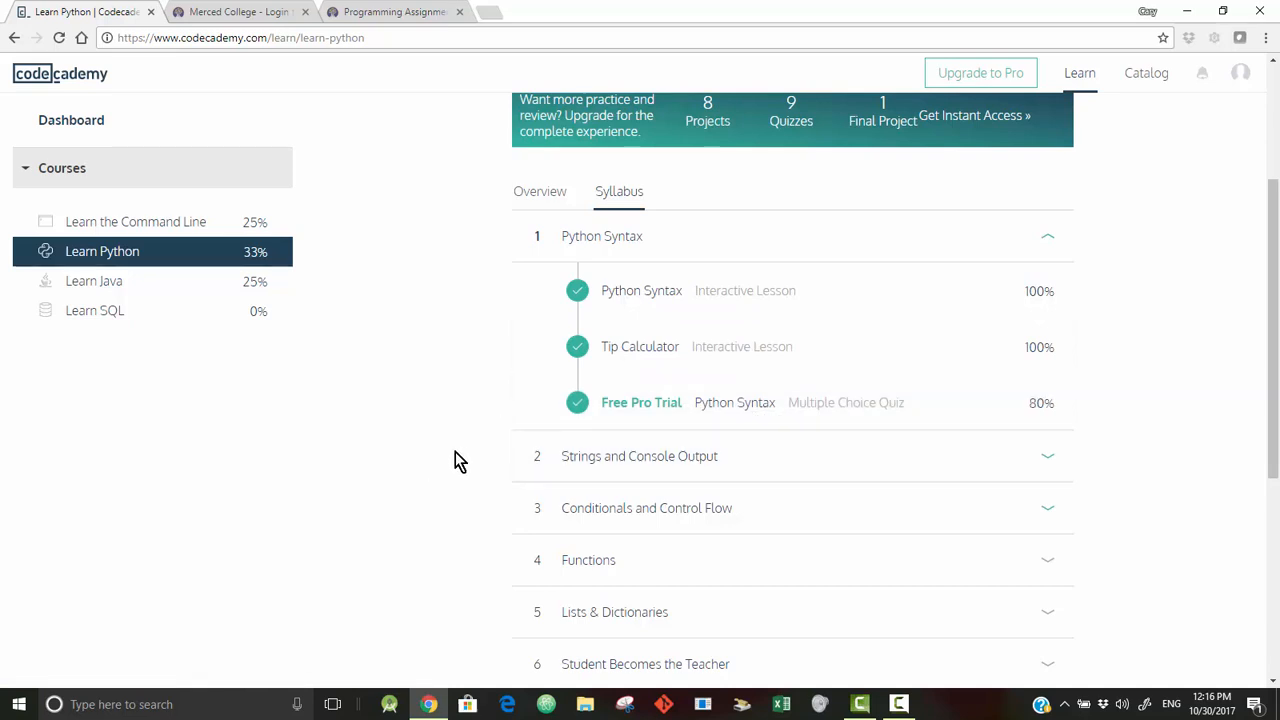
{"action": "mouse_move", "coordinate": [536, 464]}
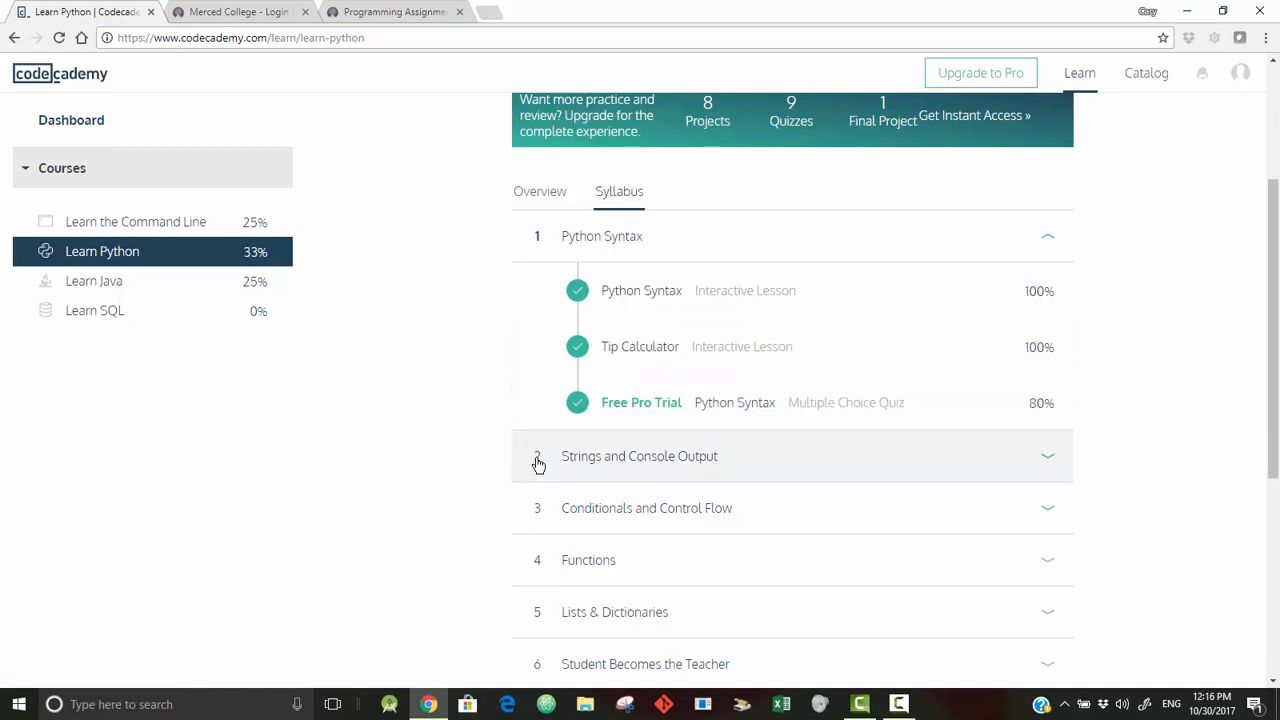
{"action": "left_click", "coordinate": [640, 456]}
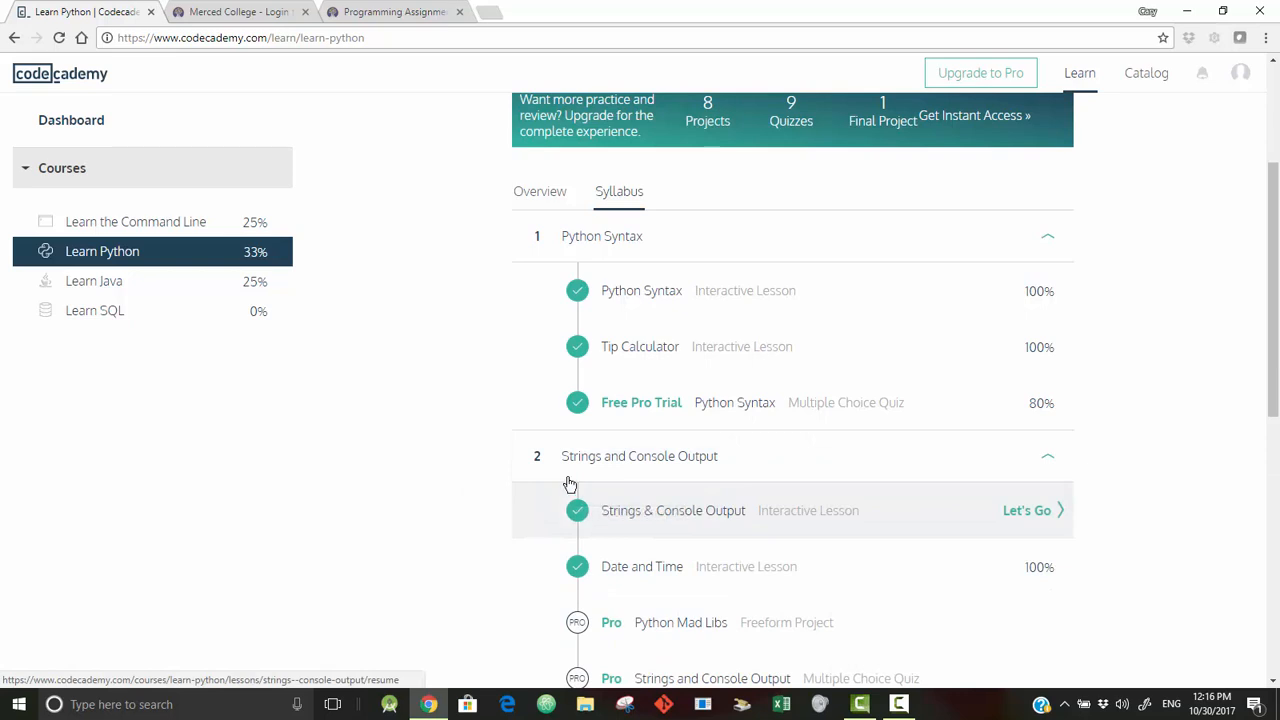
{"action": "scroll", "scroll_direction": "down", "scroll_amount": 3}
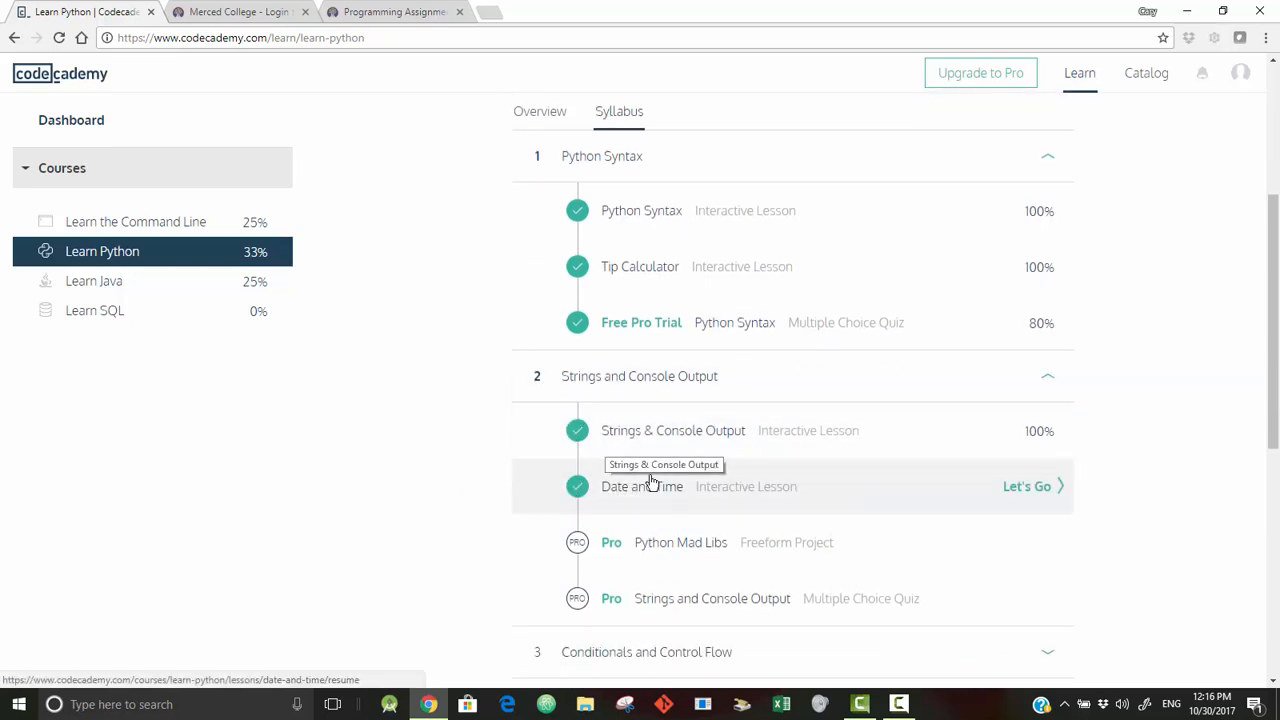
{"action": "scroll", "scroll_direction": "down", "scroll_amount": 3}
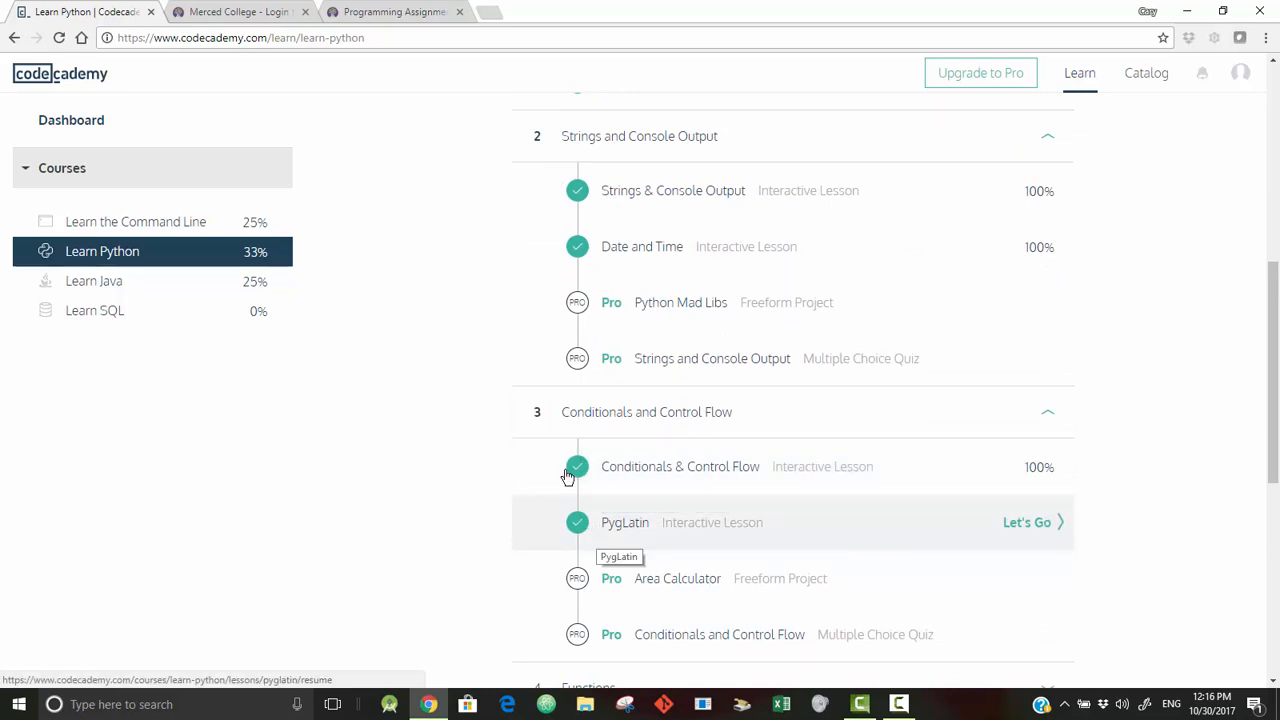
{"action": "scroll", "scroll_direction": "down", "scroll_amount": 3}
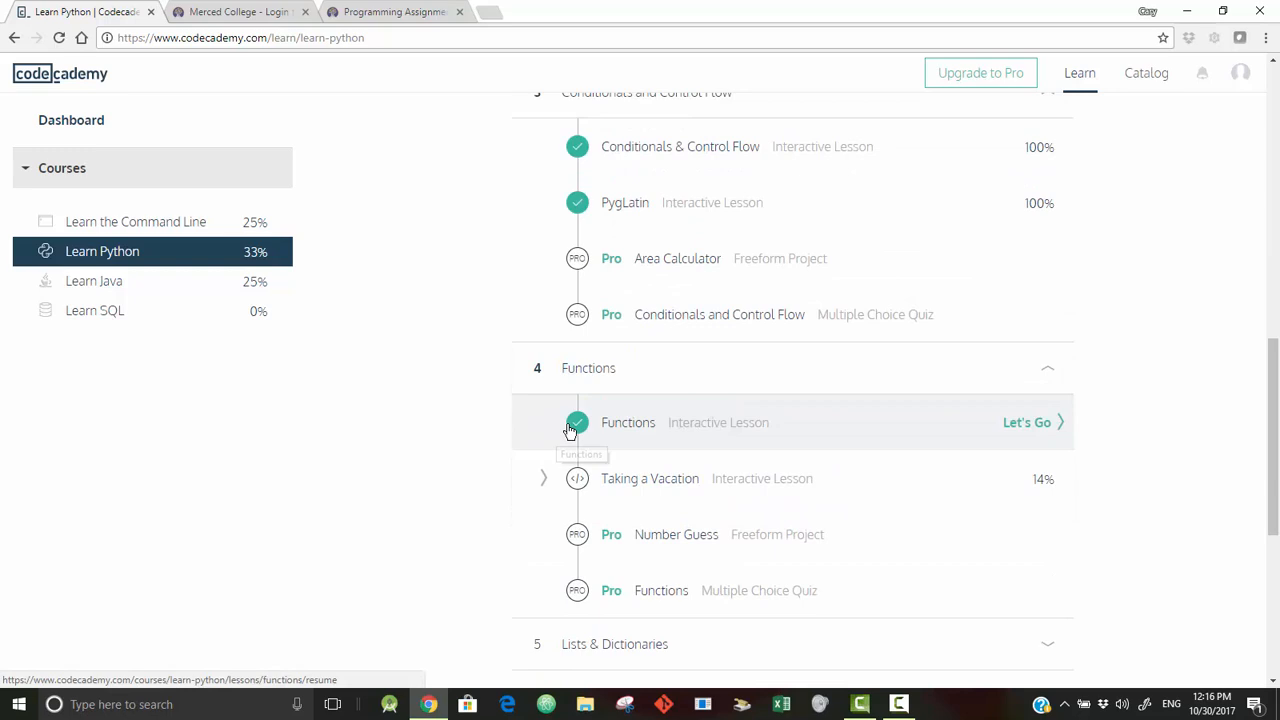
{"action": "scroll", "scroll_direction": "down", "scroll_amount": 3}
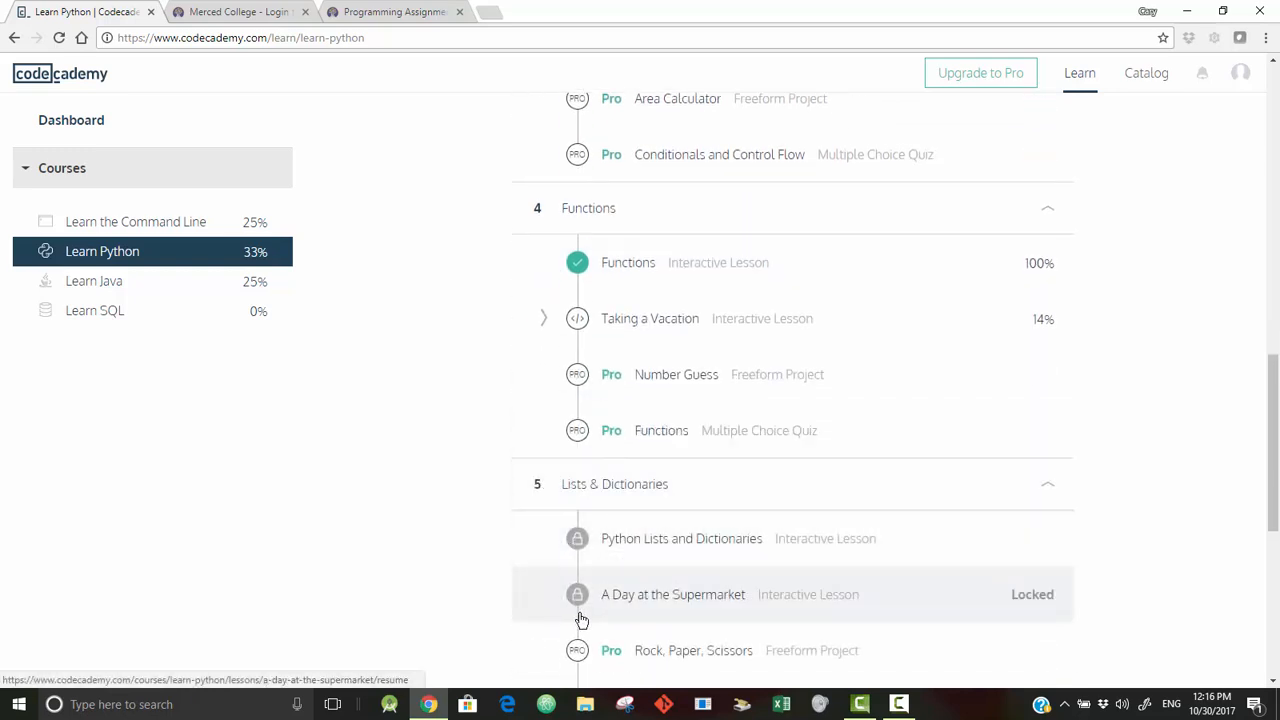
{"action": "scroll", "scroll_direction": "down", "scroll_amount": 3}
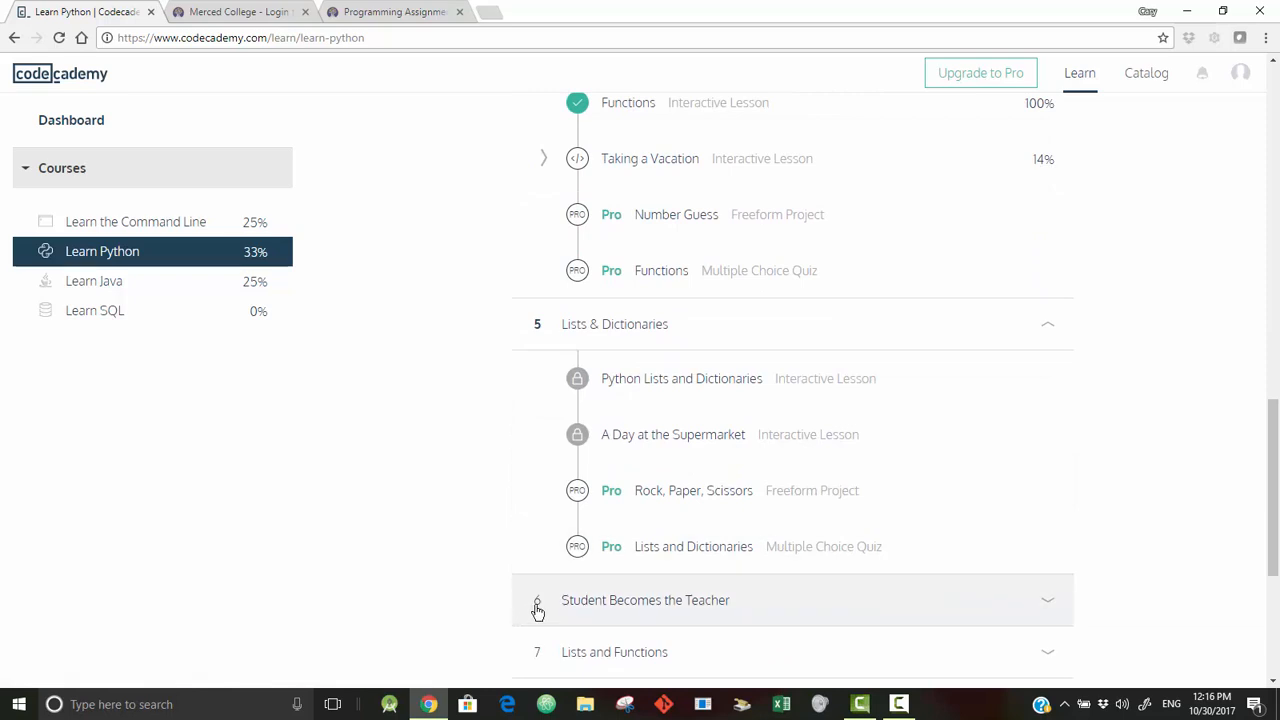
{"action": "left_click", "coordinate": [536, 600]}
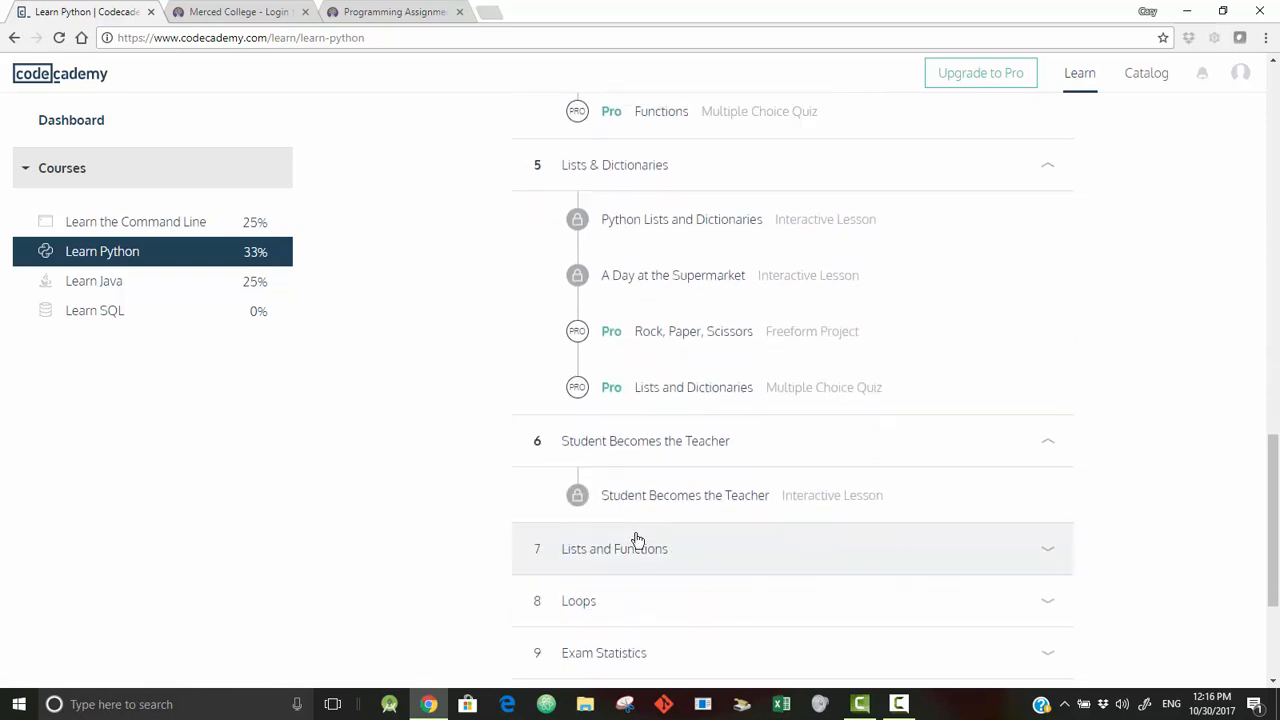
{"action": "mouse_move", "coordinate": [628, 508]}
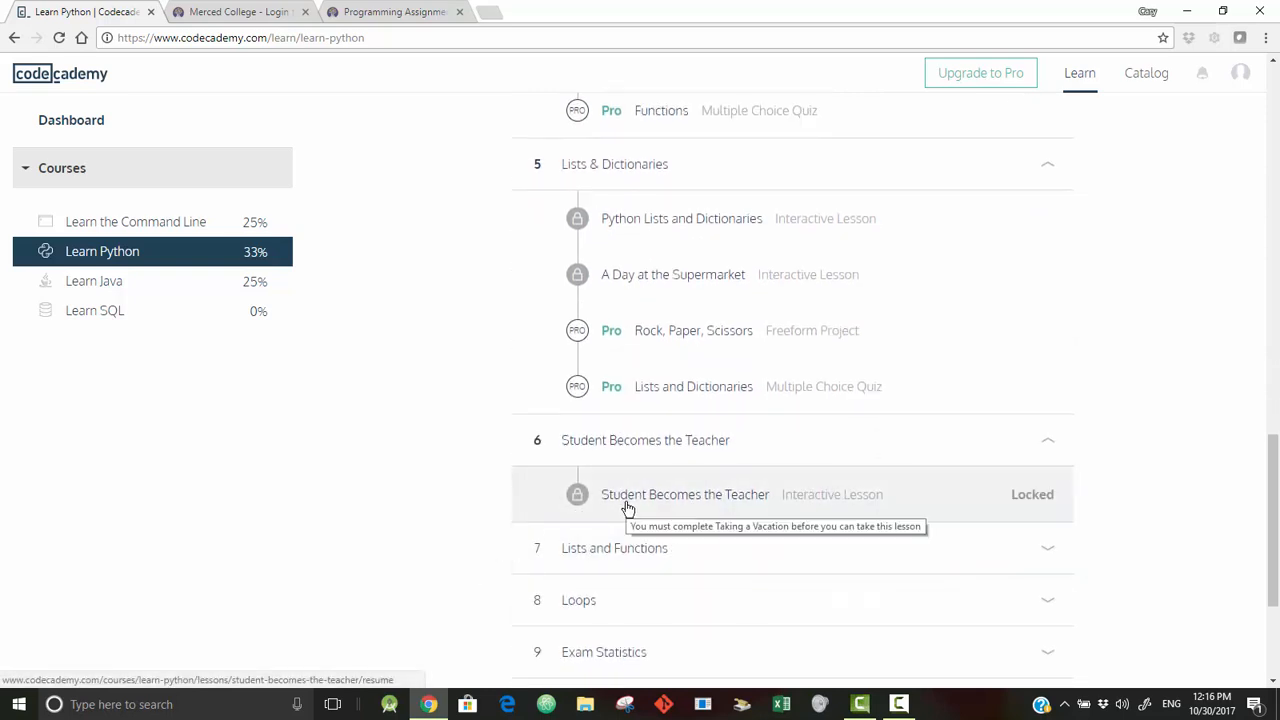
{"action": "mouse_move", "coordinate": [456, 412]}
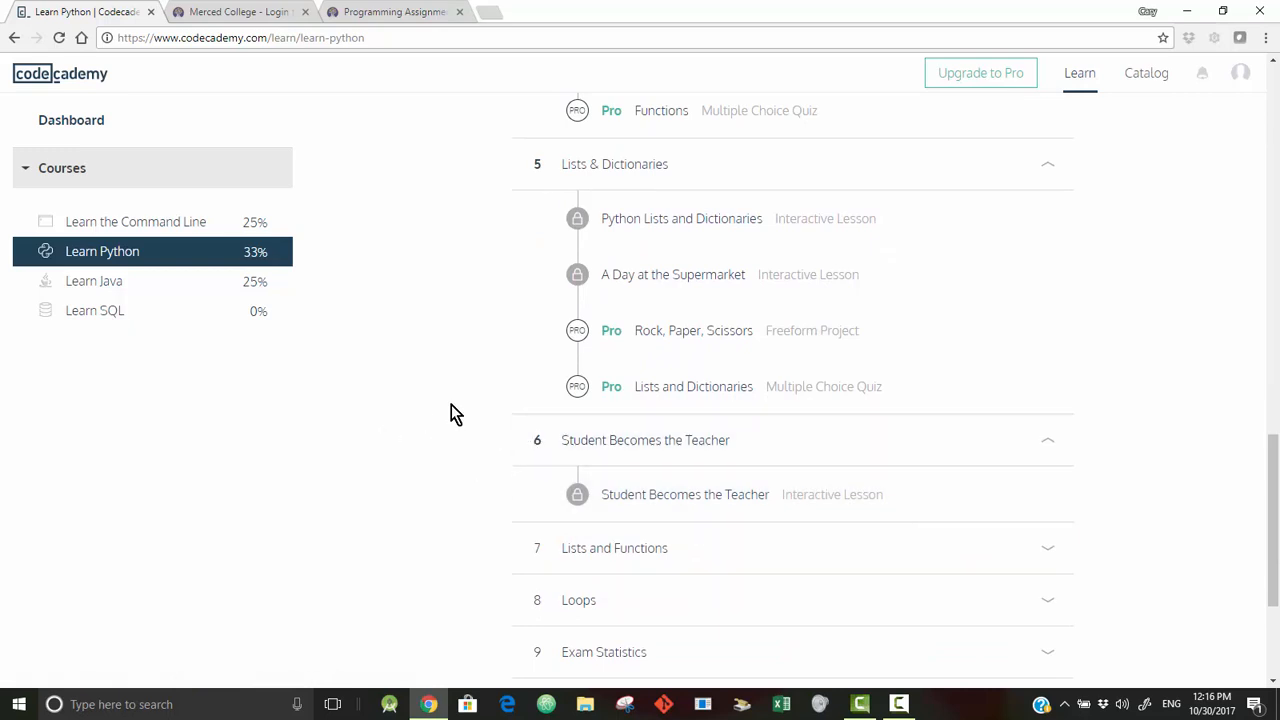
{"action": "right_click", "coordinate": [456, 412]}
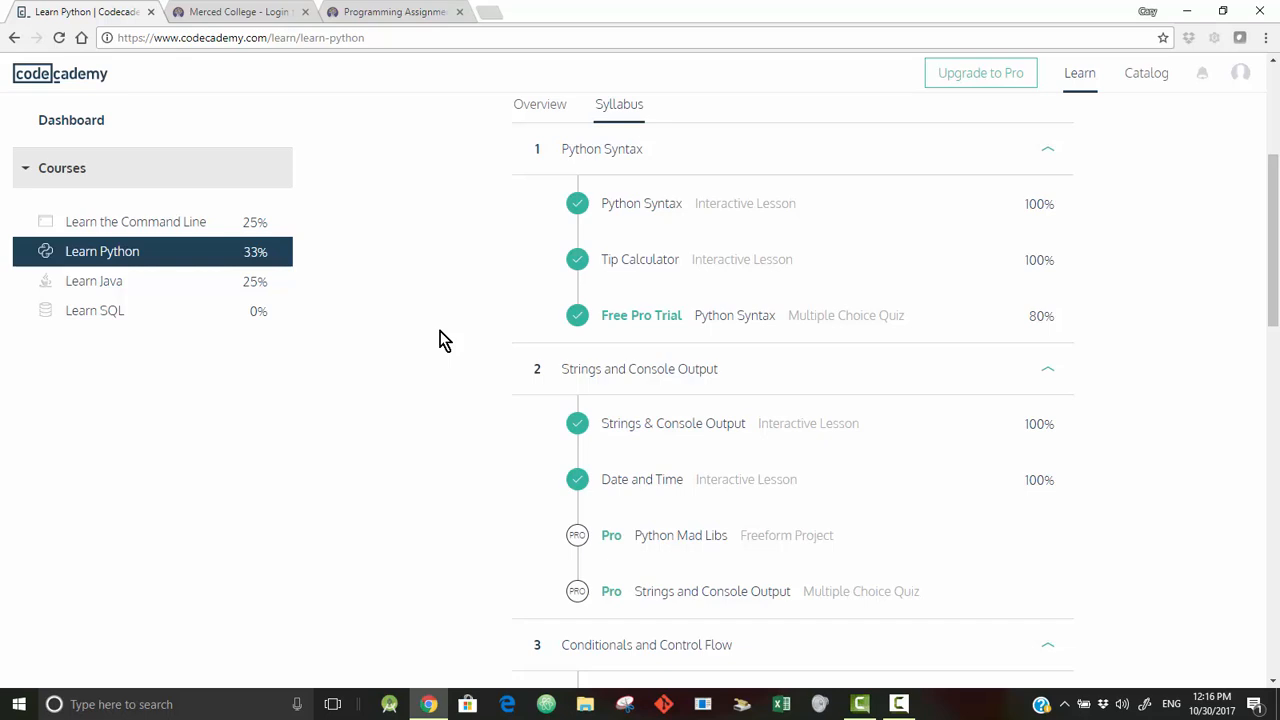
{"action": "right_click", "coordinate": [444, 340]}
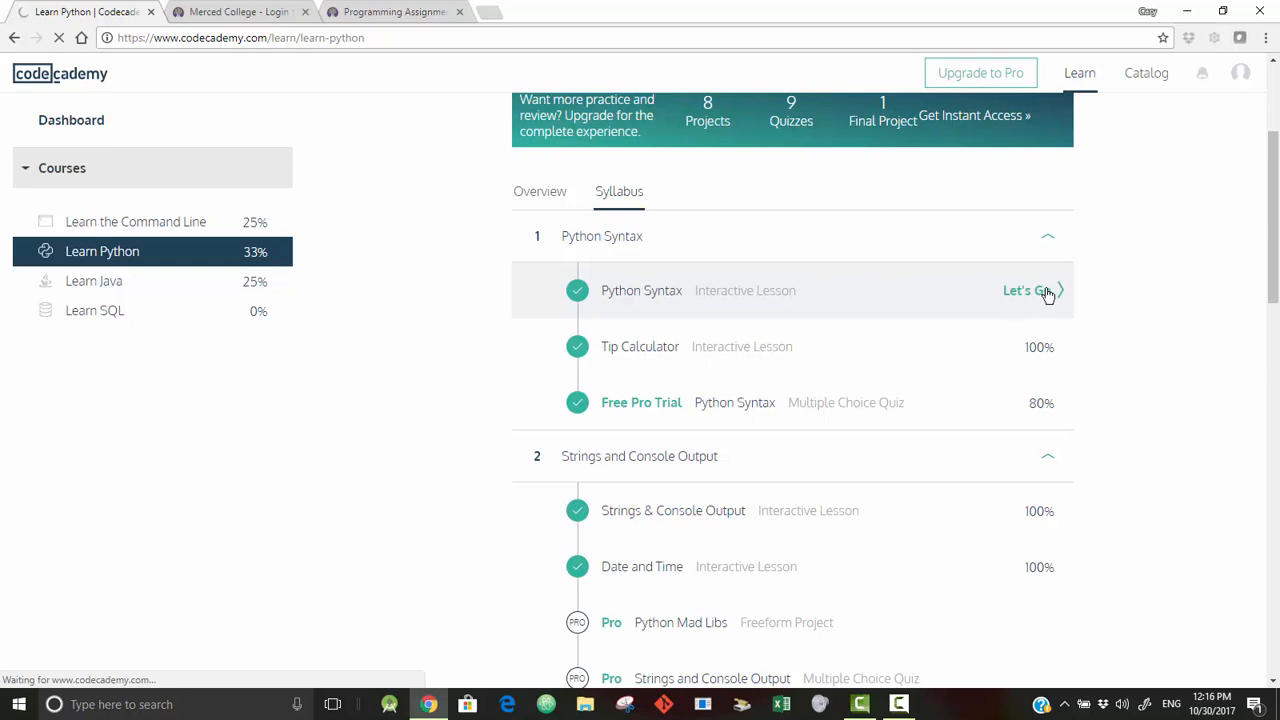
{"action": "mouse_move", "coordinate": [1038, 296]}
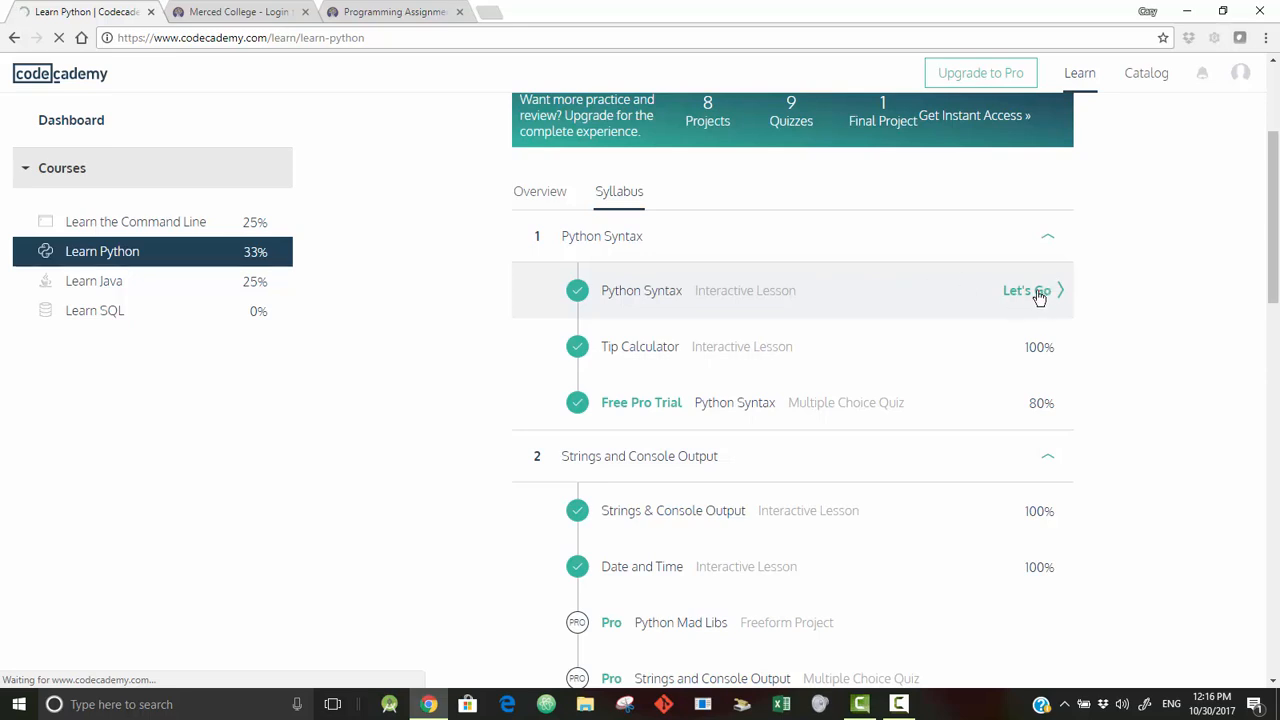
{"action": "mouse_move", "coordinate": [1032, 300]}
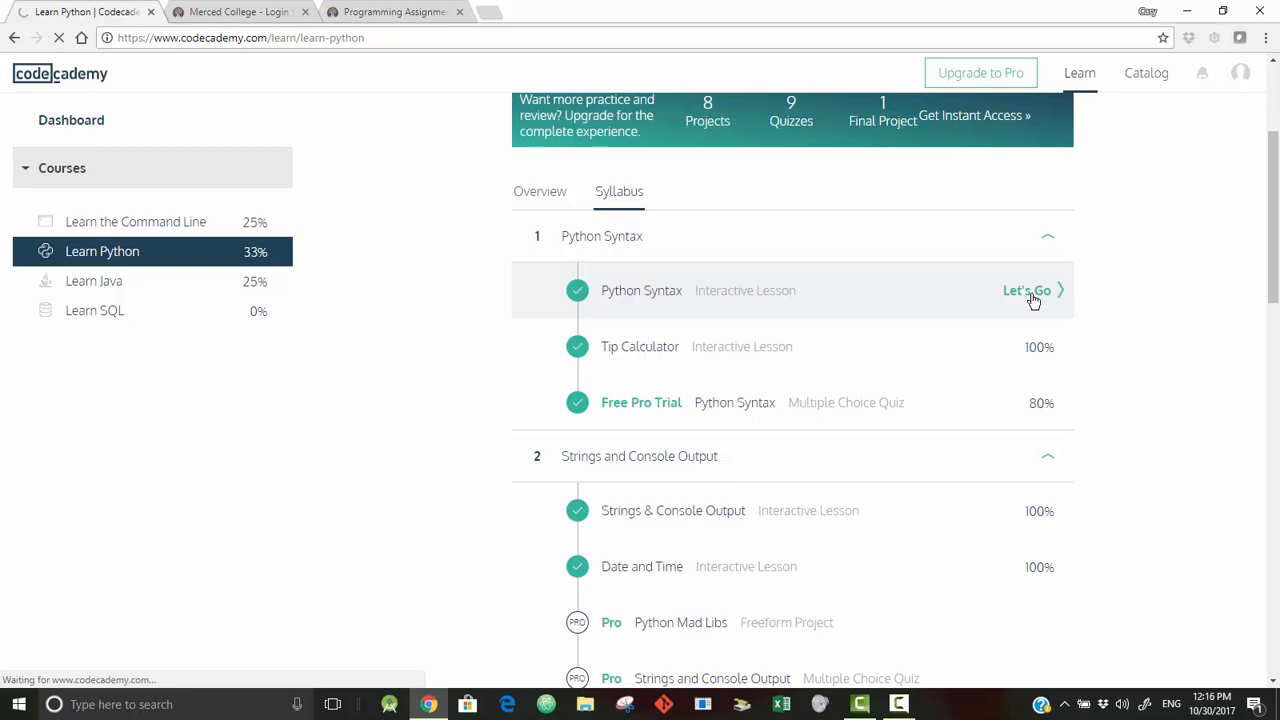
- Start the Python Syntax lesson, go back to 1. Welcome! and run it to print "Welcome to Python!"
{"action": "left_click", "coordinate": [1028, 290]}
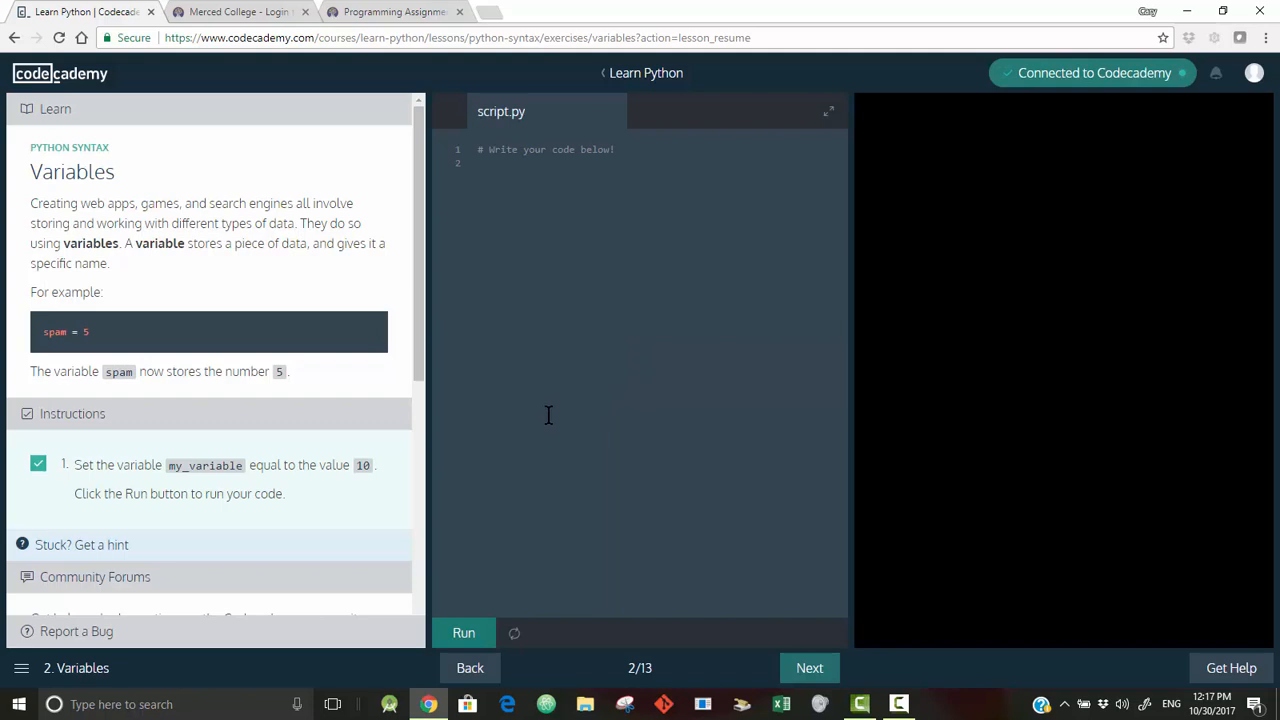
{"action": "mouse_move", "coordinate": [136, 632]}
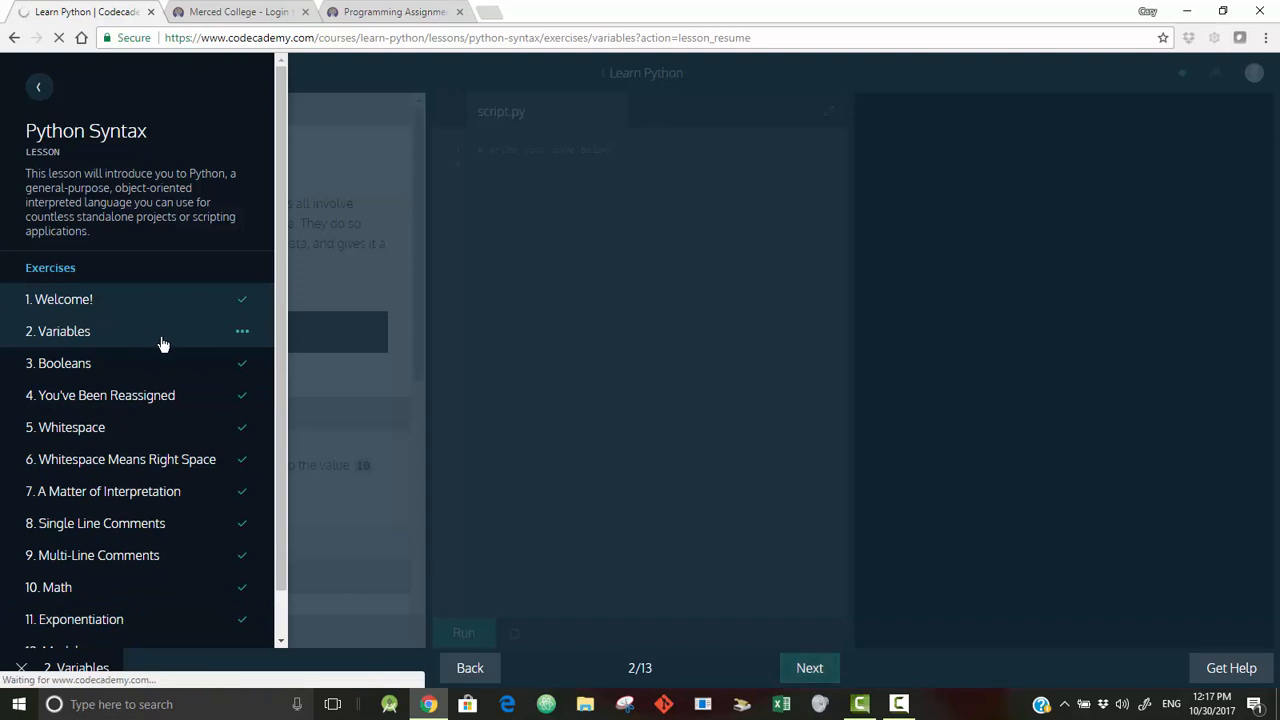
{"action": "mouse_move", "coordinate": [236, 316]}
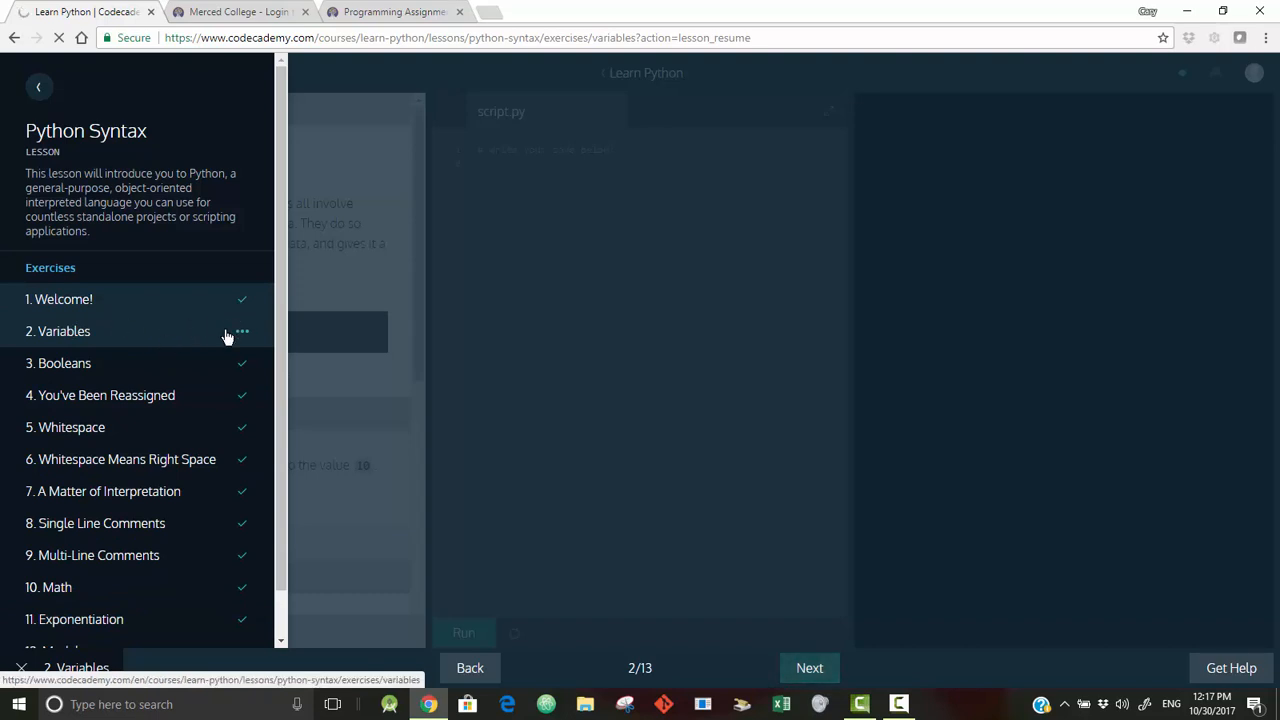
{"action": "left_click", "coordinate": [470, 668]}
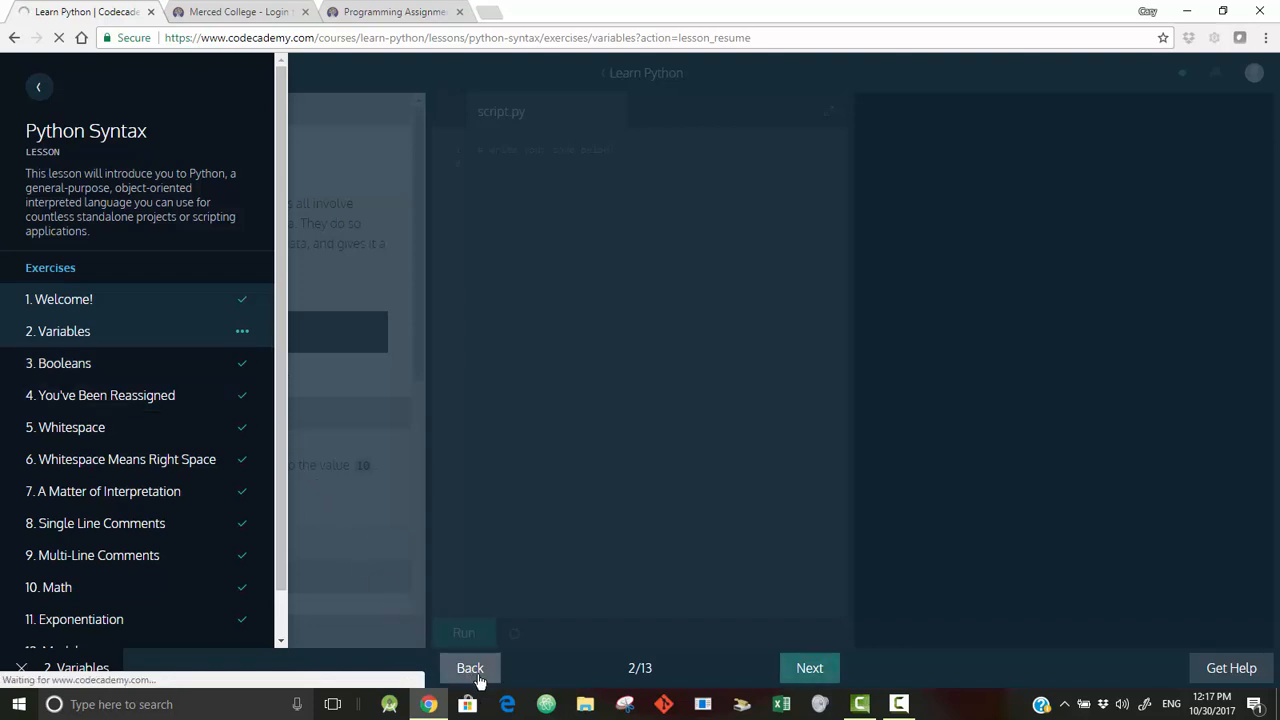
{"action": "left_click", "coordinate": [468, 668]}
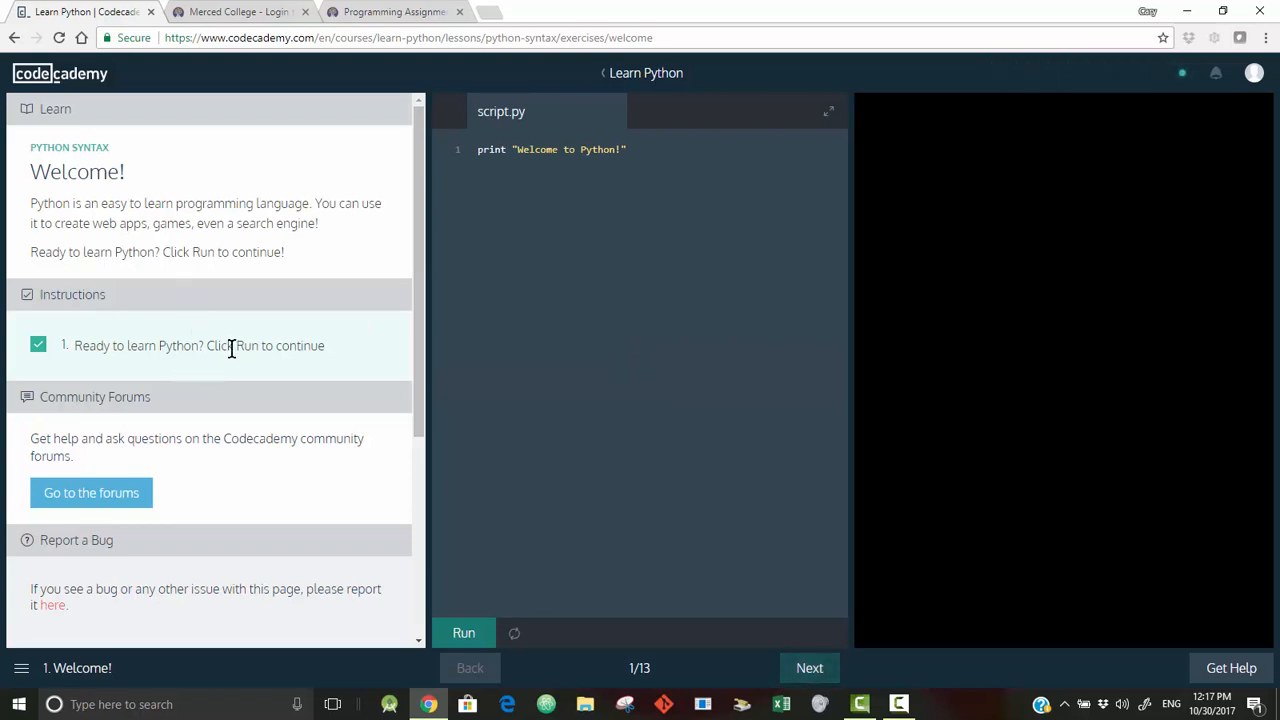
{"action": "mouse_move", "coordinate": [120, 344]}
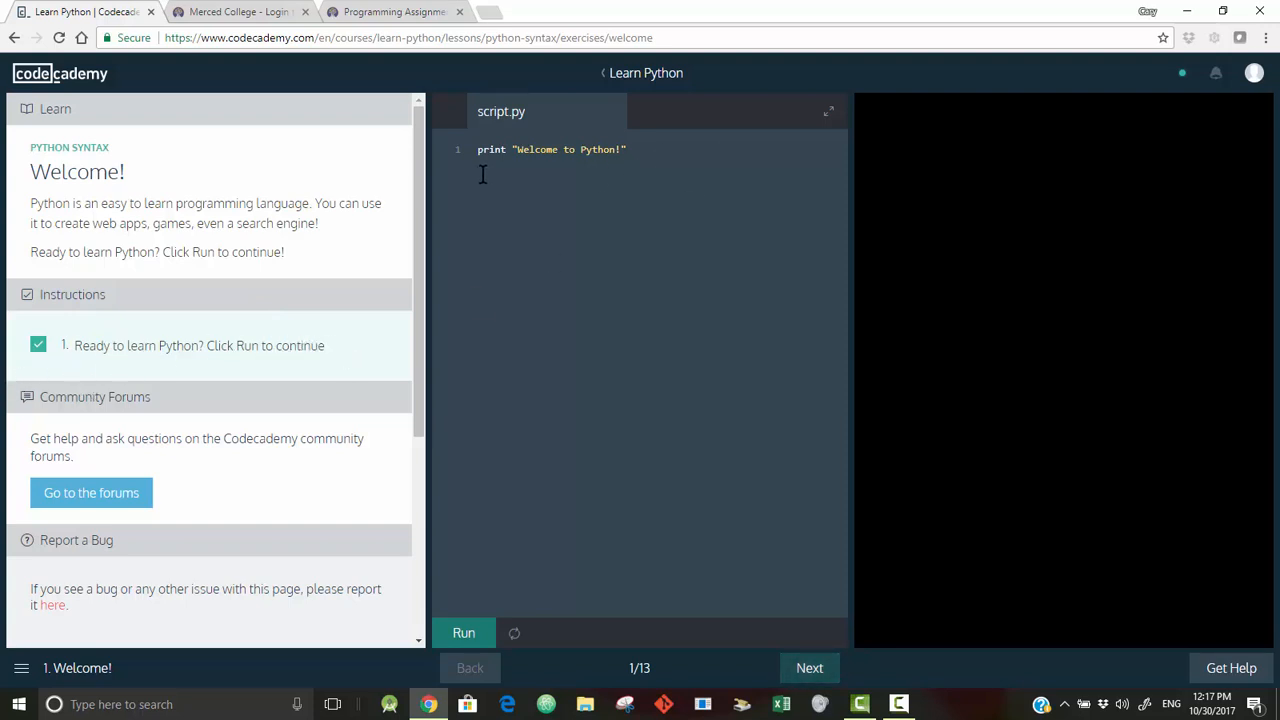
{"action": "mouse_move", "coordinate": [114, 252]}
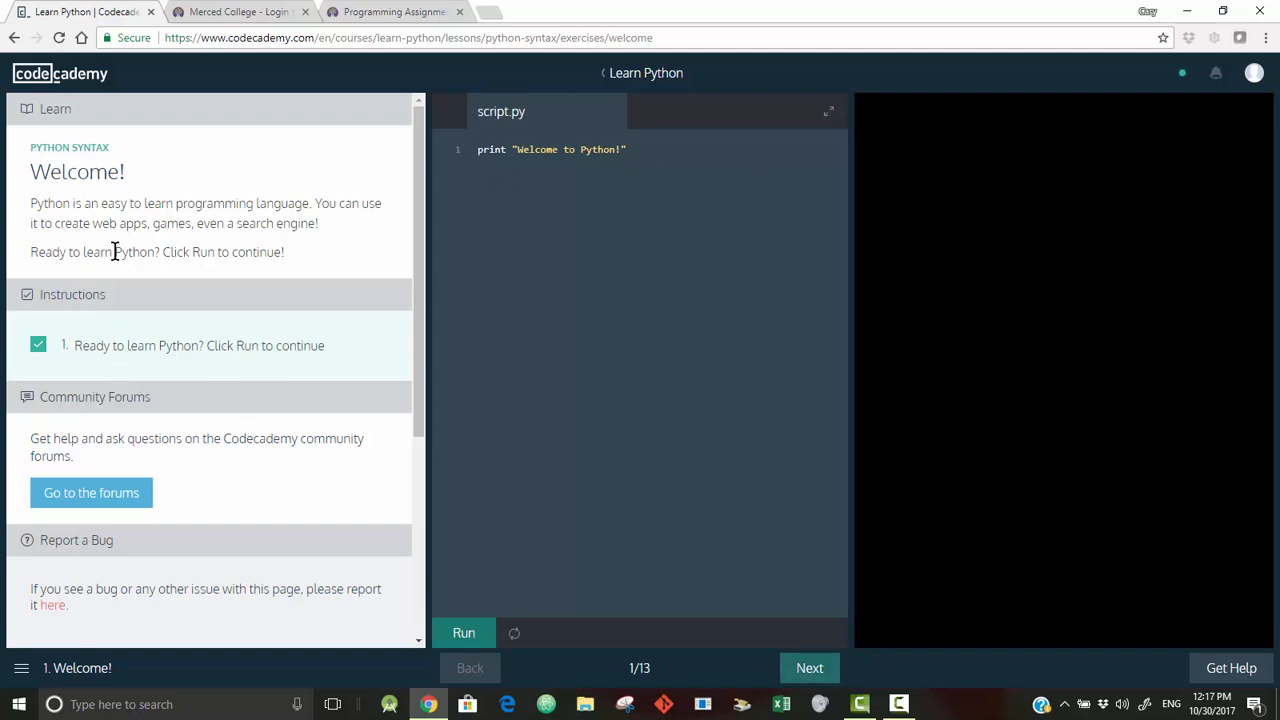
{"action": "mouse_move", "coordinate": [110, 376]}
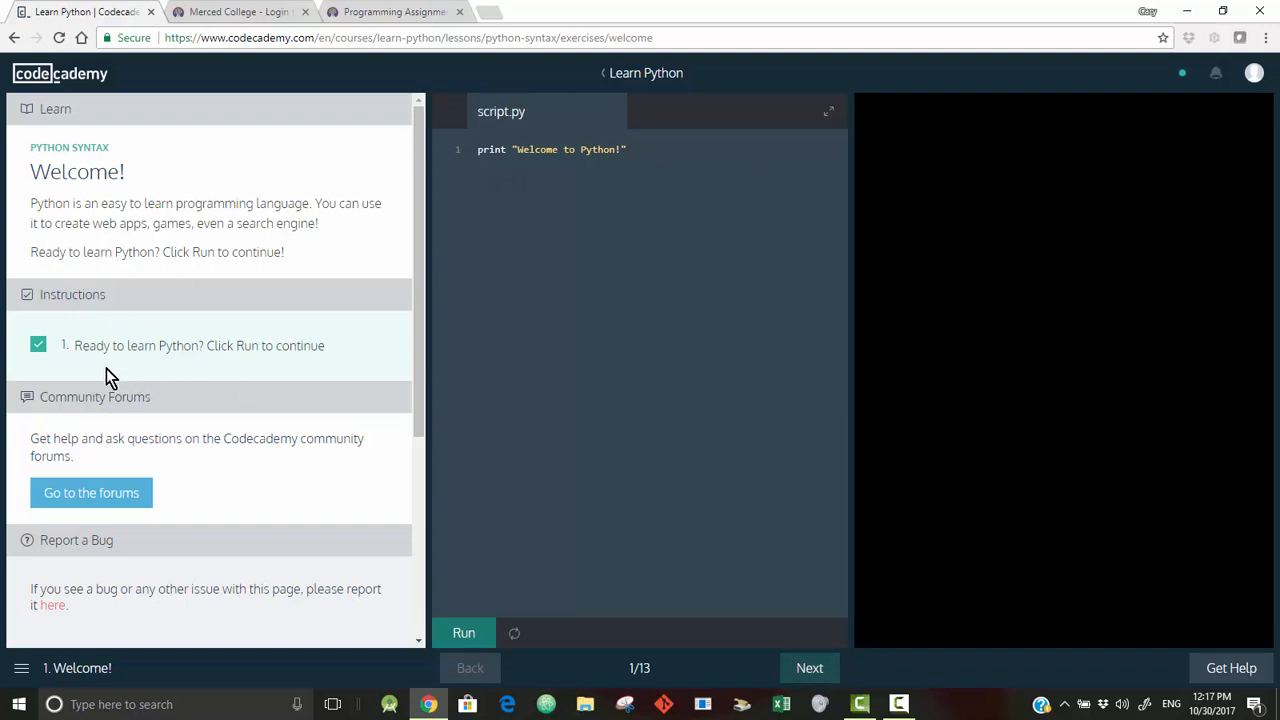
{"action": "mouse_move", "coordinate": [300, 378]}
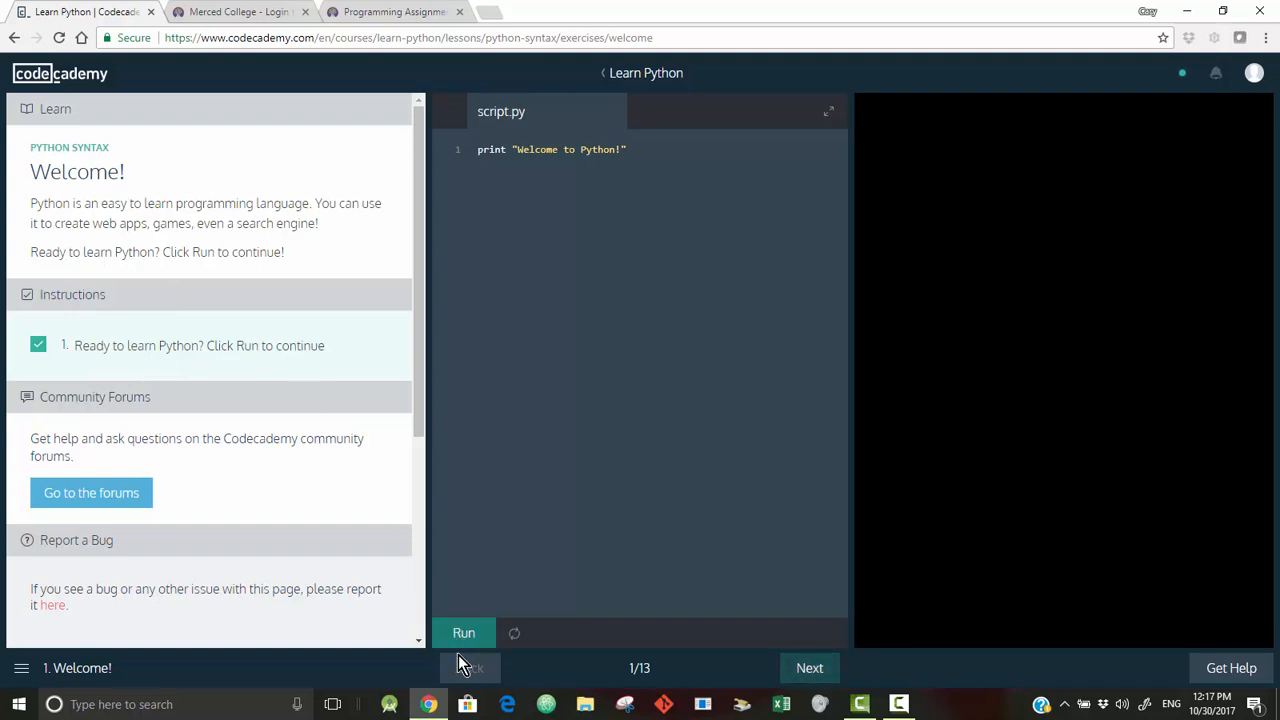
{"action": "left_click", "coordinate": [464, 632]}
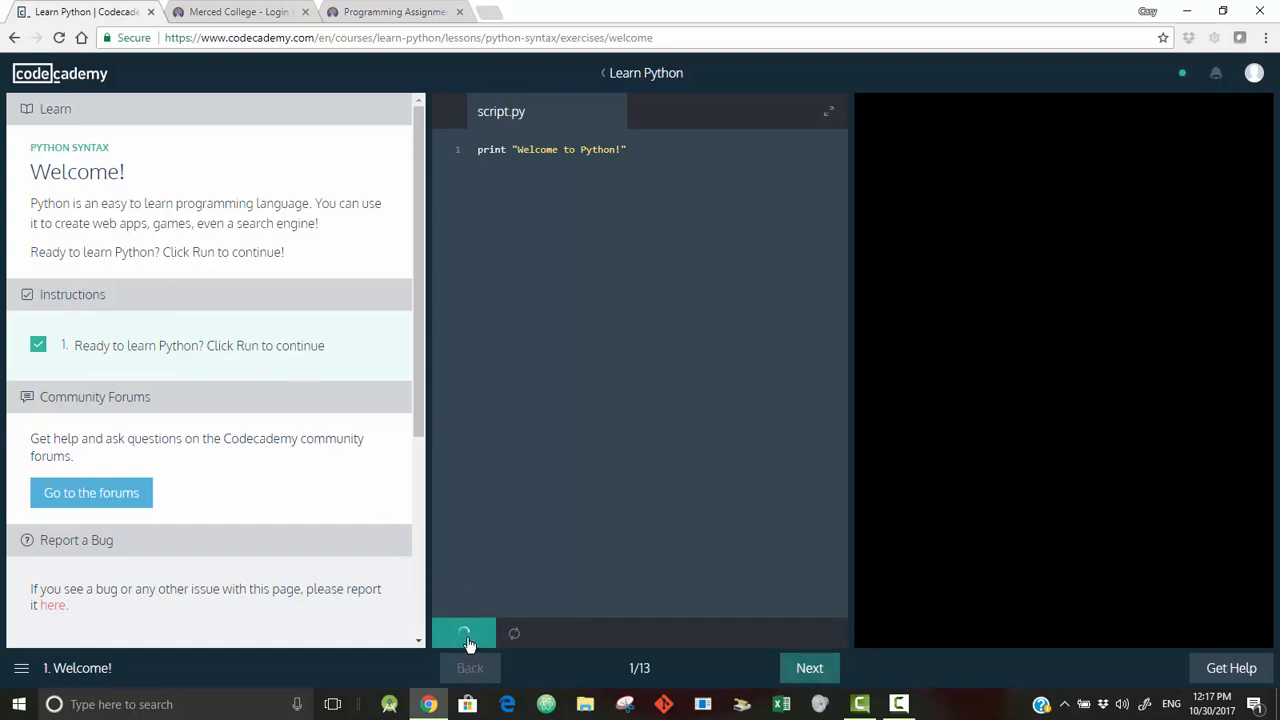
{"action": "left_click", "coordinate": [464, 632]}
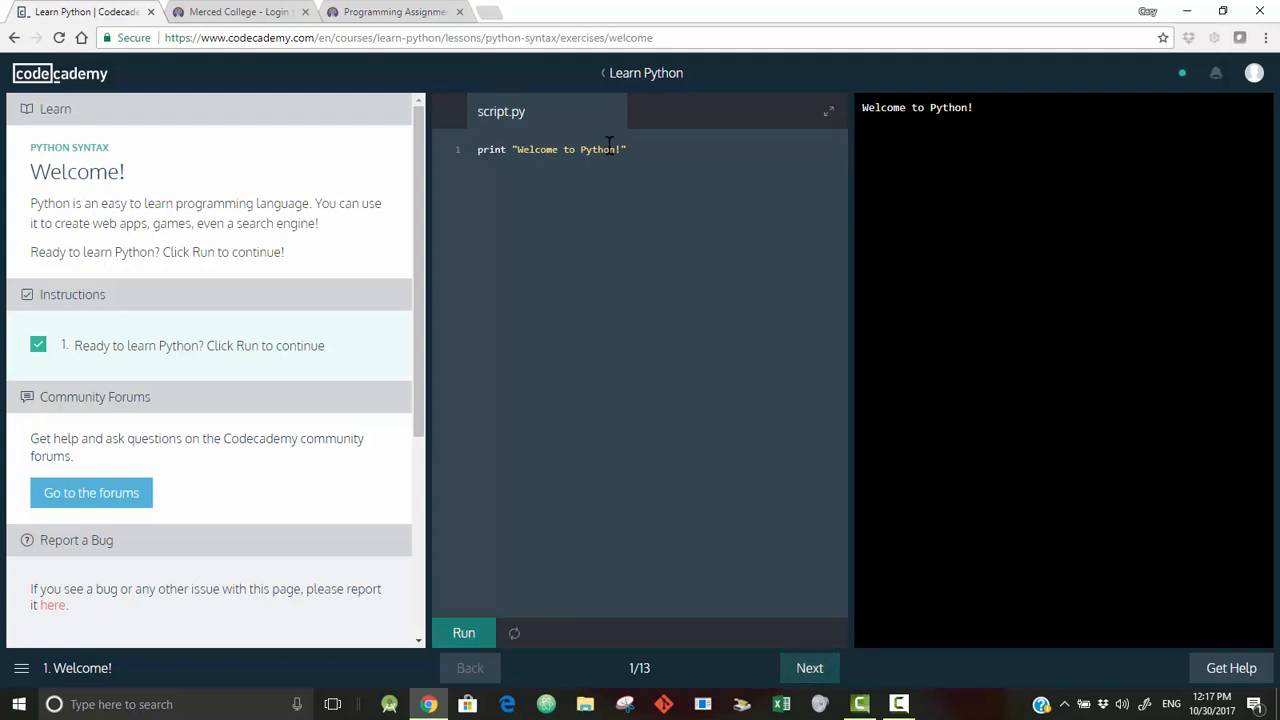
{"action": "mouse_move", "coordinate": [612, 716]}
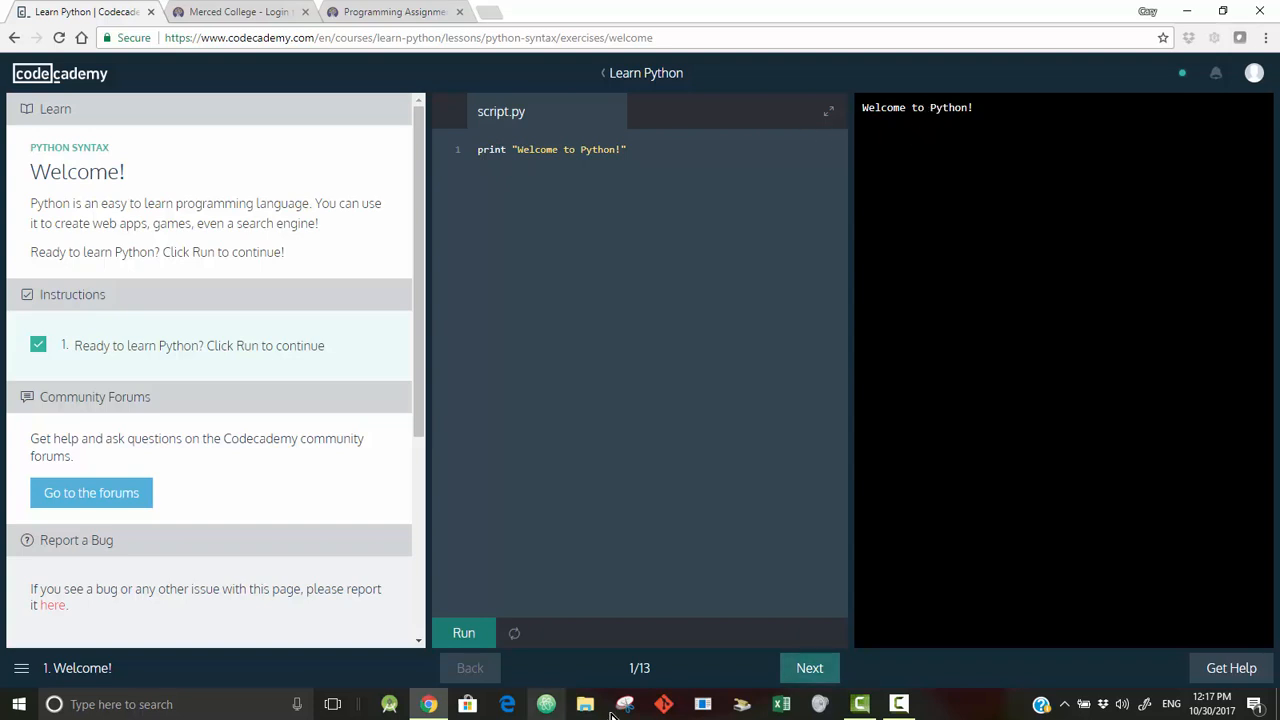
{"action": "mouse_move", "coordinate": [808, 668]}
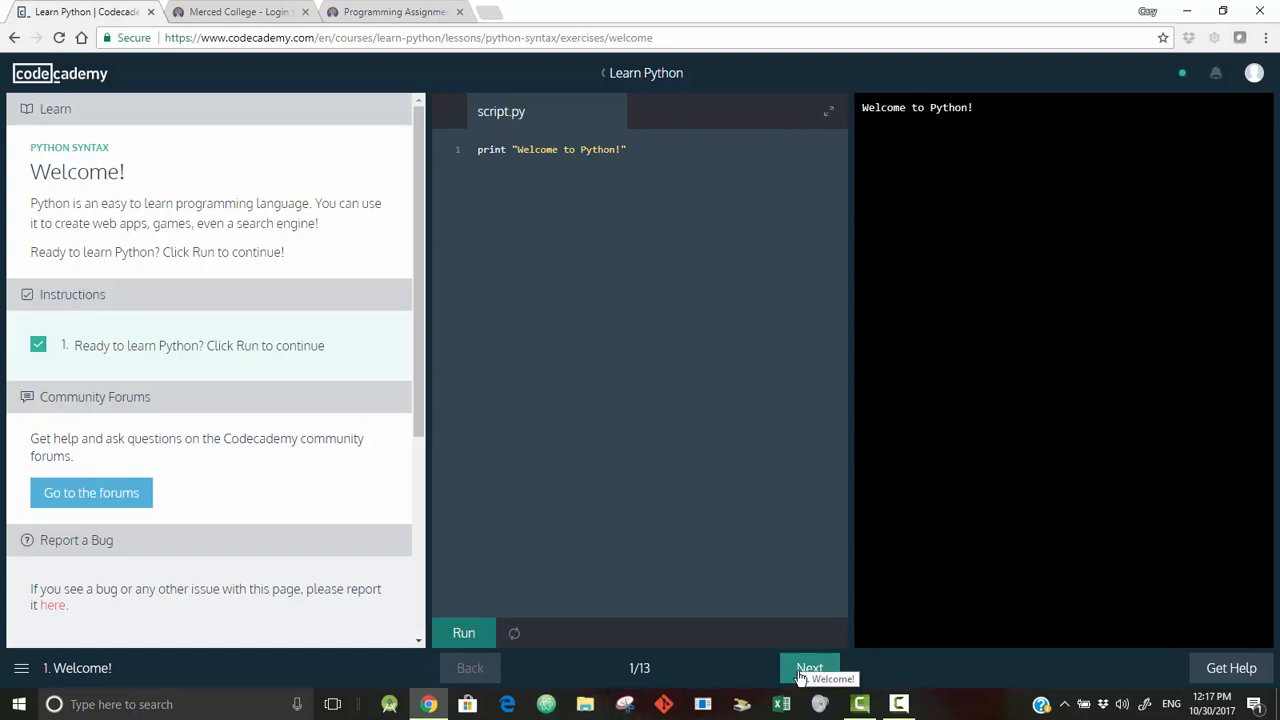
- Move on to 2. Variables and show the lesson's exercise list
{"action": "left_click", "coordinate": [808, 668]}
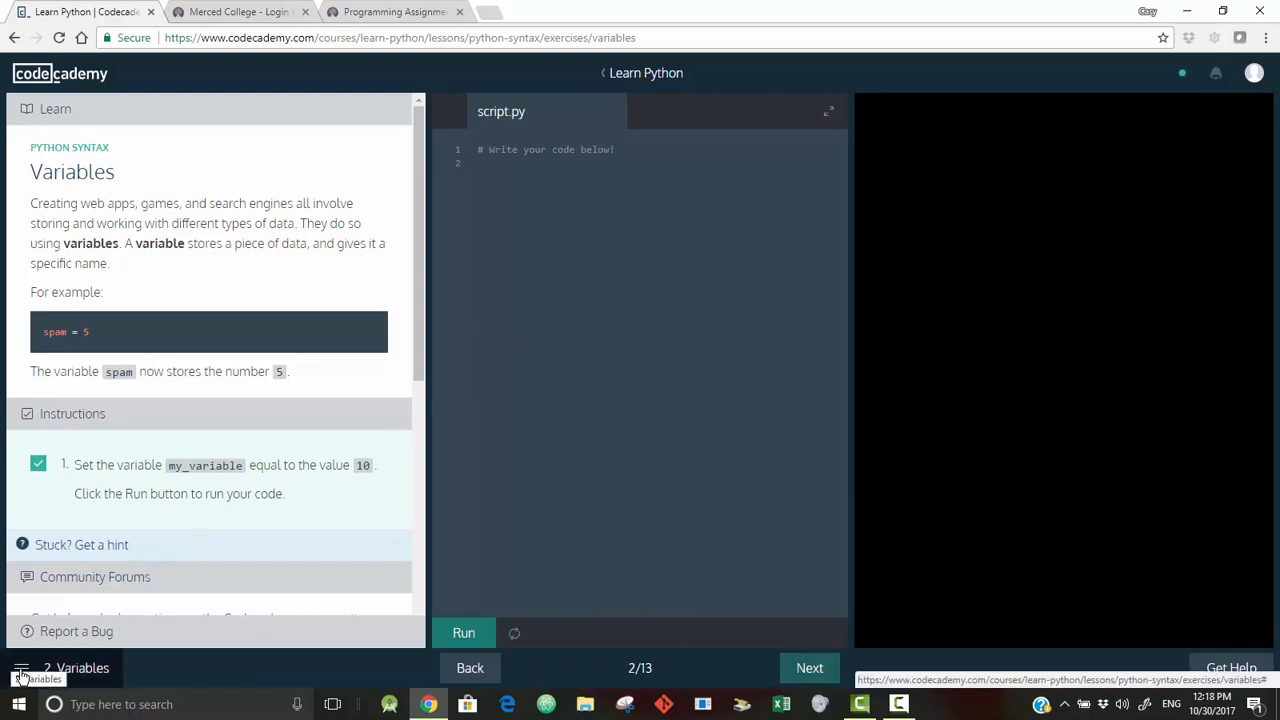
{"action": "left_click", "coordinate": [24, 668]}
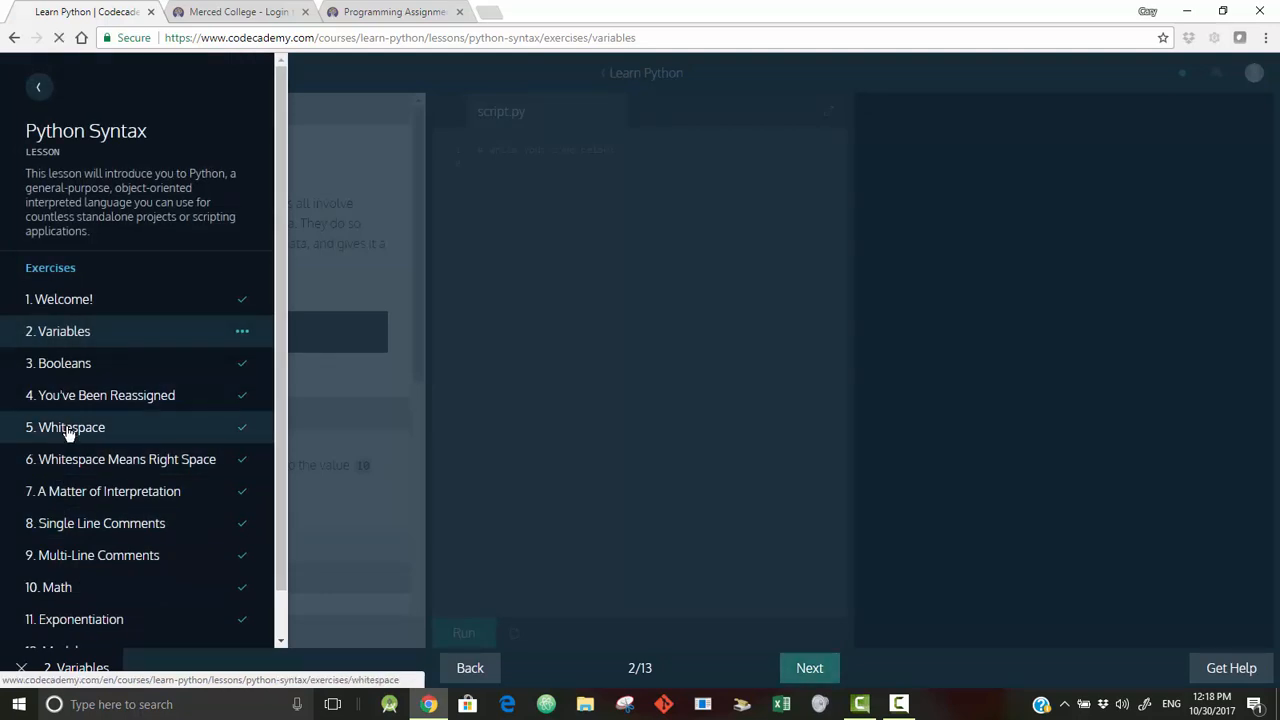
{"action": "mouse_move", "coordinate": [242, 434]}
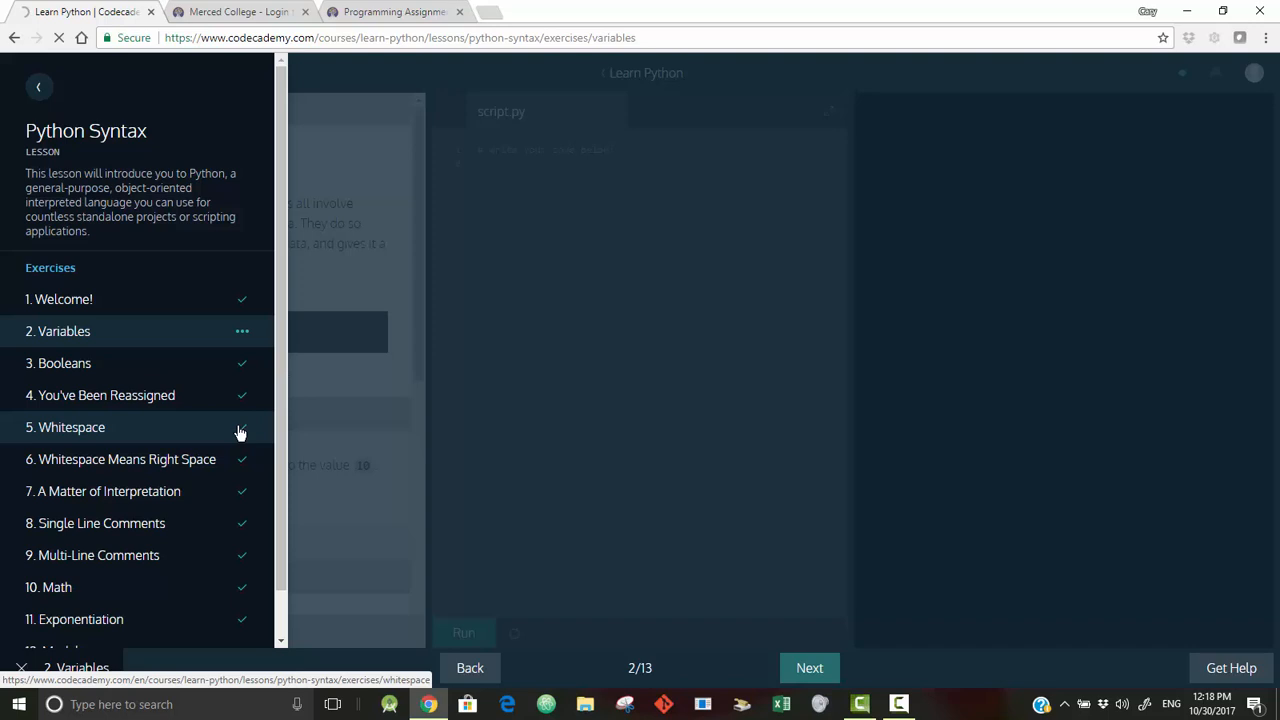
- Jump to 5. Whitespace and run its unindented spam code to produce the IndentationError
{"action": "left_click", "coordinate": [72, 428]}
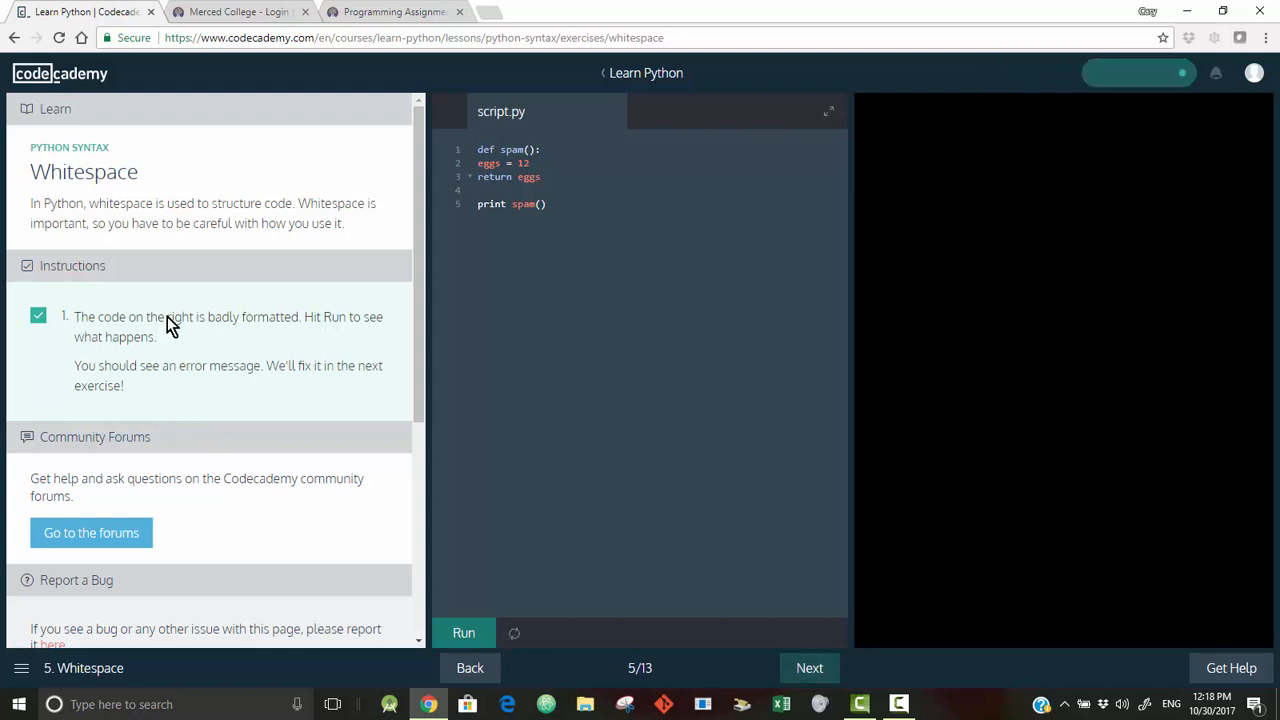
{"action": "mouse_move", "coordinate": [58, 200]}
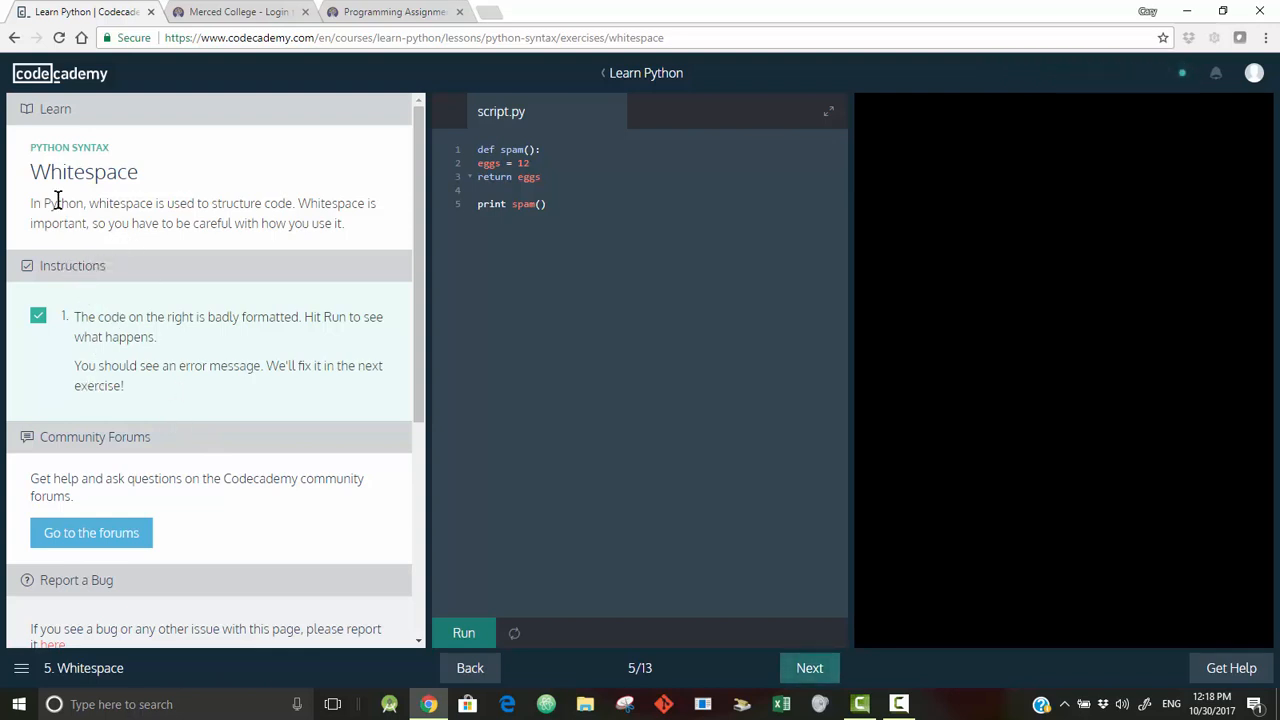
{"action": "mouse_move", "coordinate": [144, 256]}
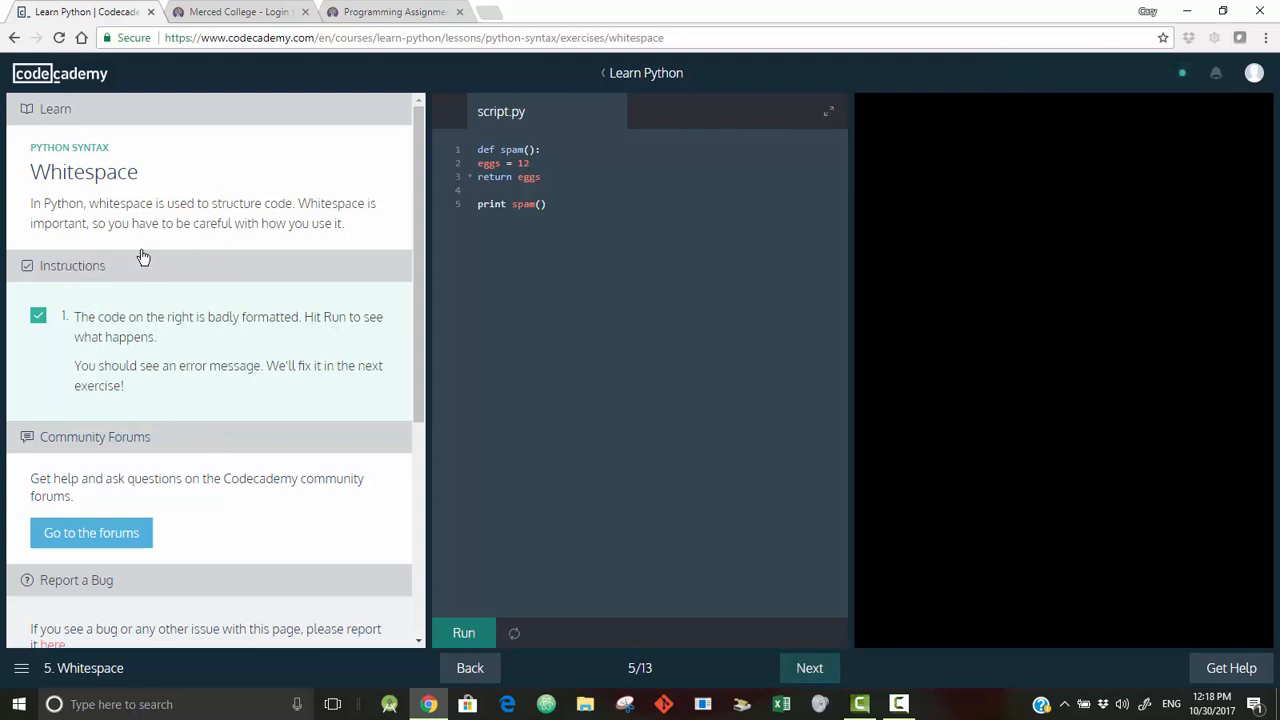
{"action": "mouse_move", "coordinate": [148, 362]}
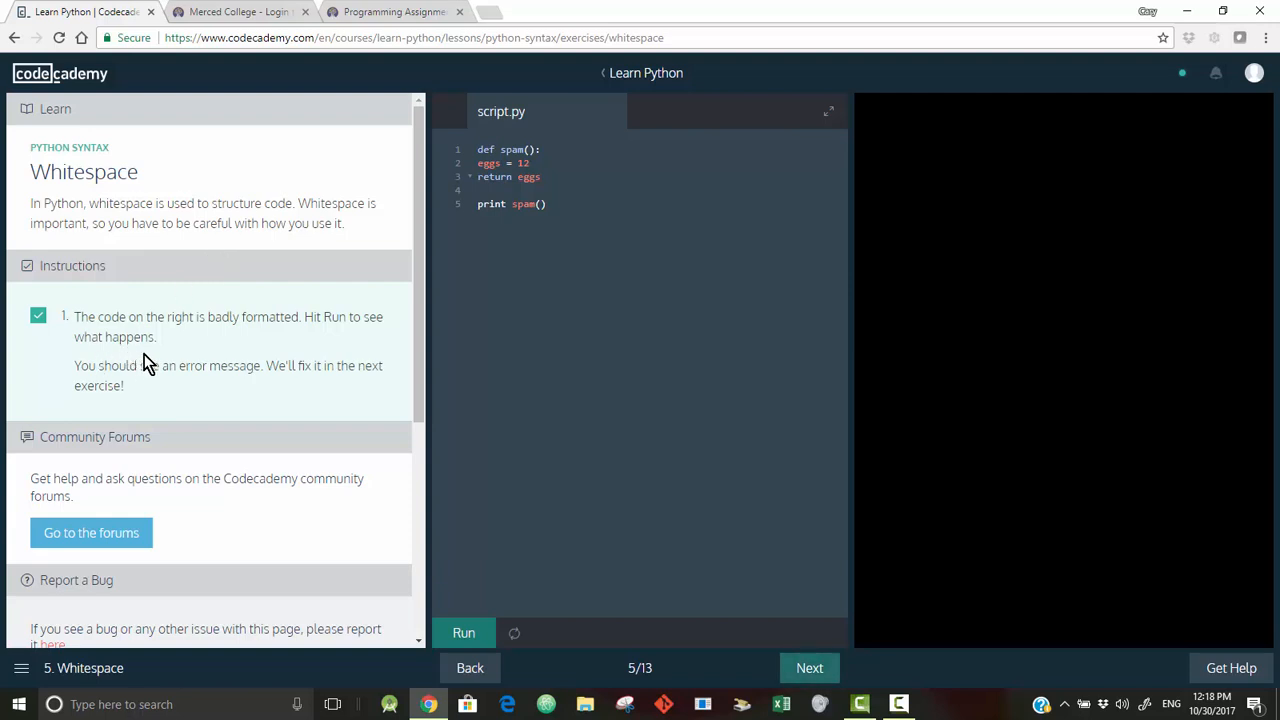
{"action": "mouse_move", "coordinate": [336, 344]}
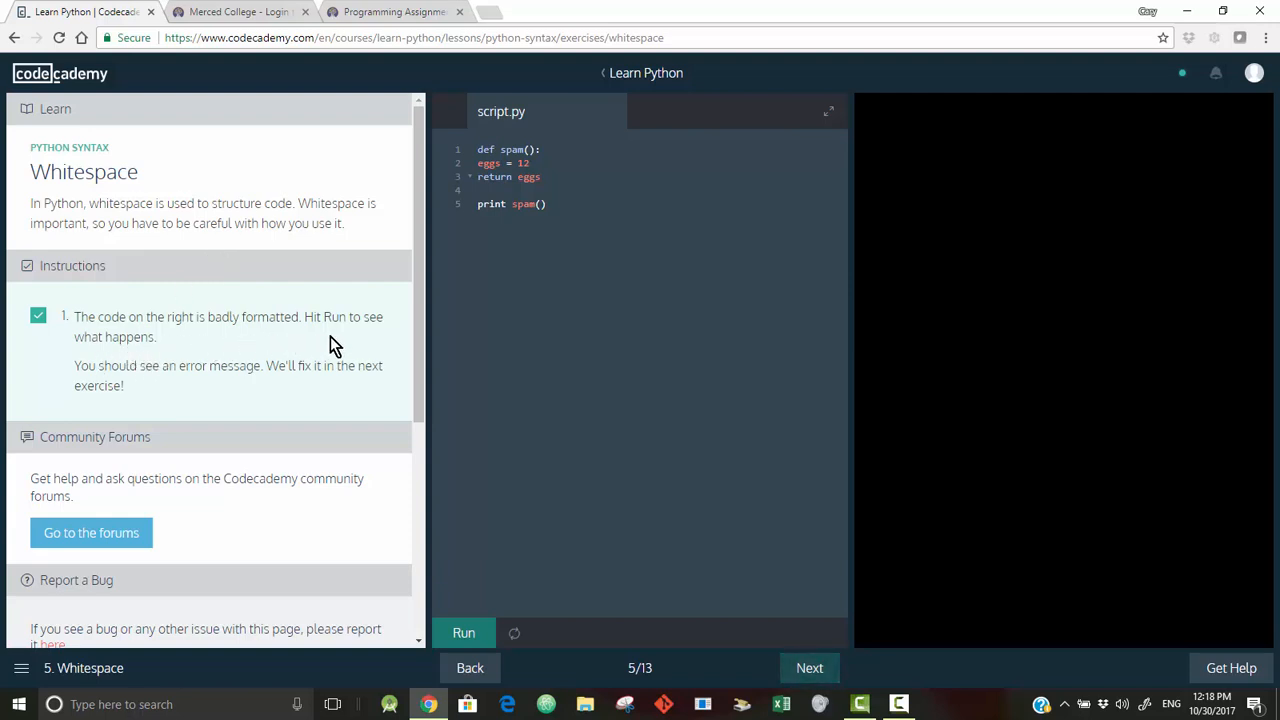
{"action": "mouse_move", "coordinate": [120, 392]}
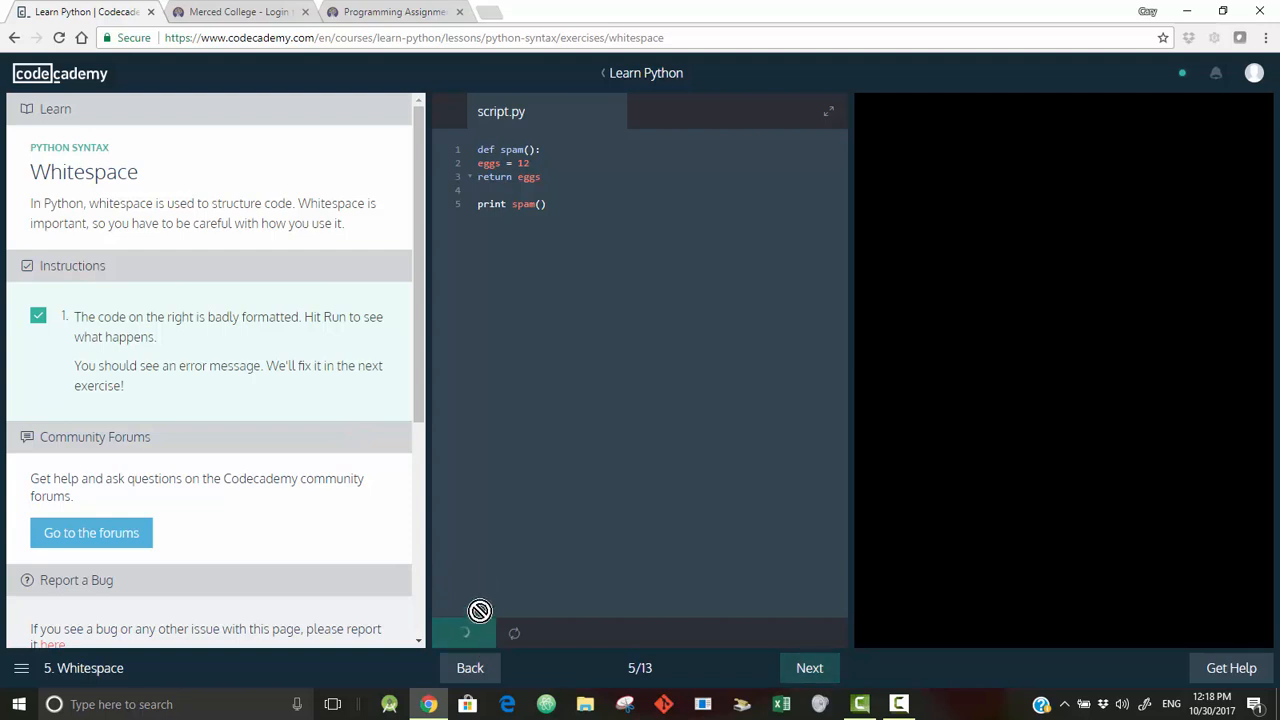
{"action": "left_click", "coordinate": [464, 632]}
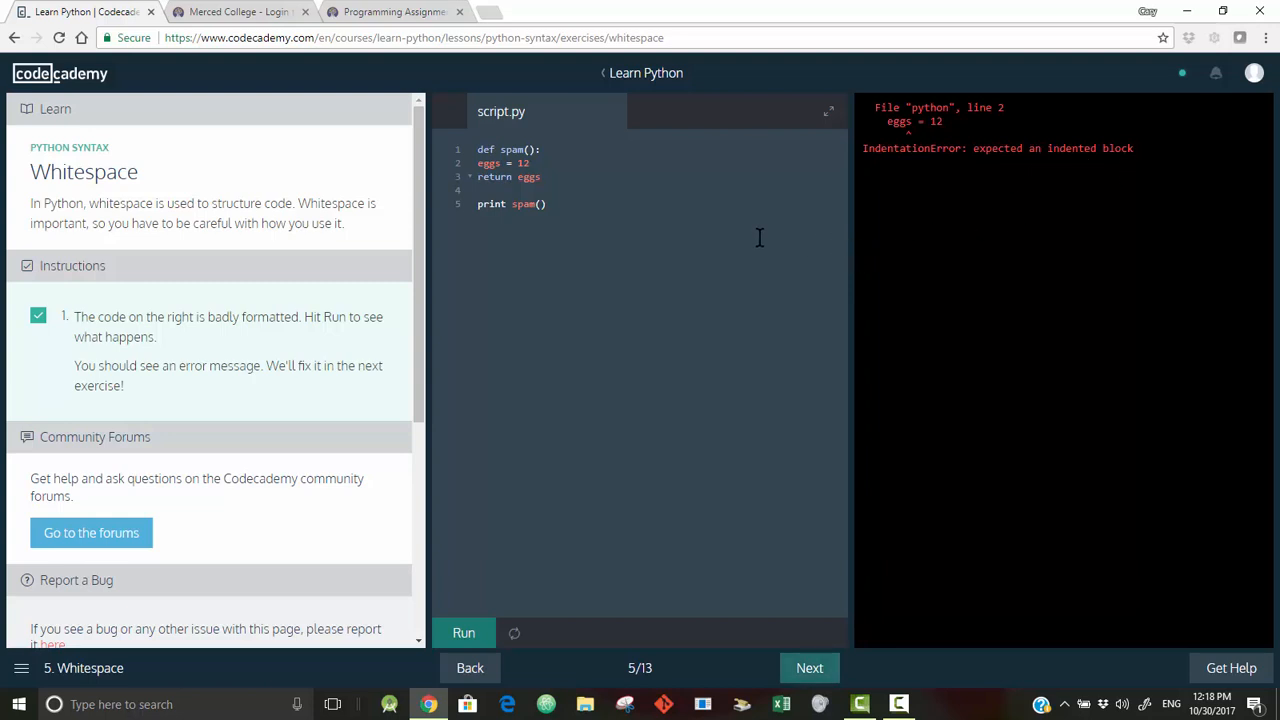
{"action": "mouse_move", "coordinate": [724, 212]}
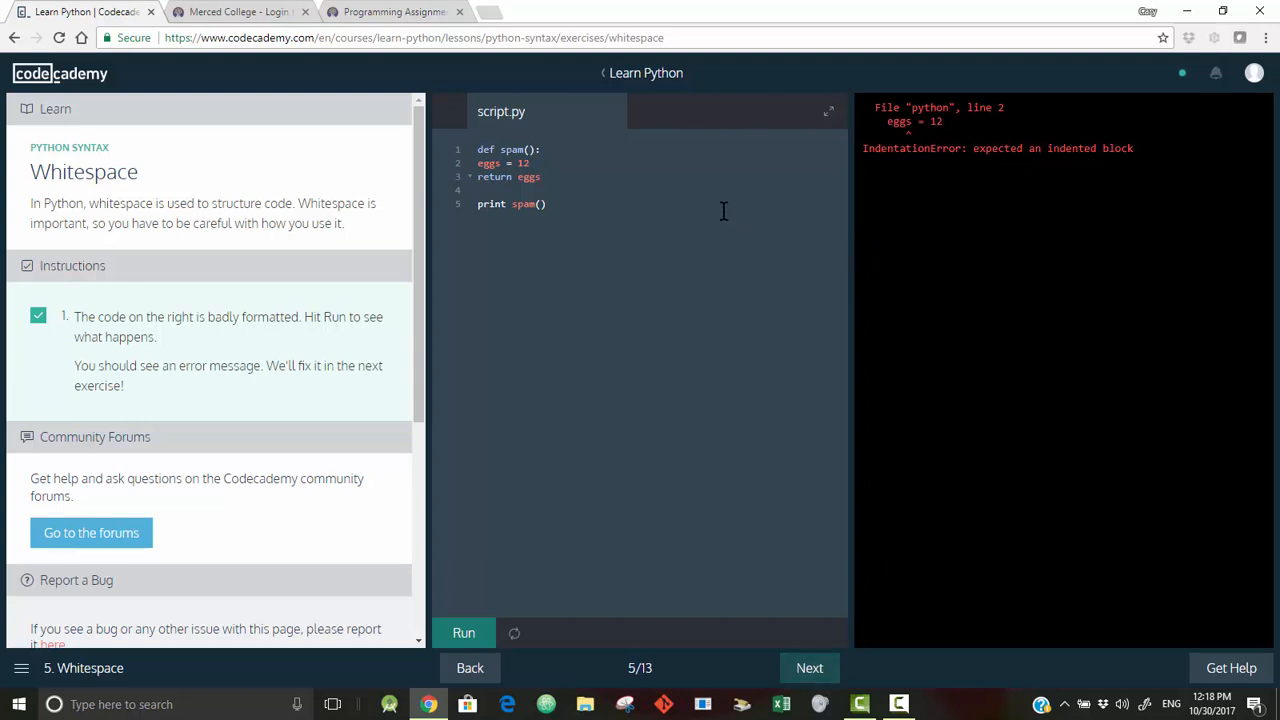
{"action": "mouse_move", "coordinate": [680, 228]}
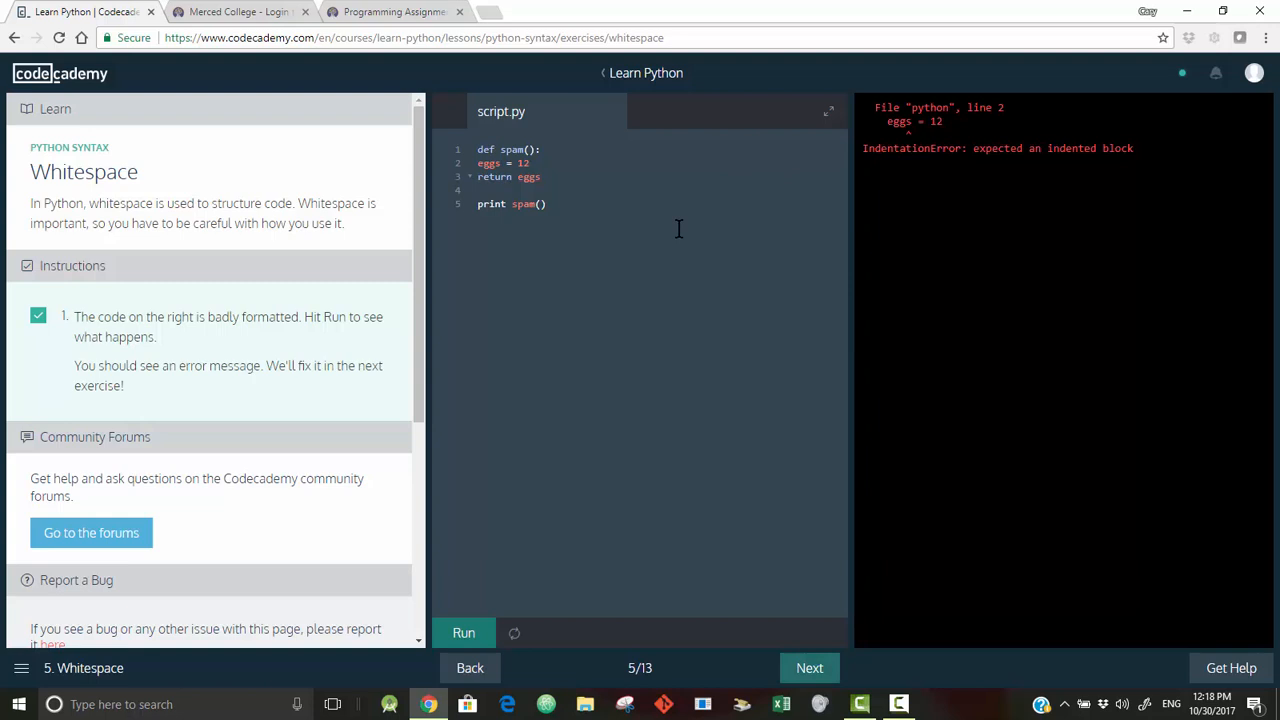
{"action": "mouse_move", "coordinate": [640, 172]}
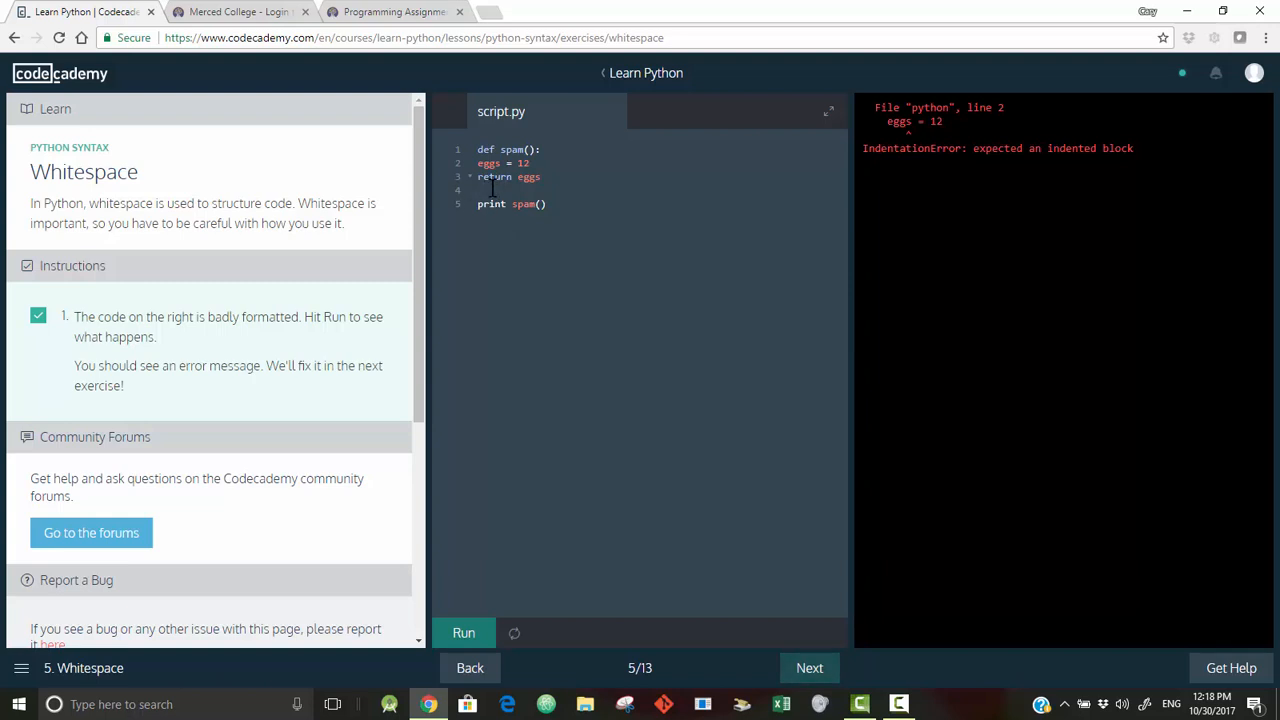
{"action": "mouse_move", "coordinate": [924, 152]}
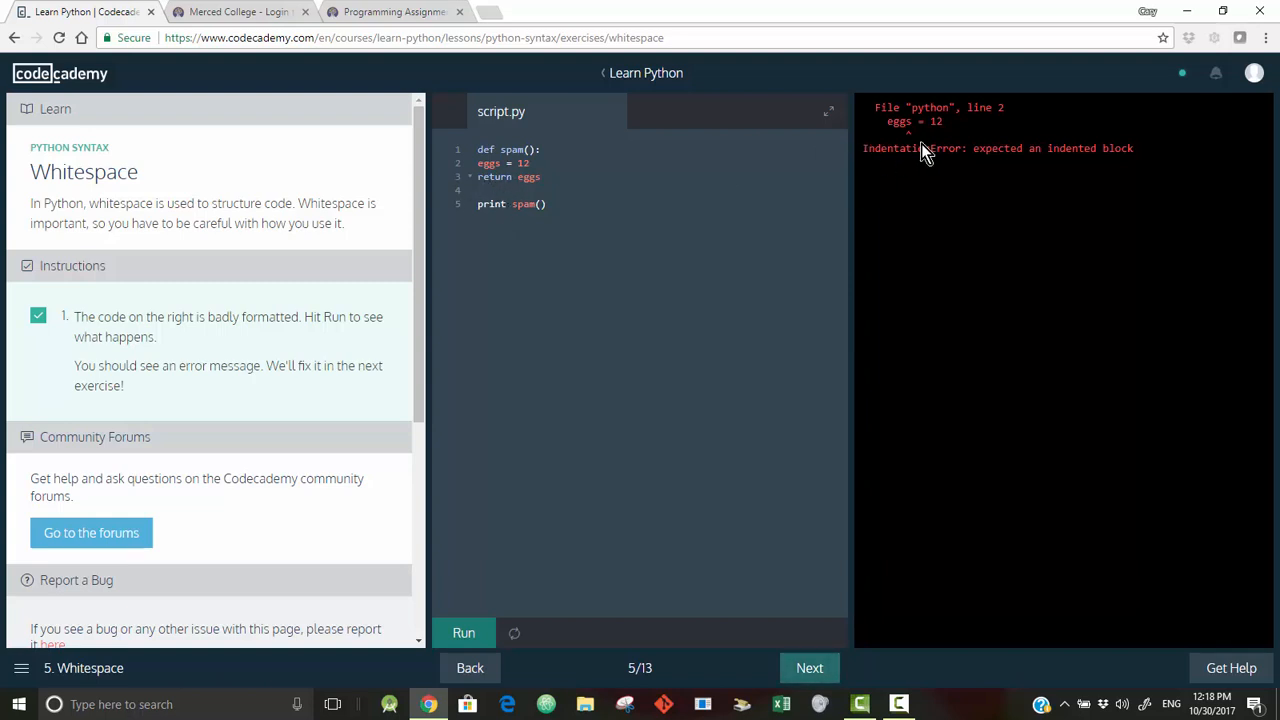
{"action": "mouse_move", "coordinate": [748, 692]}
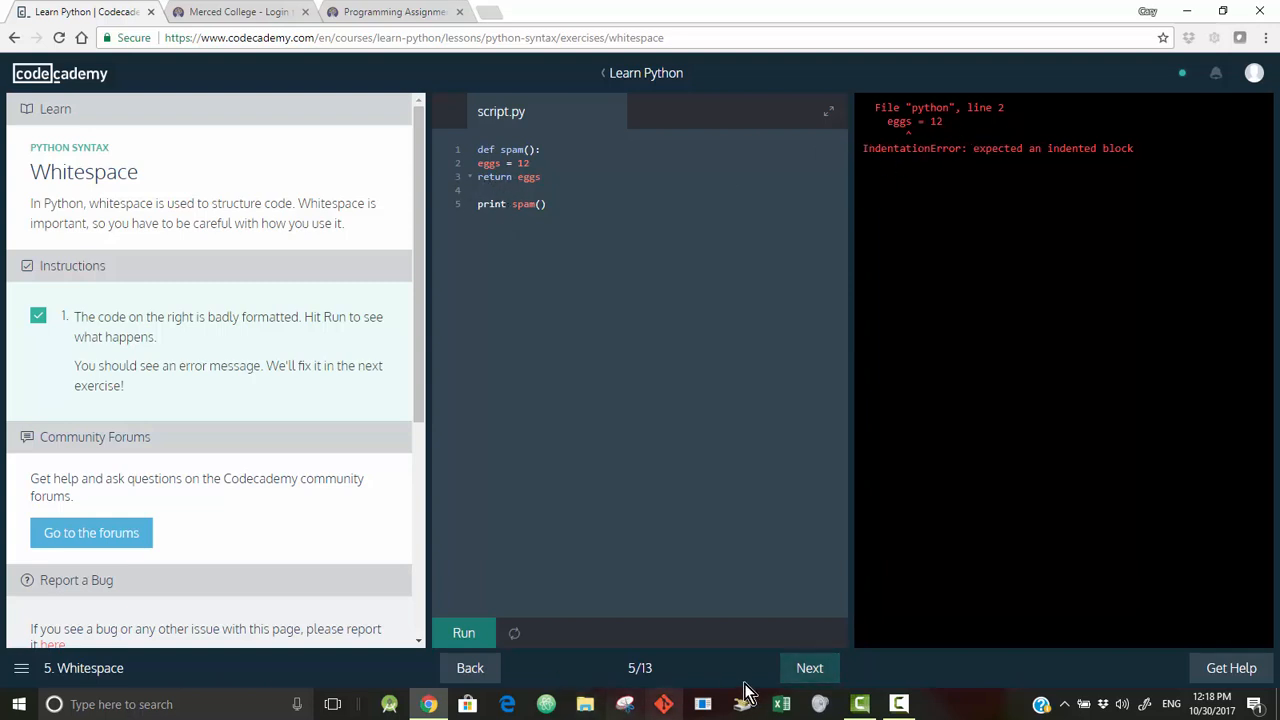
{"action": "mouse_move", "coordinate": [760, 688]}
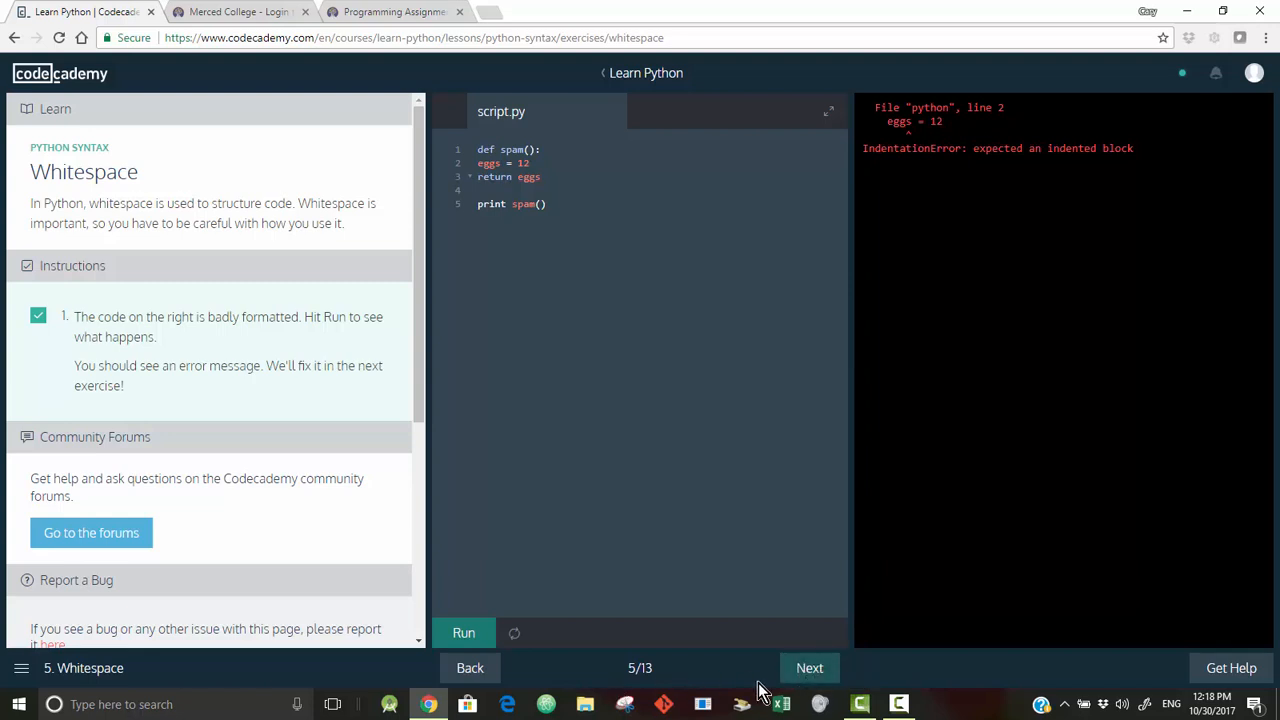
- Advance to 6. Whitespace Means Right Space and read its lesson text
{"action": "left_click", "coordinate": [808, 668]}
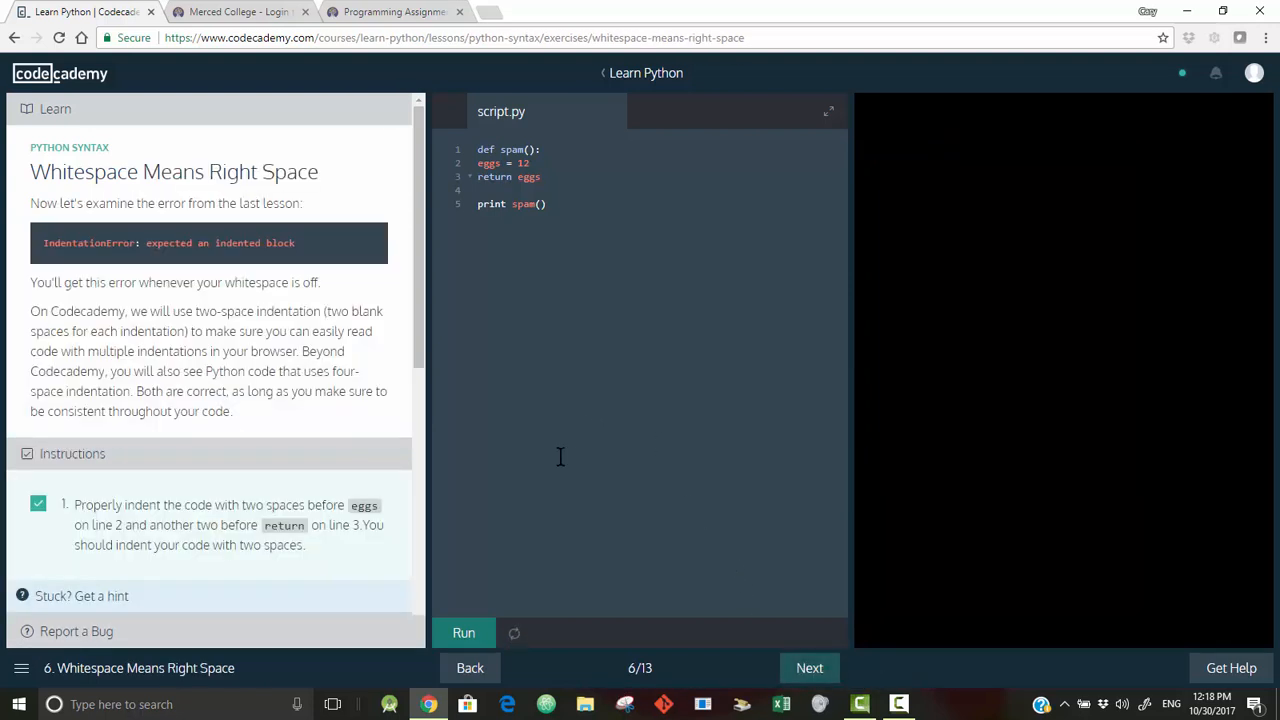
{"action": "mouse_move", "coordinate": [122, 308]}
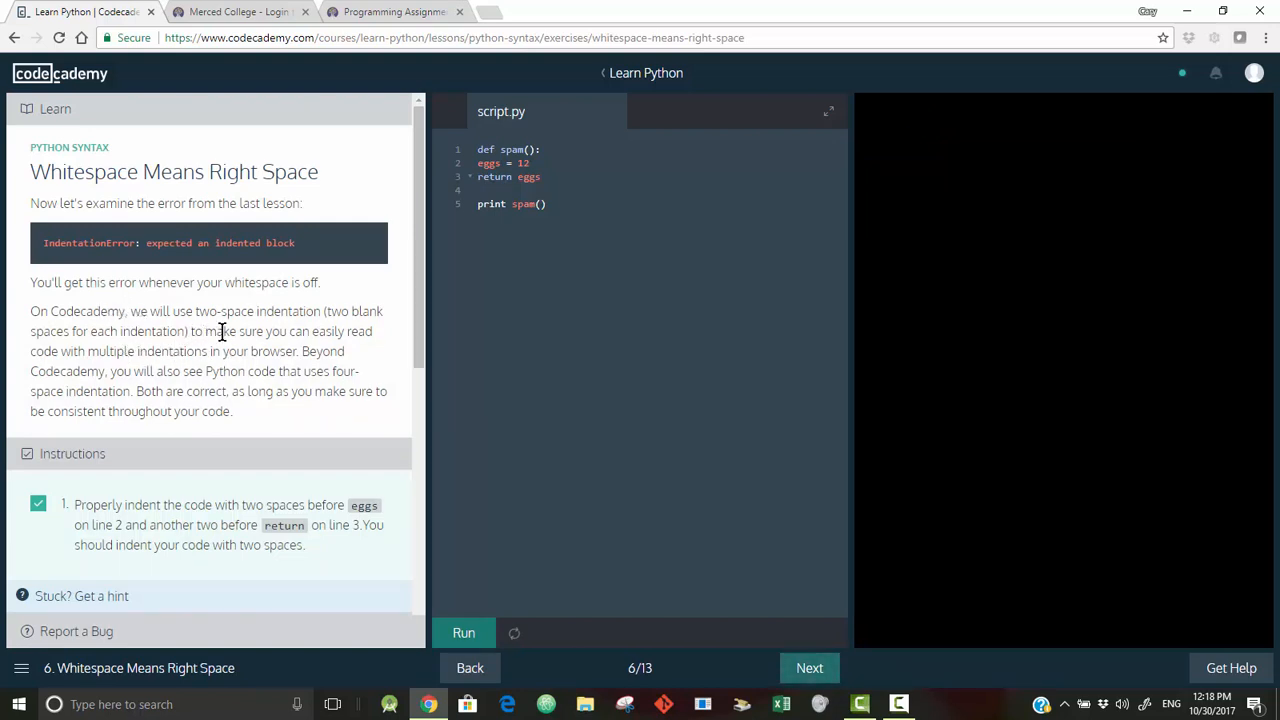
{"action": "mouse_move", "coordinate": [204, 360]}
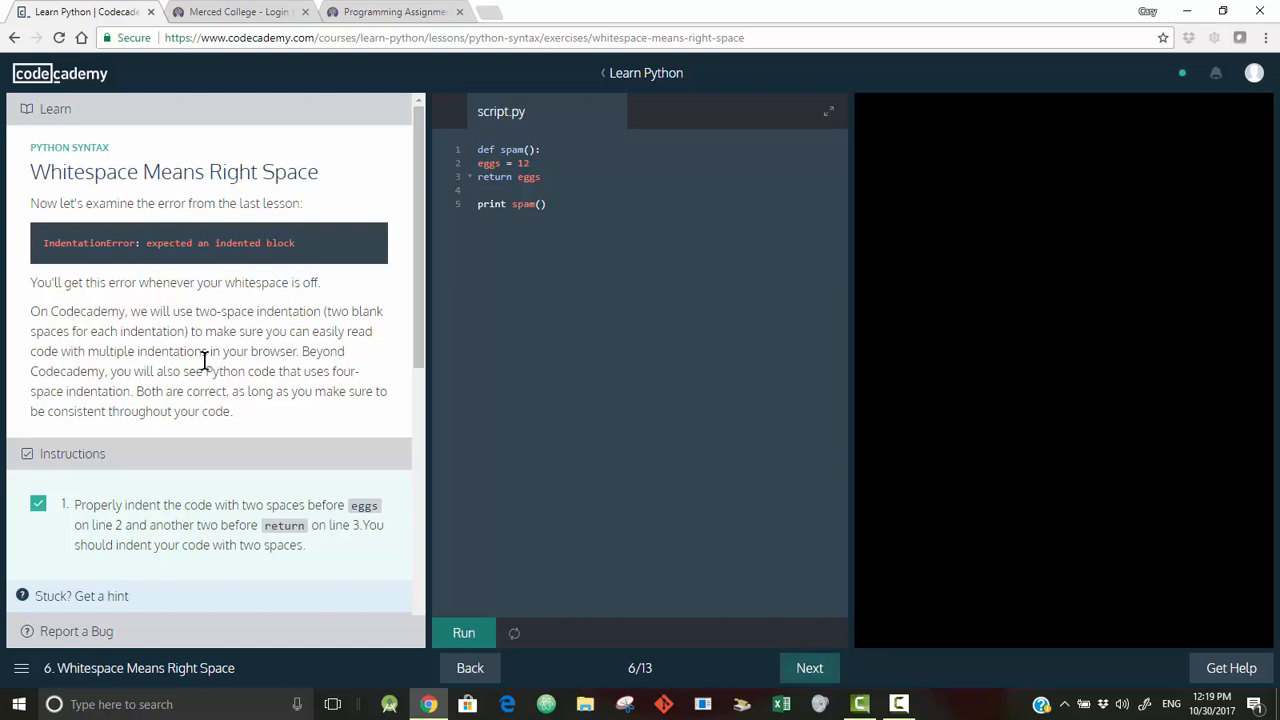
{"action": "mouse_move", "coordinate": [106, 384]}
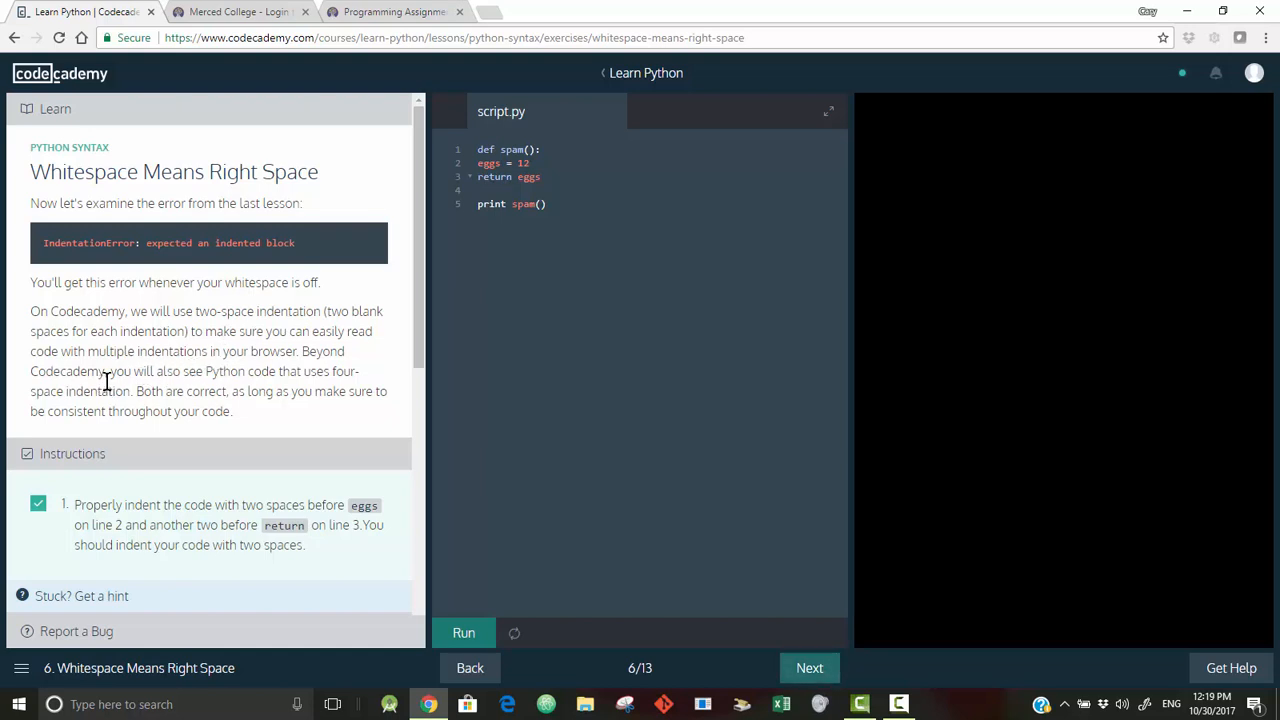
{"action": "mouse_move", "coordinate": [224, 452]}
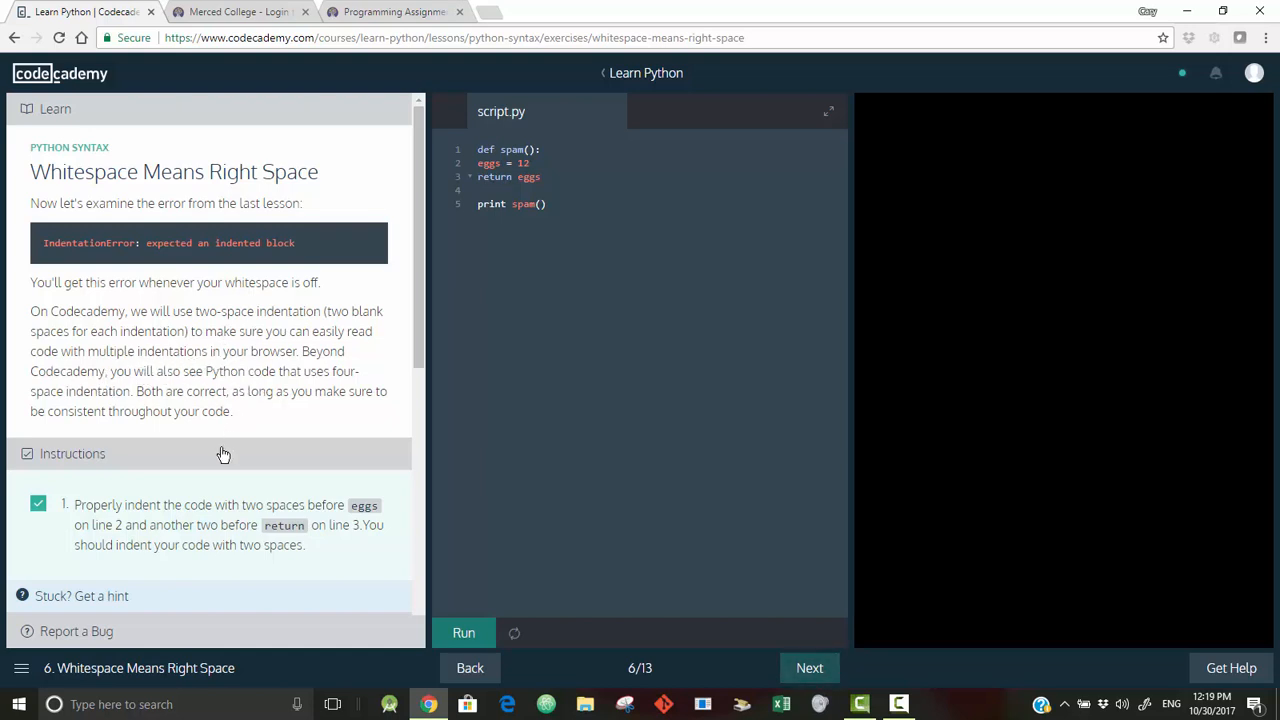
{"action": "mouse_move", "coordinate": [124, 542]}
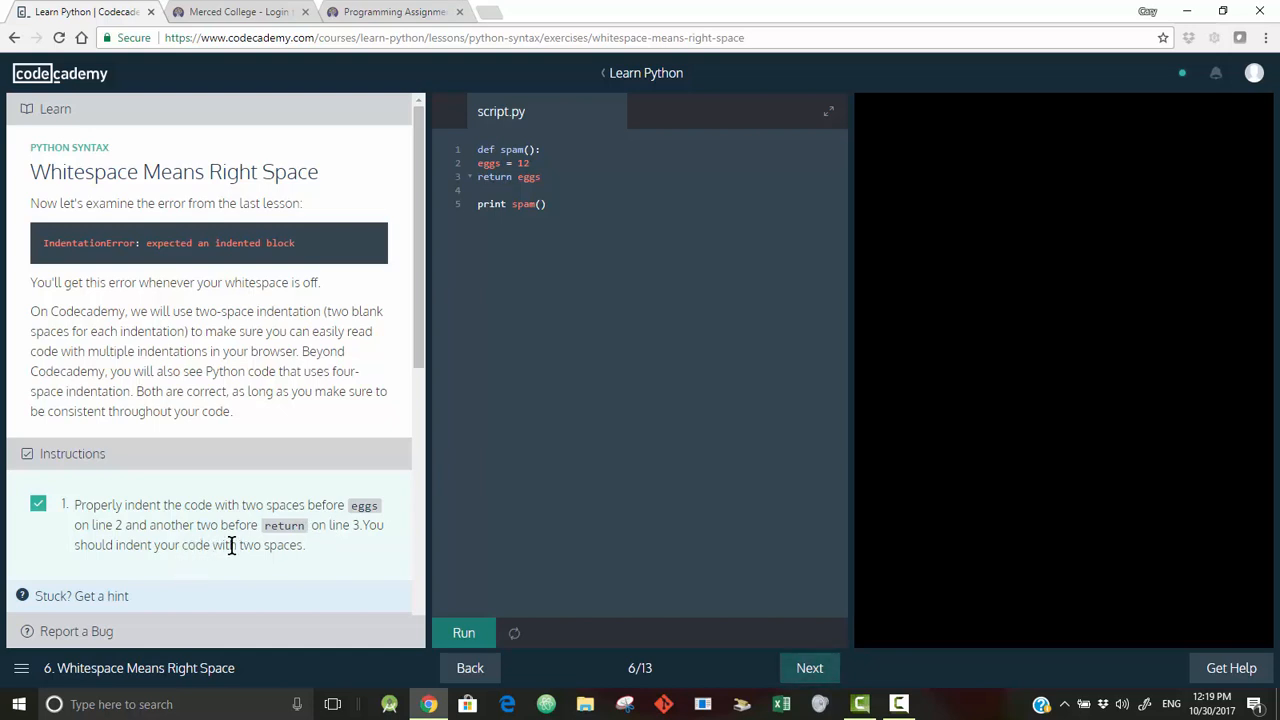
{"action": "mouse_move", "coordinate": [474, 374]}
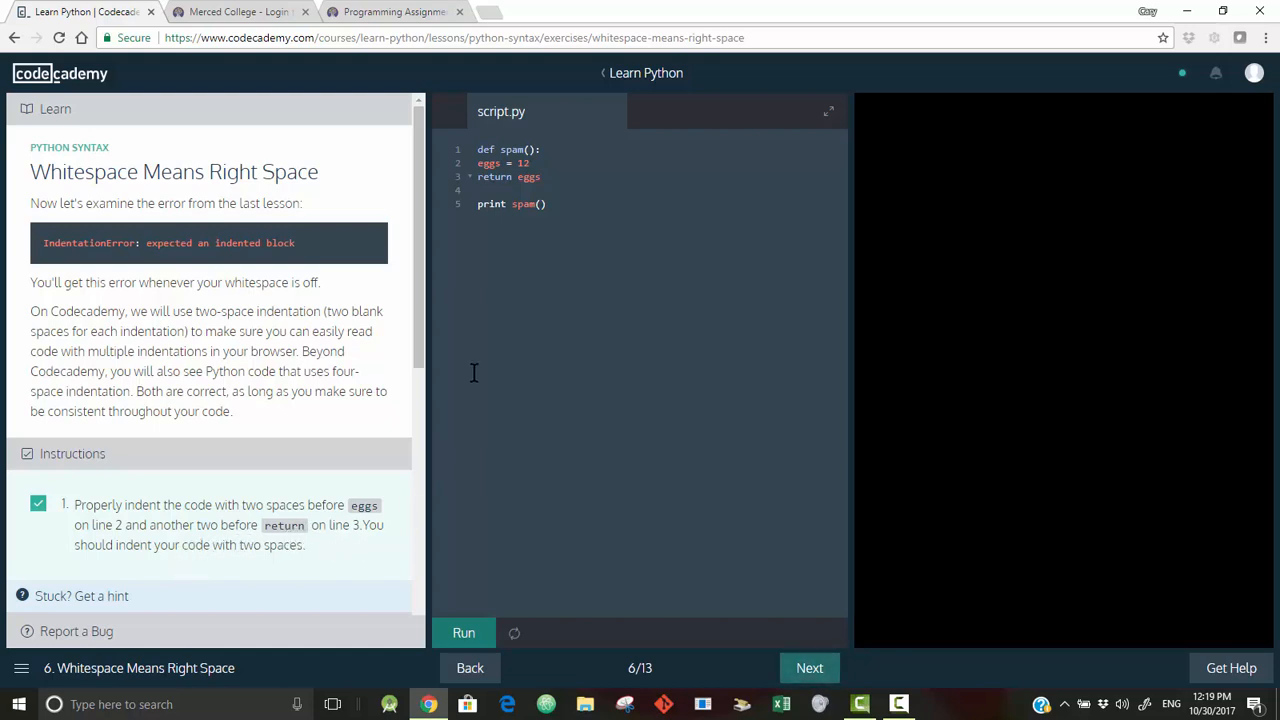
- Indent eggs and return by two spaces inside spam and run the script to output 12
{"action": "left_click", "coordinate": [478, 164]}
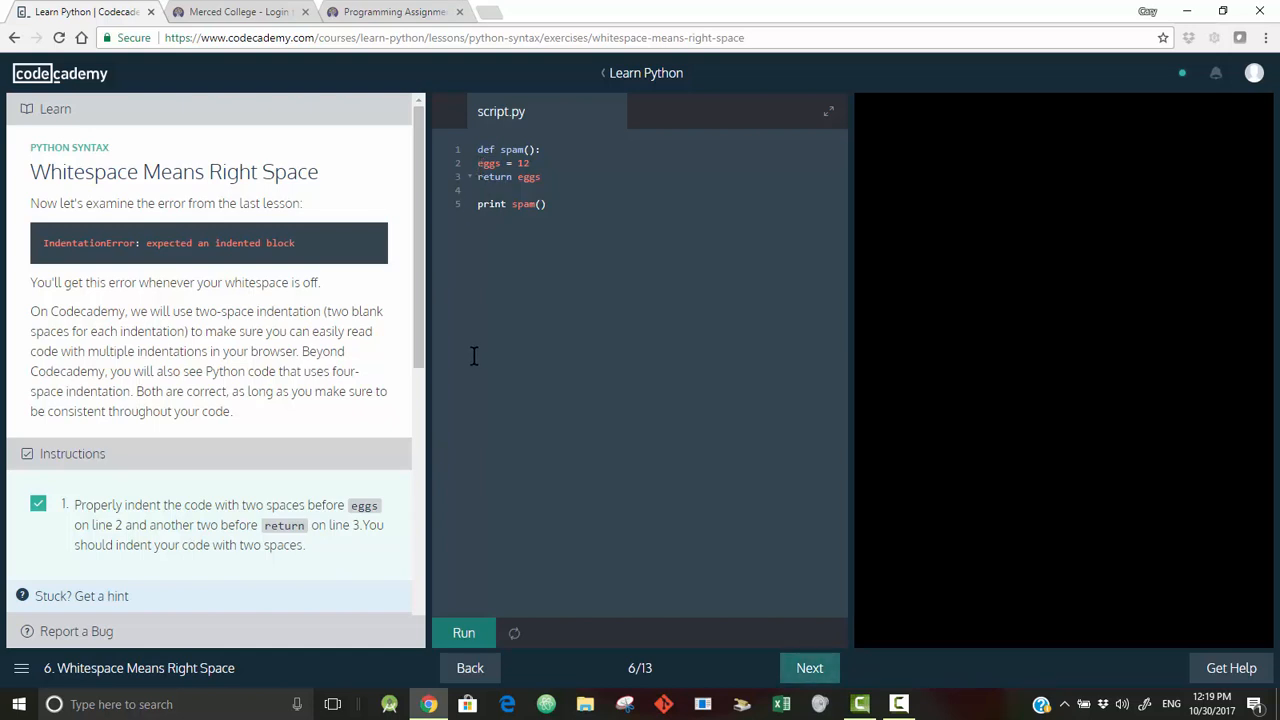
{"action": "left_click", "coordinate": [482, 164]}
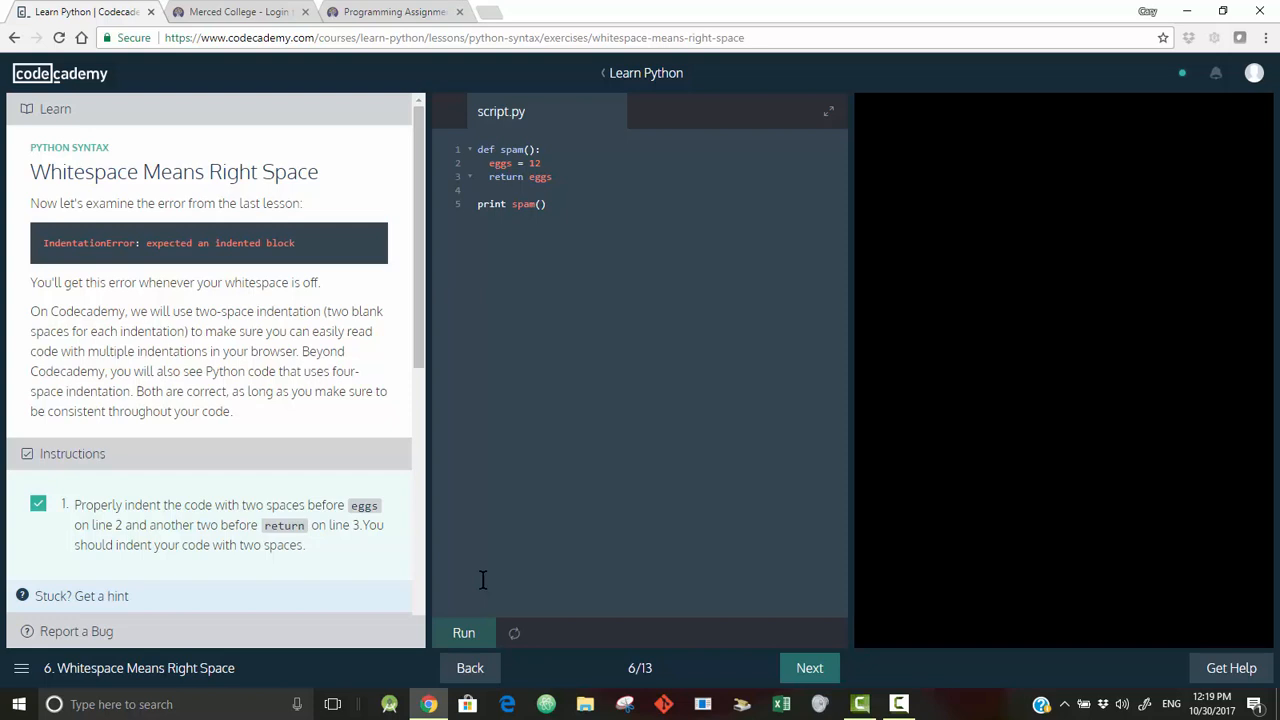
{"action": "left_click", "coordinate": [464, 632]}
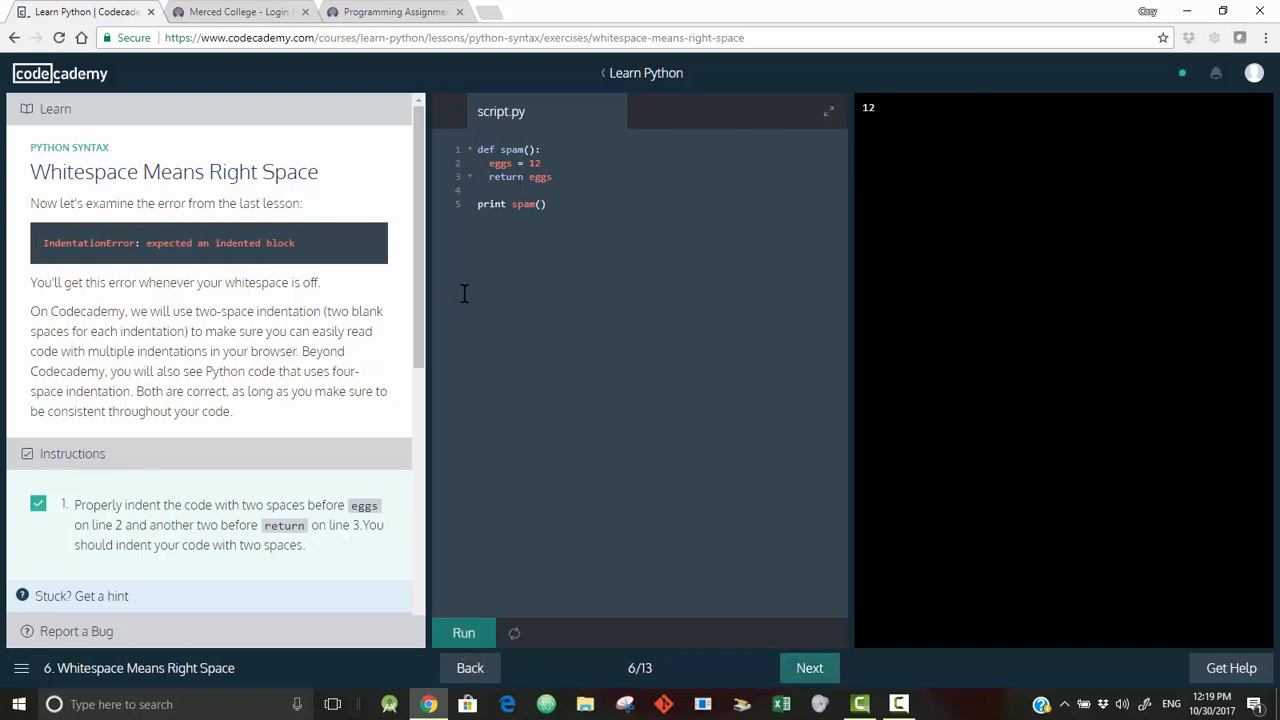
{"action": "mouse_move", "coordinate": [504, 178]}
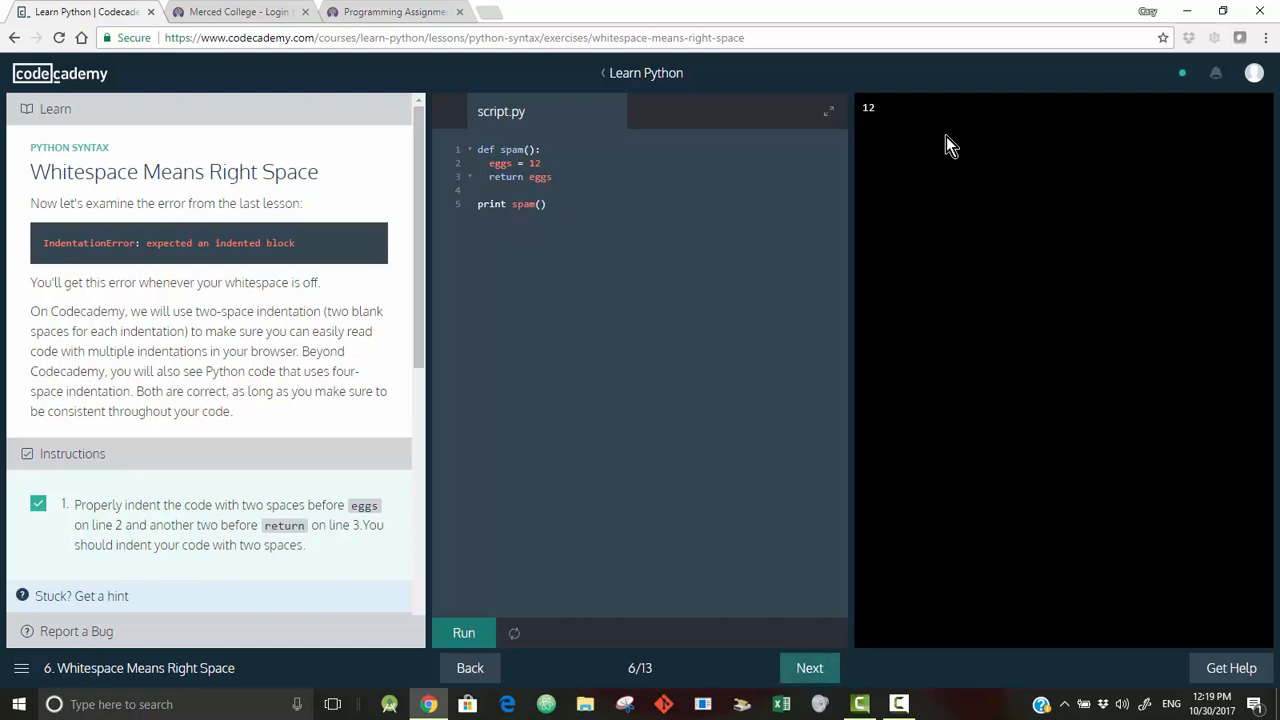
{"action": "mouse_move", "coordinate": [492, 680]}
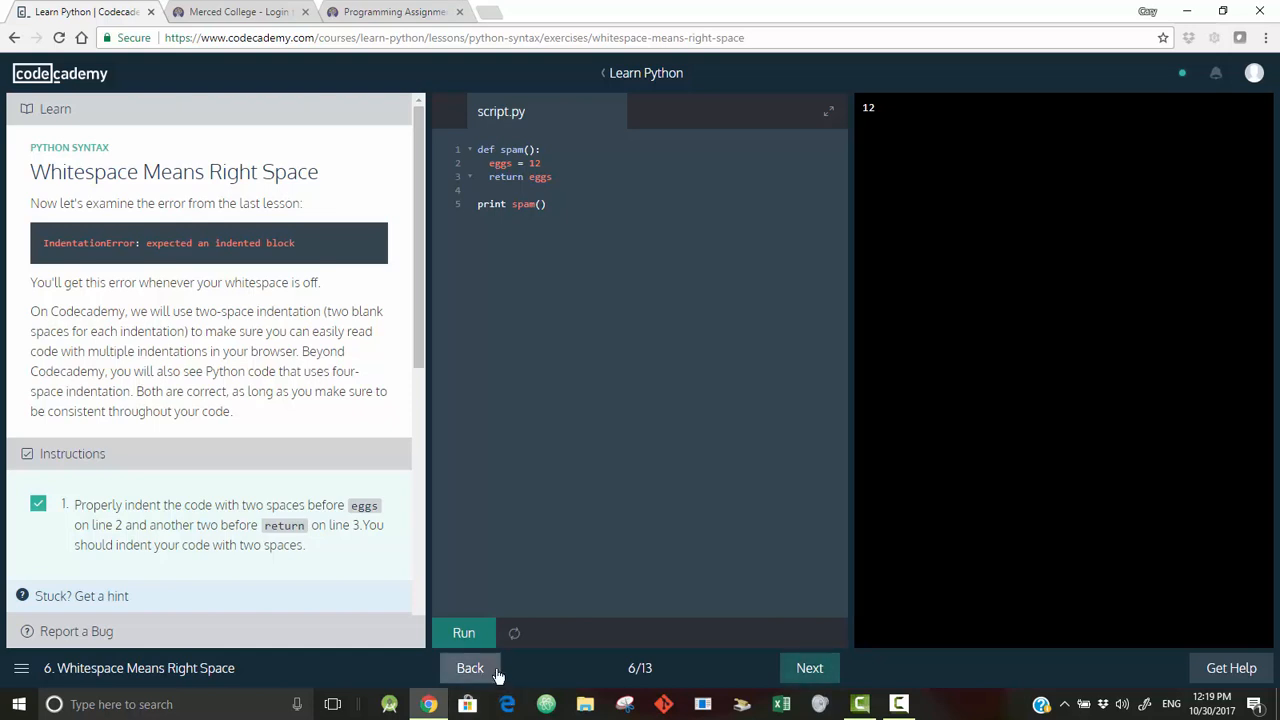
{"action": "mouse_move", "coordinate": [808, 668]}
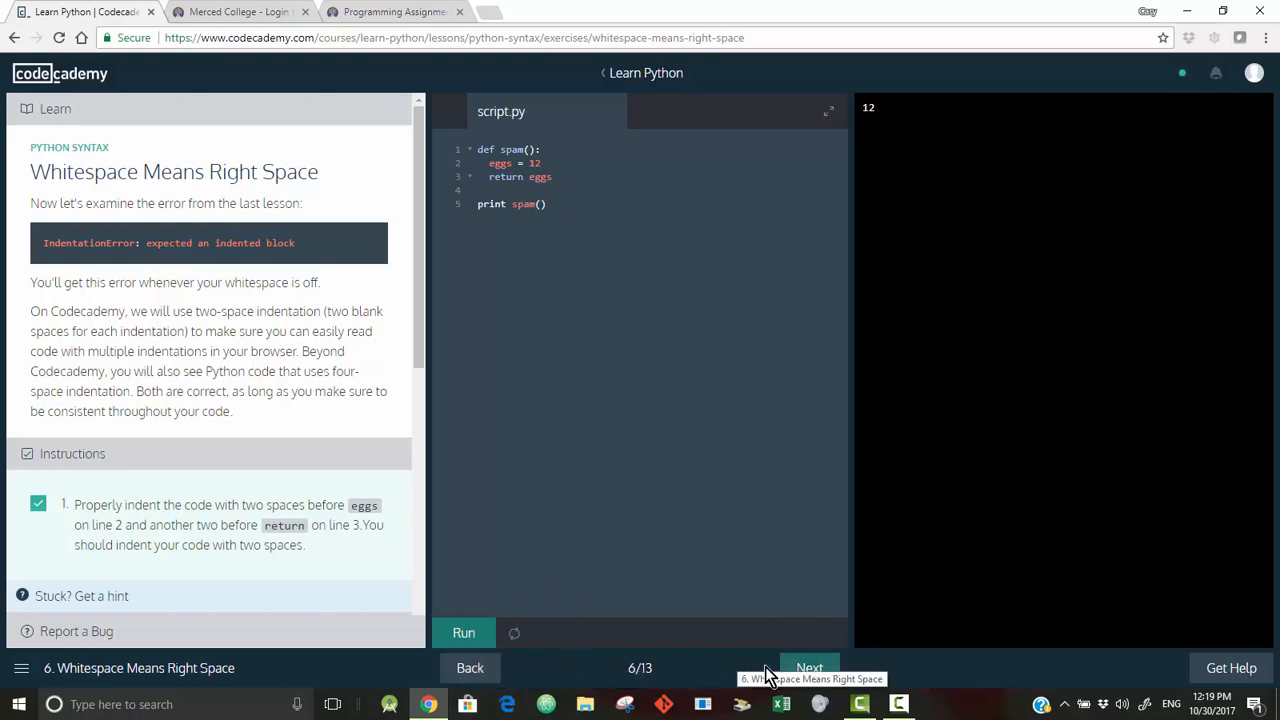
- From the exercise list, jump ahead to 12. Modulo and its starter script
{"action": "left_click", "coordinate": [808, 668]}
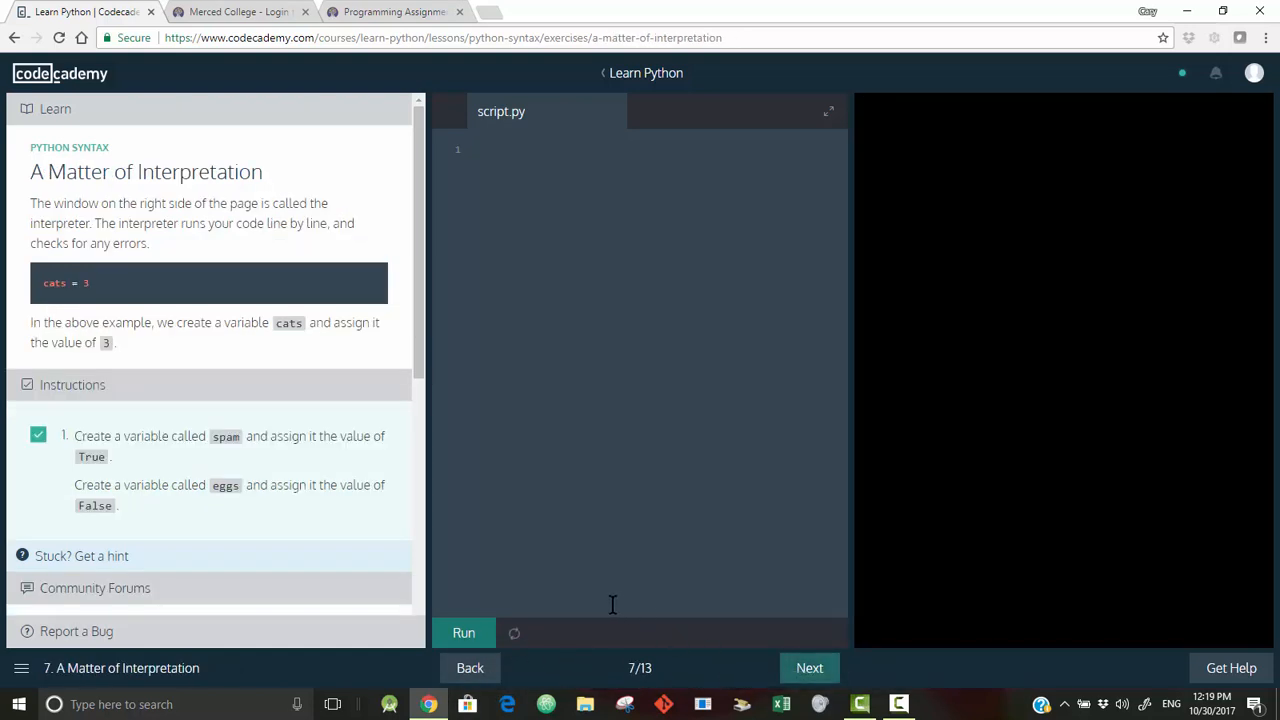
{"action": "mouse_move", "coordinate": [596, 496]}
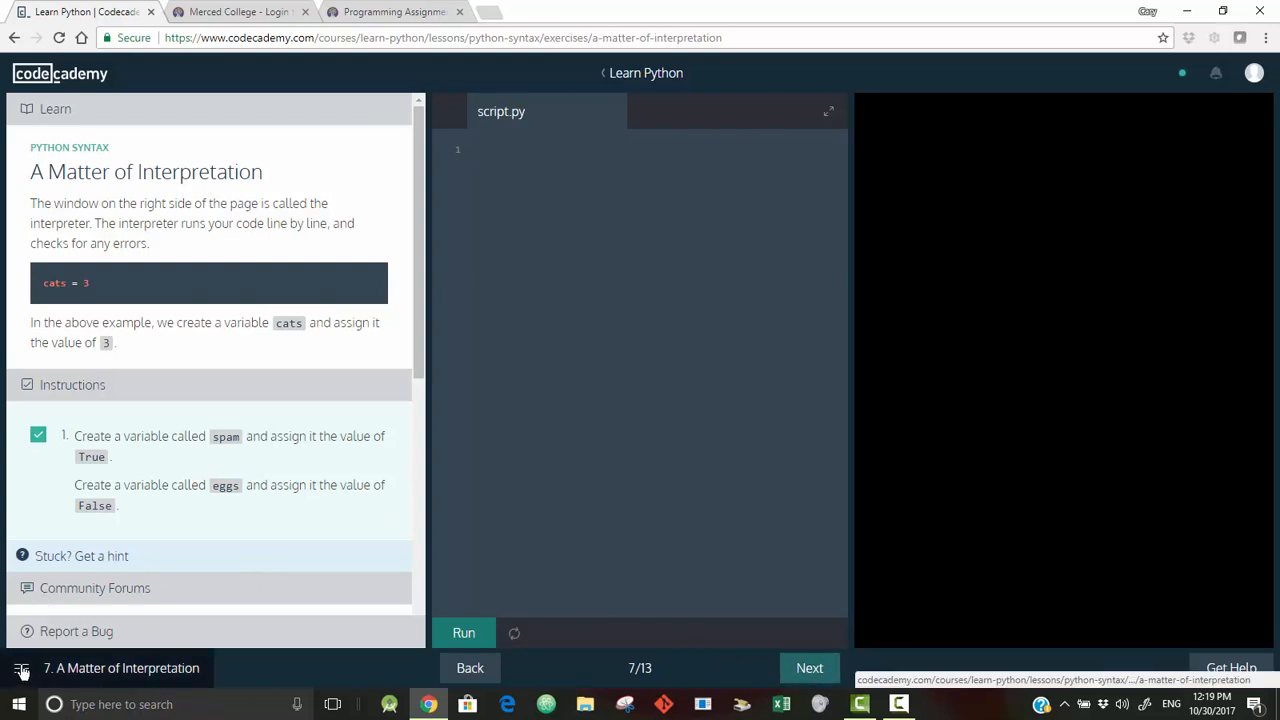
{"action": "left_click", "coordinate": [20, 668]}
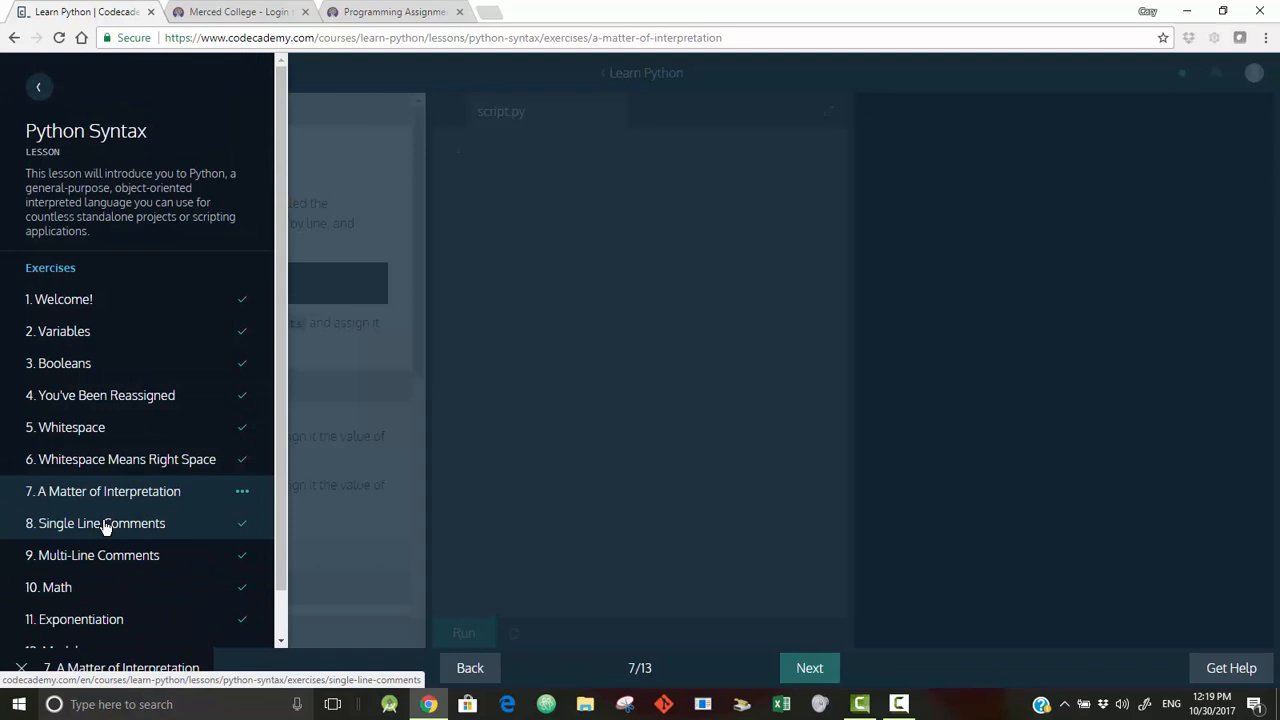
{"action": "scroll", "scroll_direction": "down", "scroll_amount": 3}
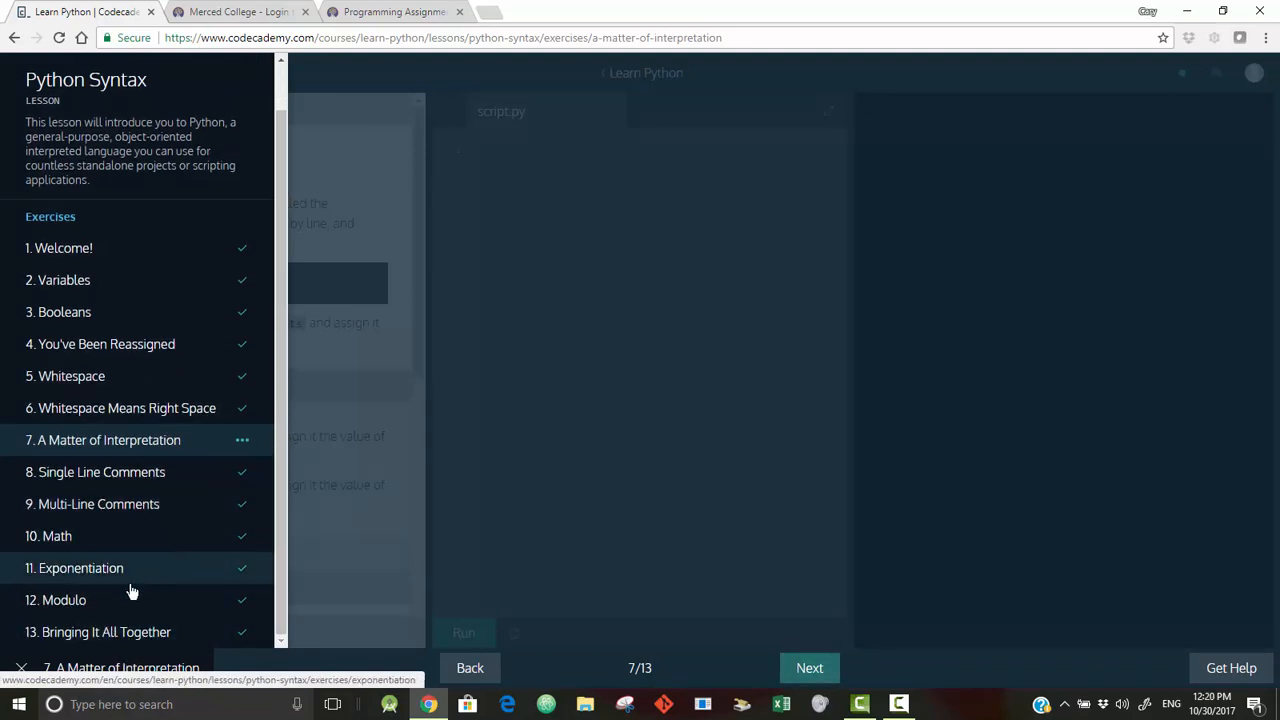
{"action": "mouse_move", "coordinate": [88, 596]}
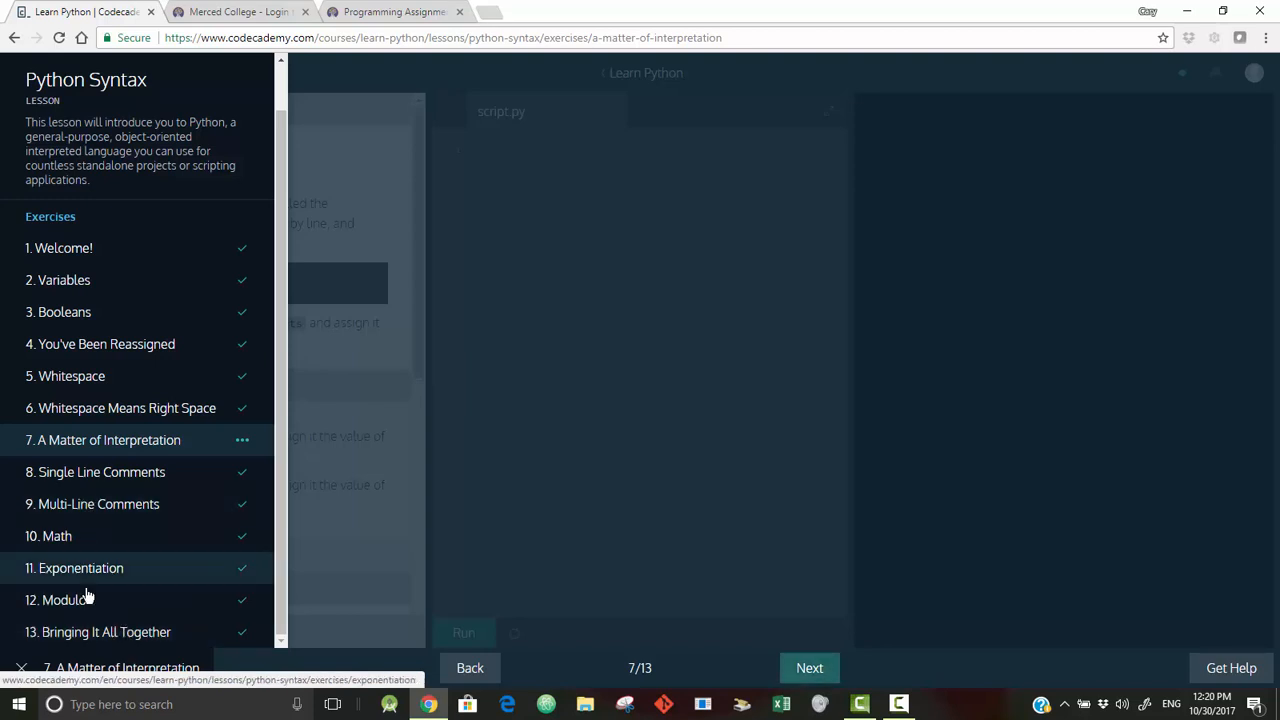
{"action": "left_click", "coordinate": [64, 600]}
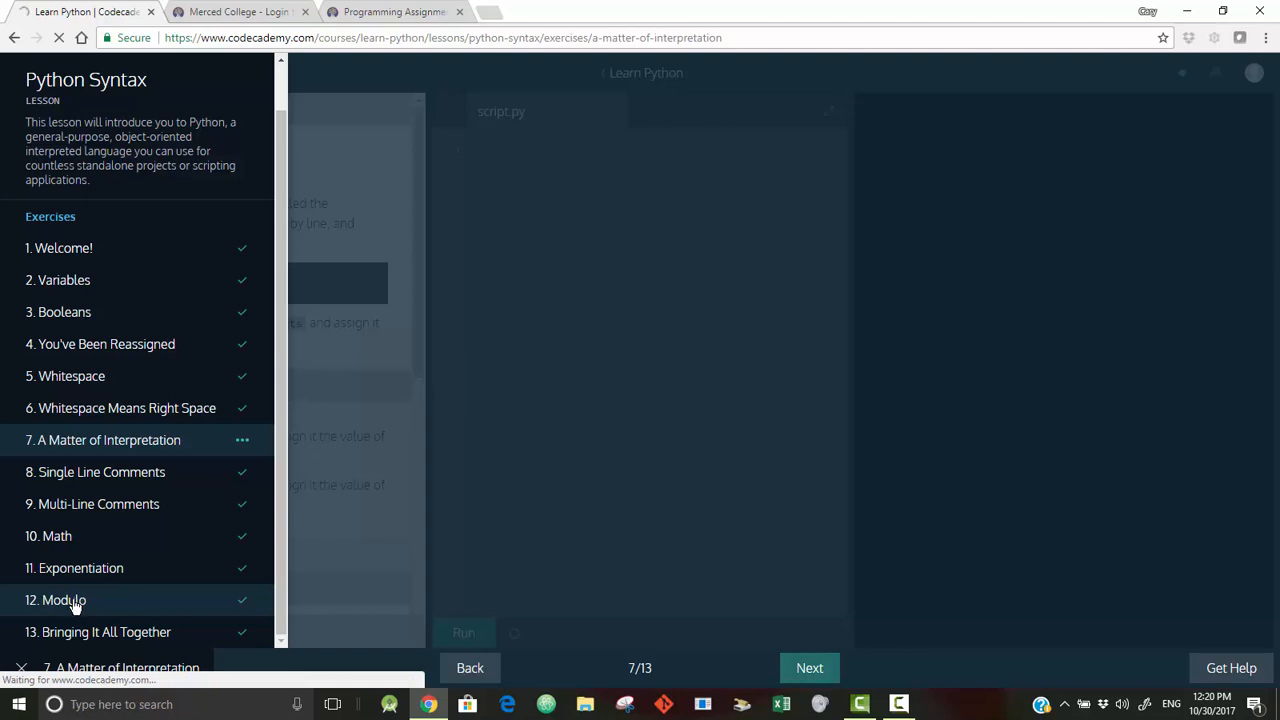
{"action": "left_click", "coordinate": [64, 600]}
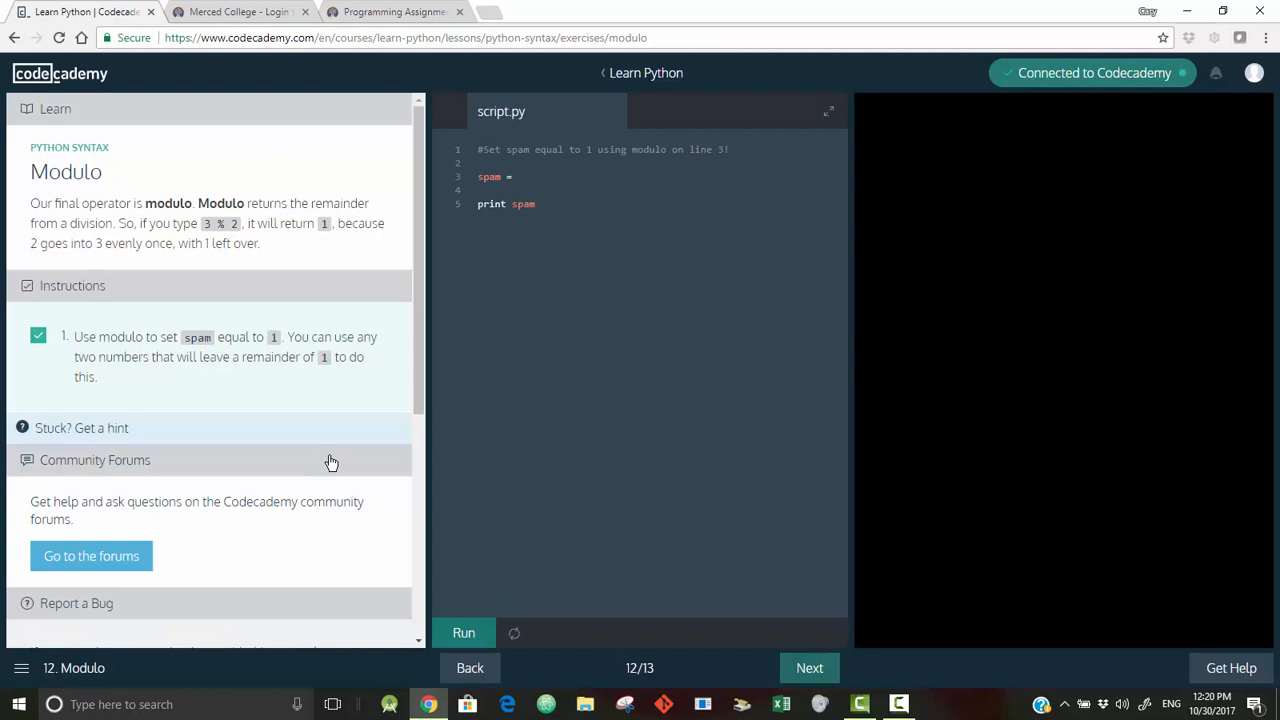
{"action": "mouse_move", "coordinate": [116, 364]}
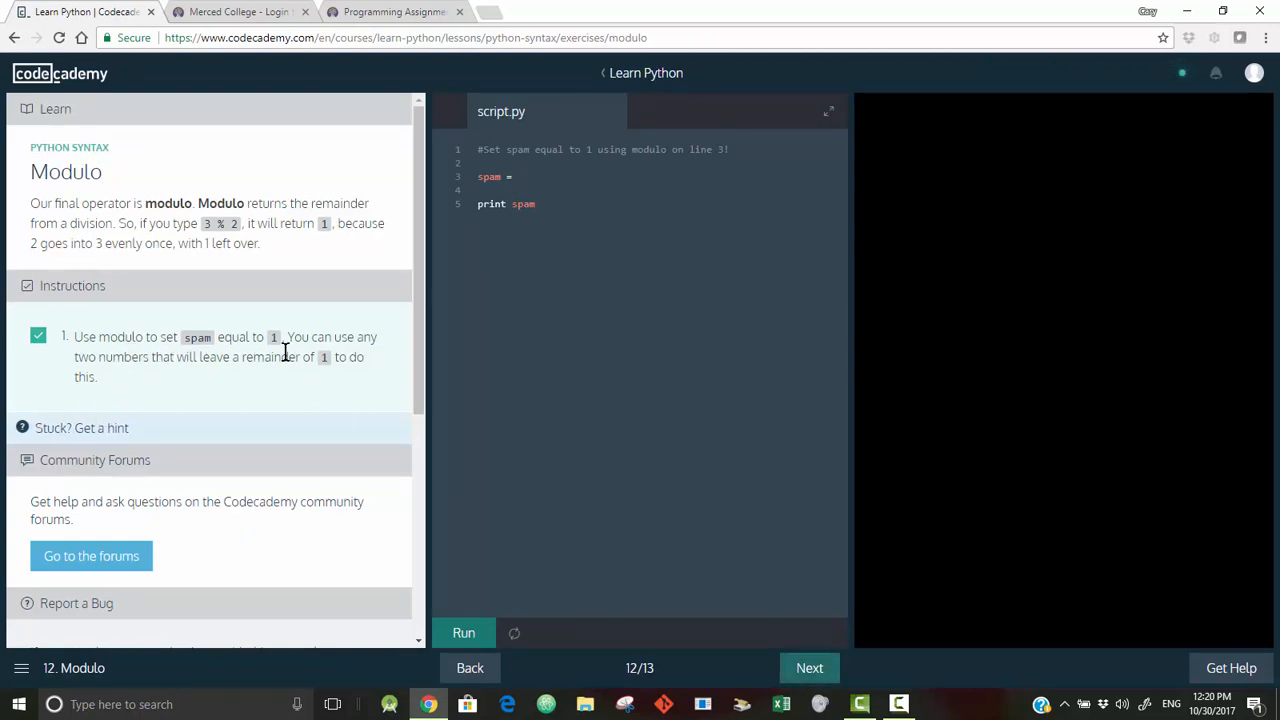
{"action": "mouse_move", "coordinate": [576, 256]}
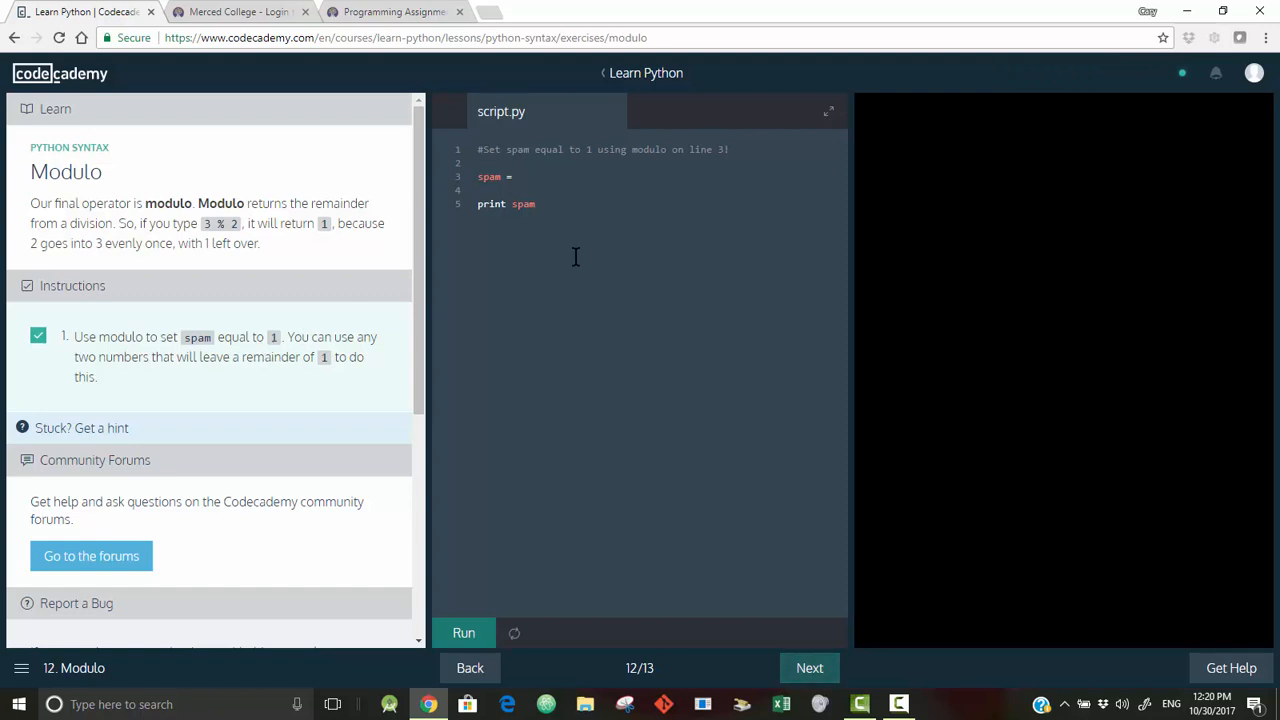
- Change line 3 to spam = 5-4 and run the script so it outputs 1
{"action": "left_click", "coordinate": [512, 176]}
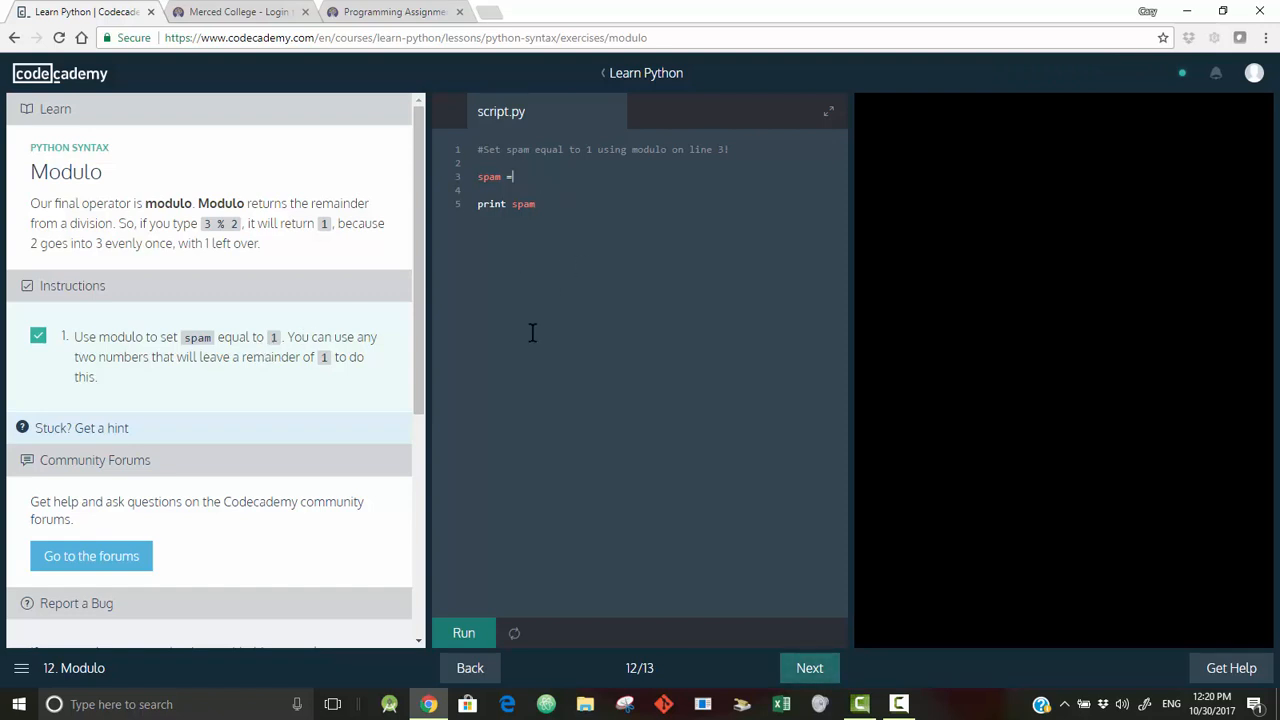
{"action": "type", "text": "1"}
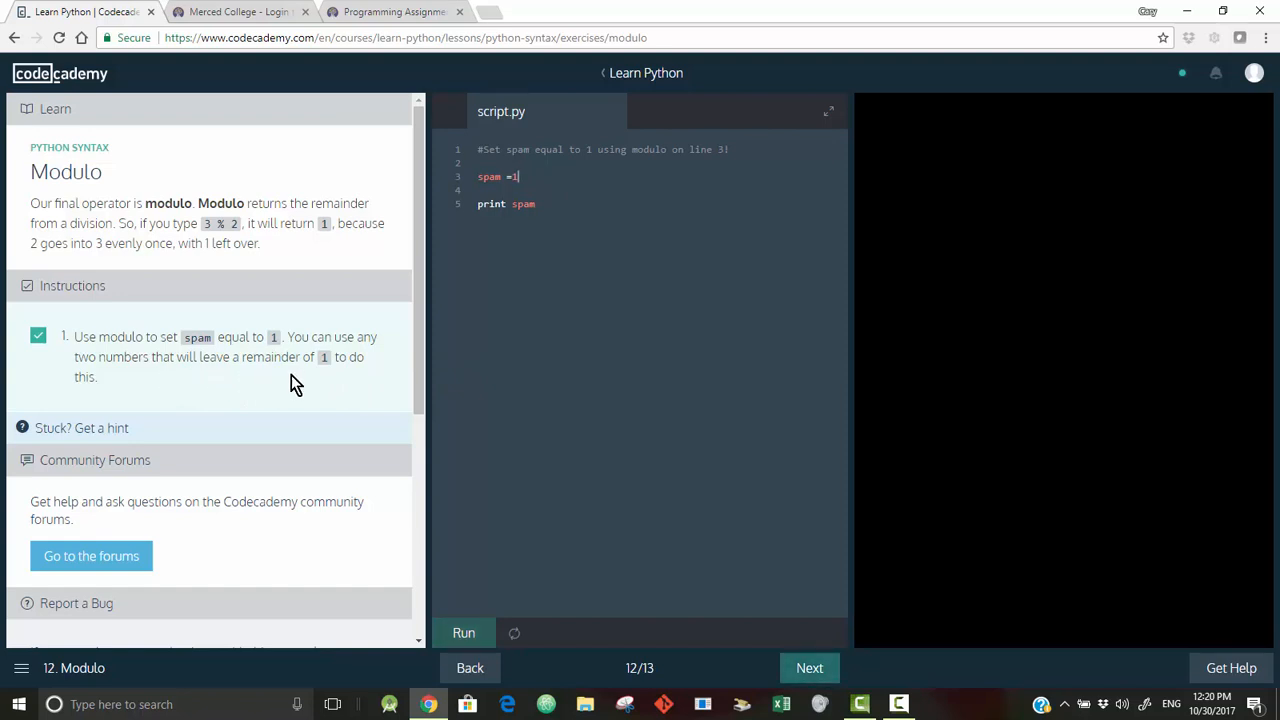
{"action": "mouse_move", "coordinate": [118, 404]}
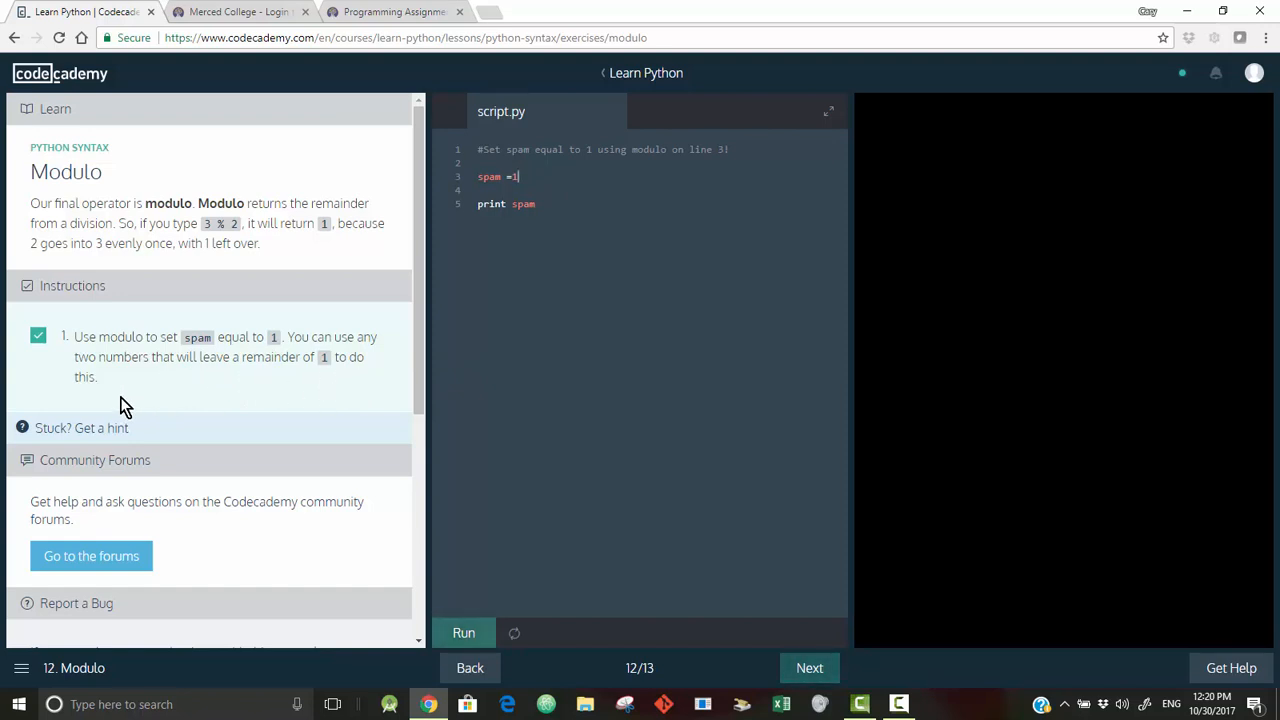
{"action": "mouse_move", "coordinate": [228, 380]}
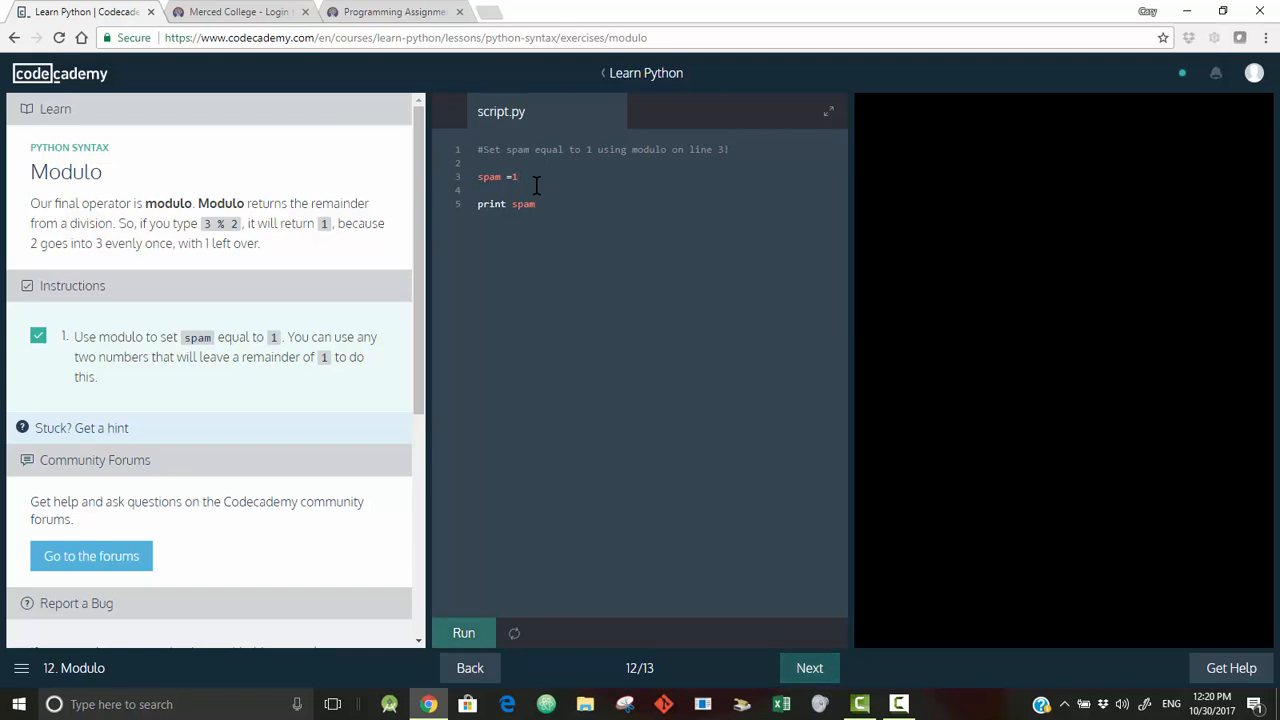
{"action": "key", "text": "Backspace"}
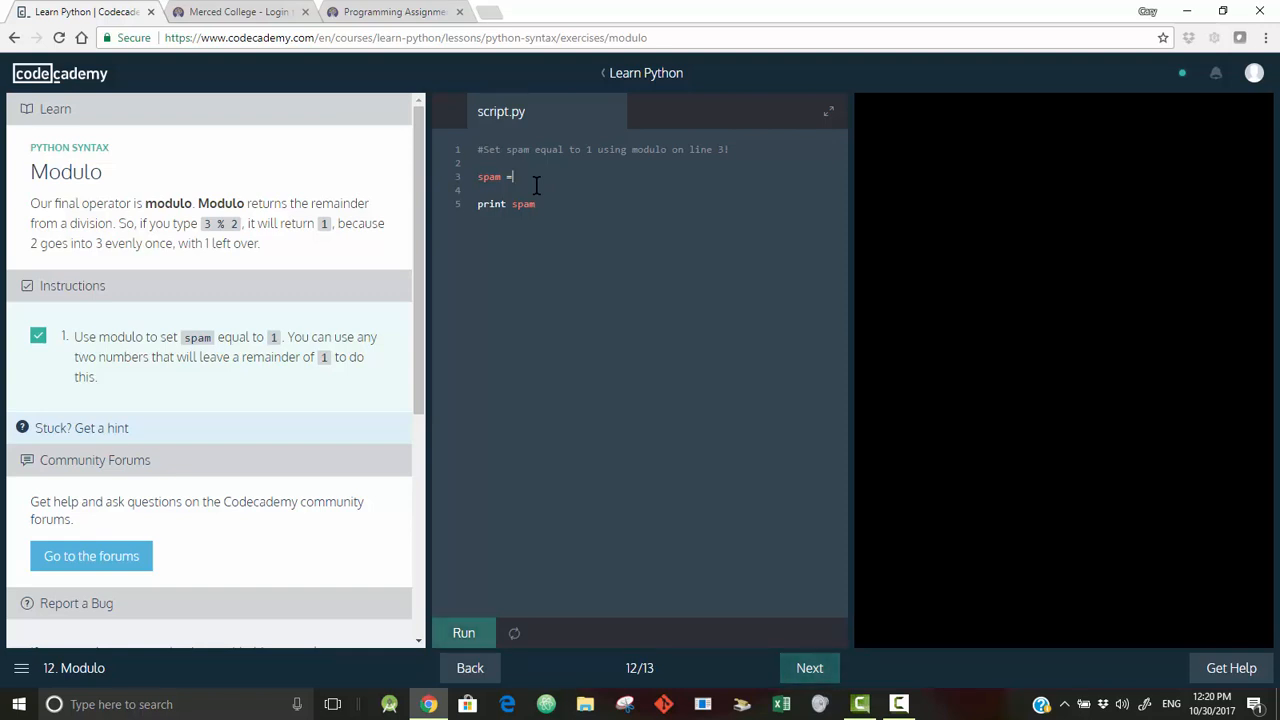
{"action": "type", "text": "5-4"}
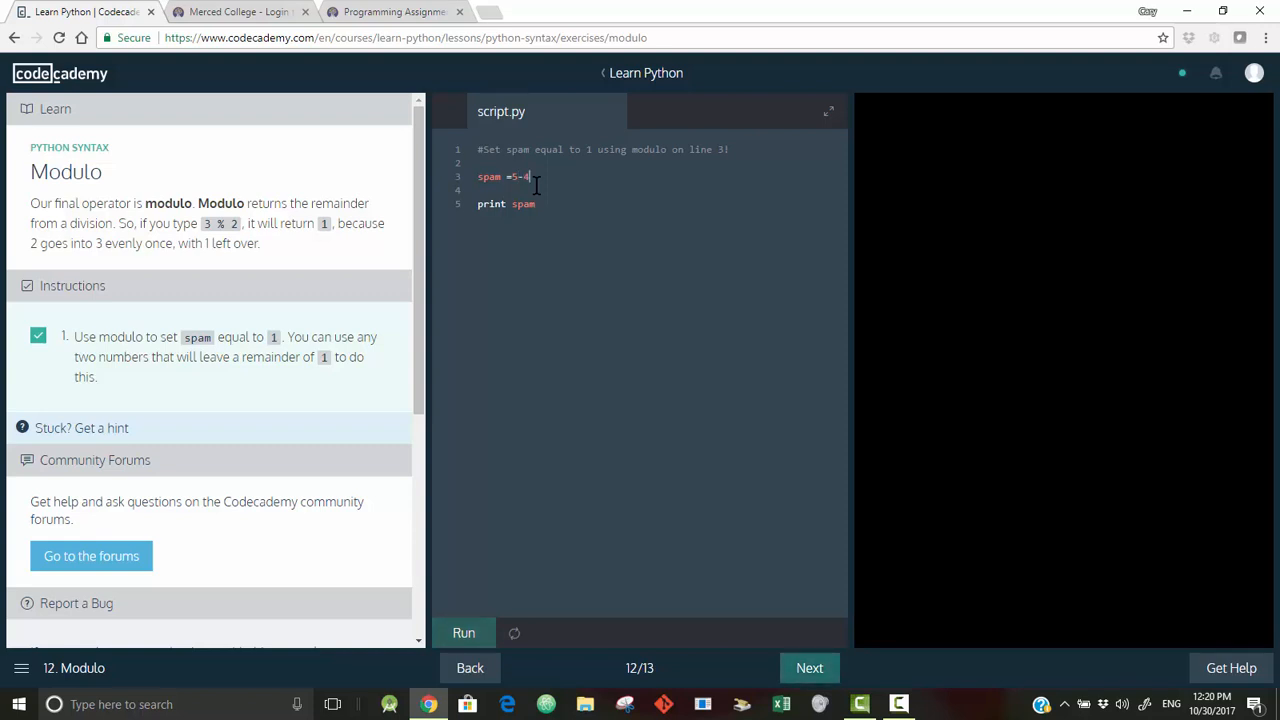
{"action": "mouse_move", "coordinate": [516, 296]}
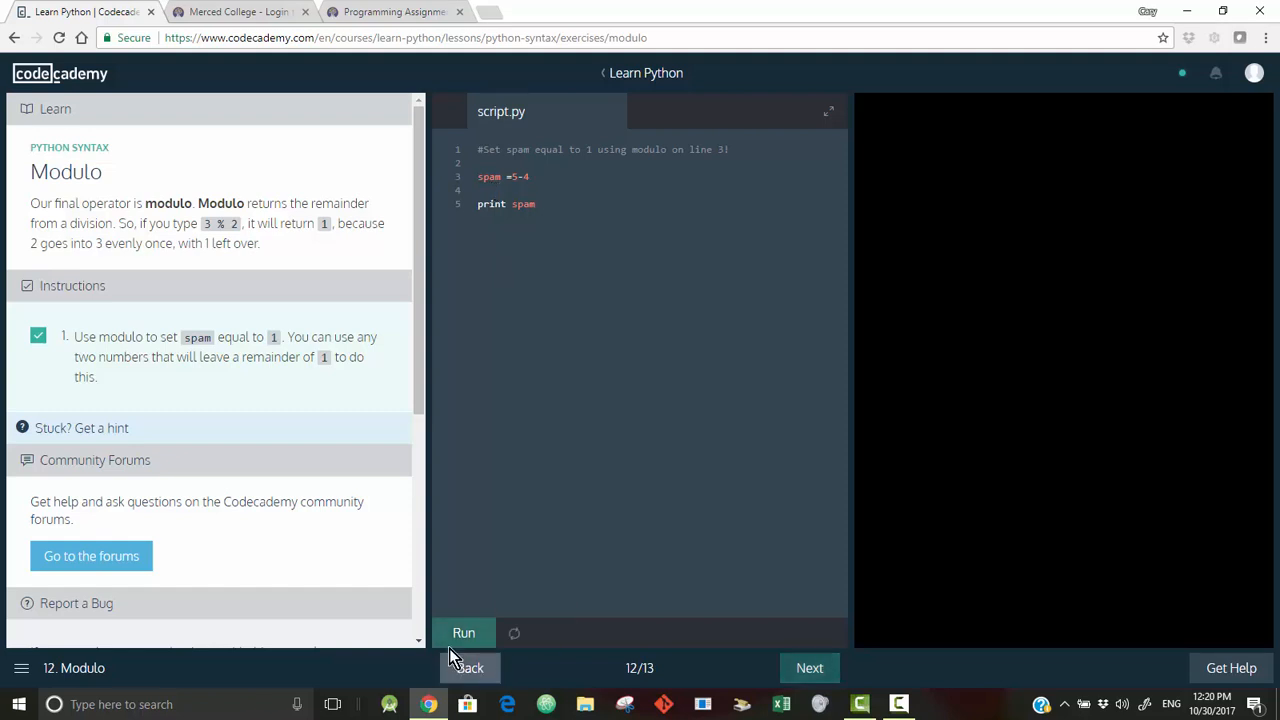
{"action": "left_click", "coordinate": [464, 632]}
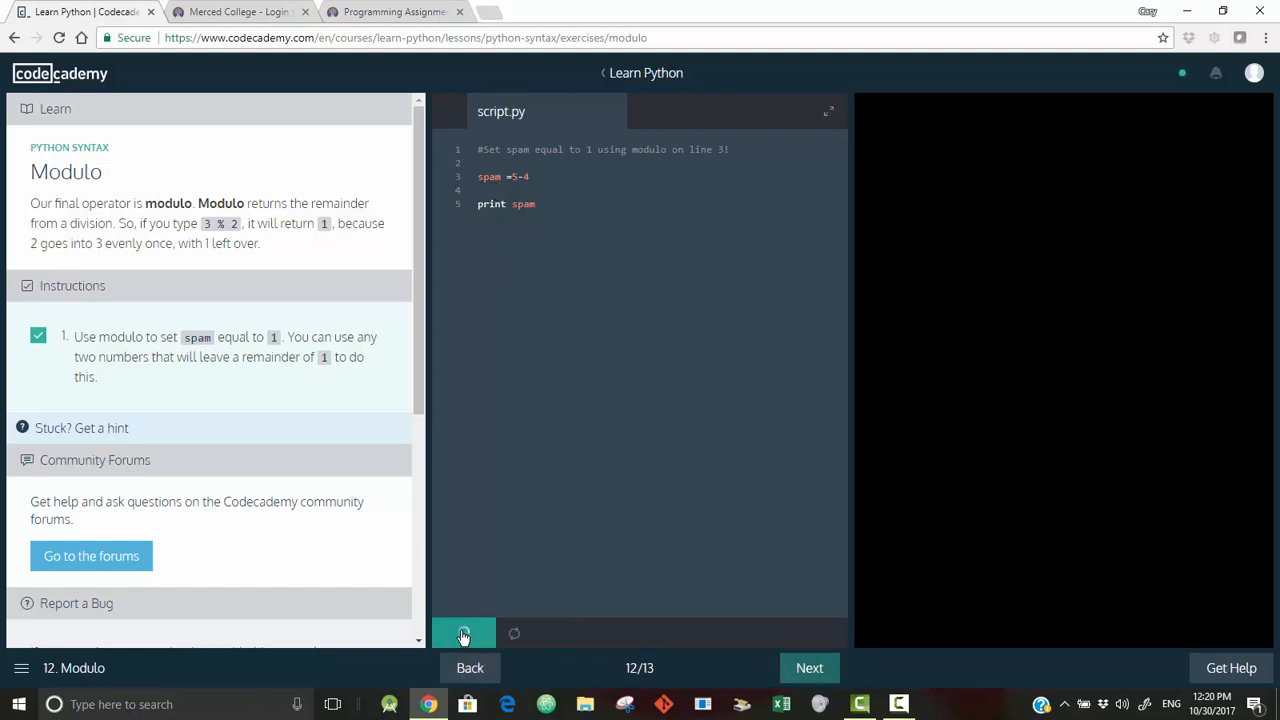
{"action": "left_click", "coordinate": [462, 632]}
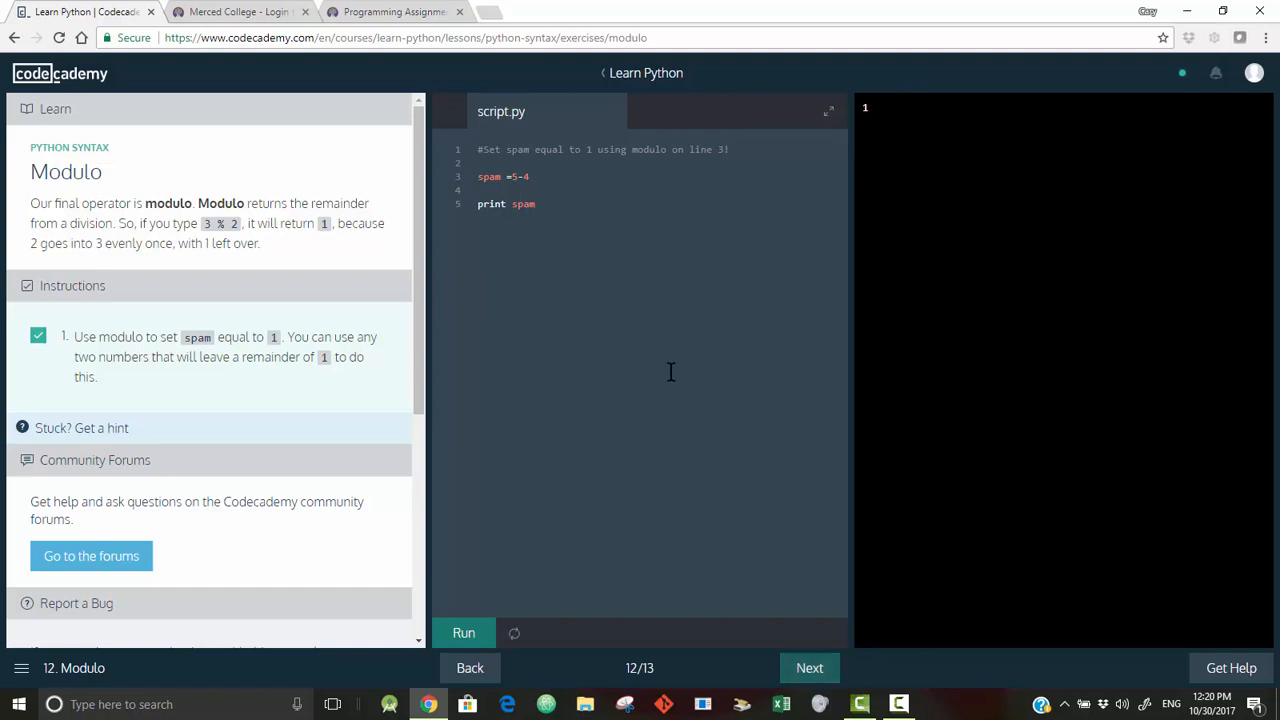
{"action": "mouse_move", "coordinate": [502, 312]}
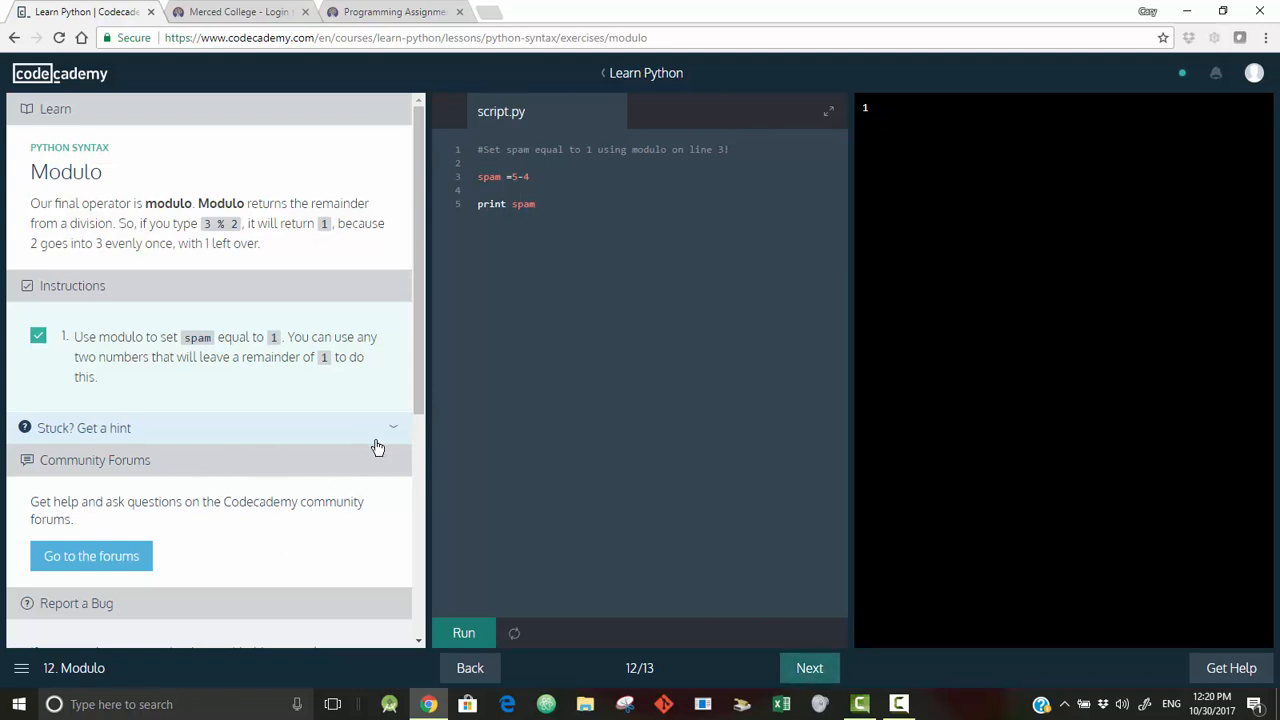
{"action": "mouse_move", "coordinate": [424, 186]}
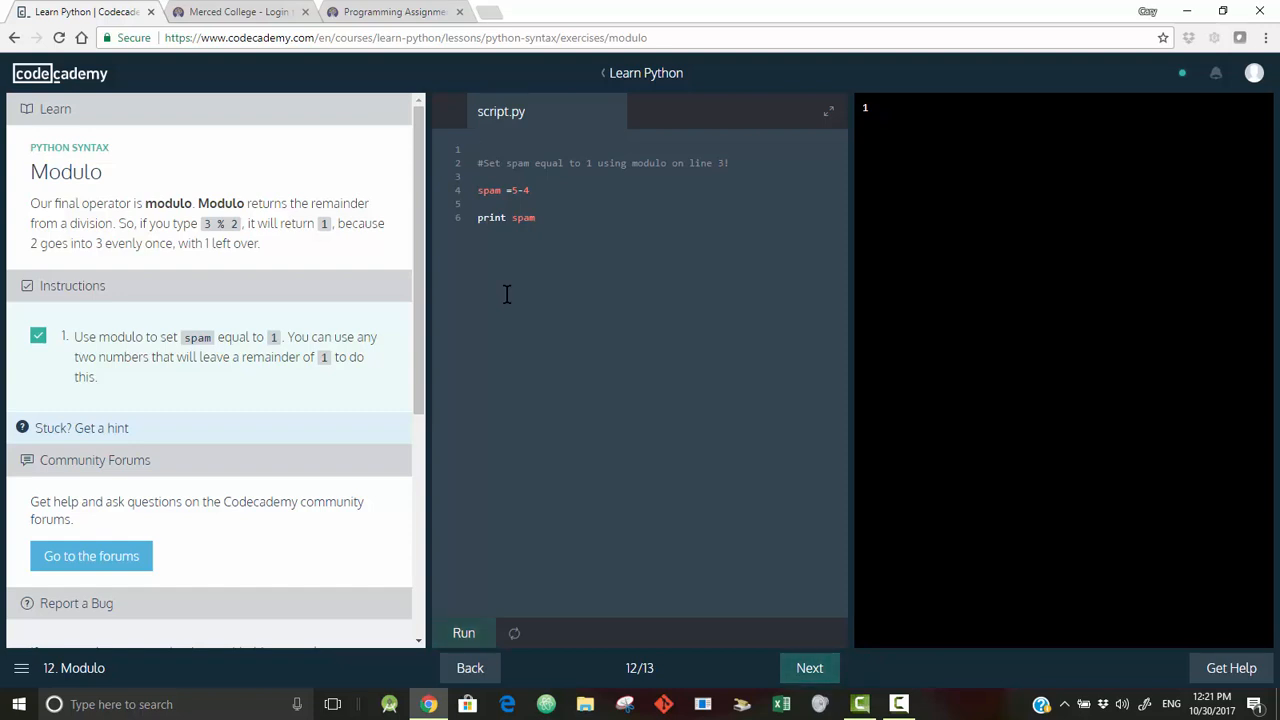
- Head script.py with a # Joe... name comment and a # 10/3/17 date comment
{"action": "type", "text": "Joe C"}
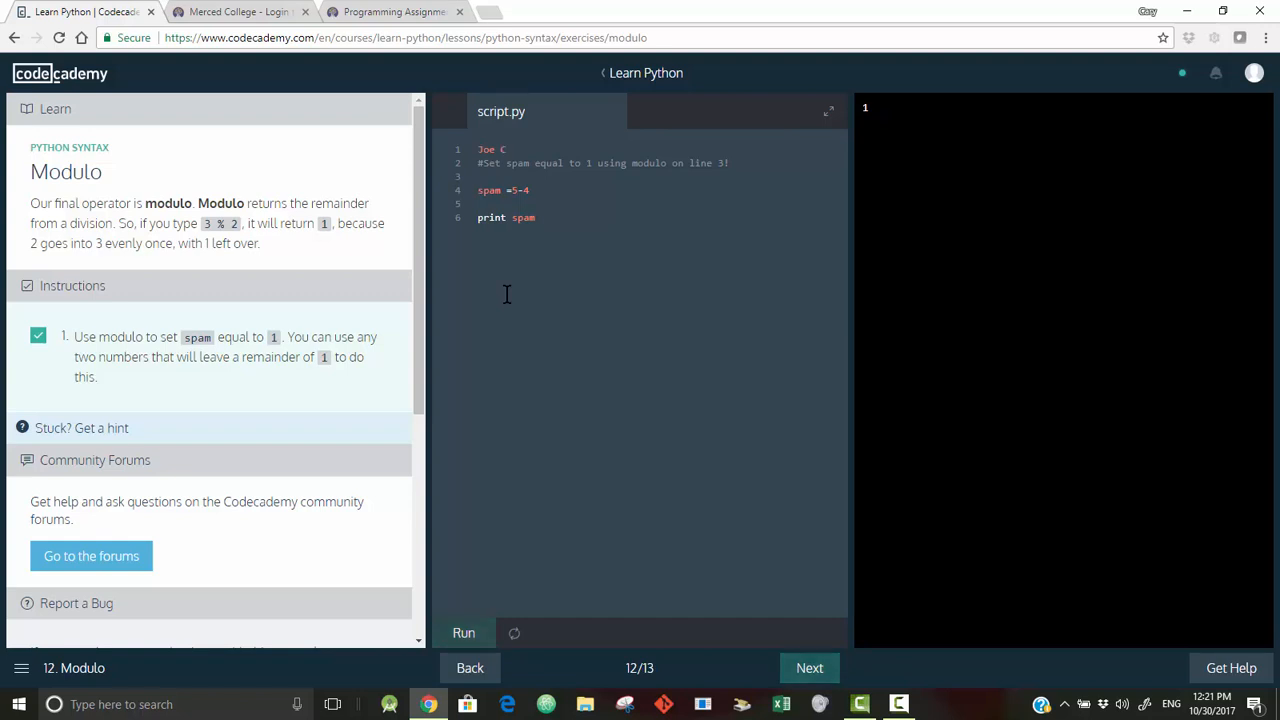
{"action": "type", "text": "ool"}
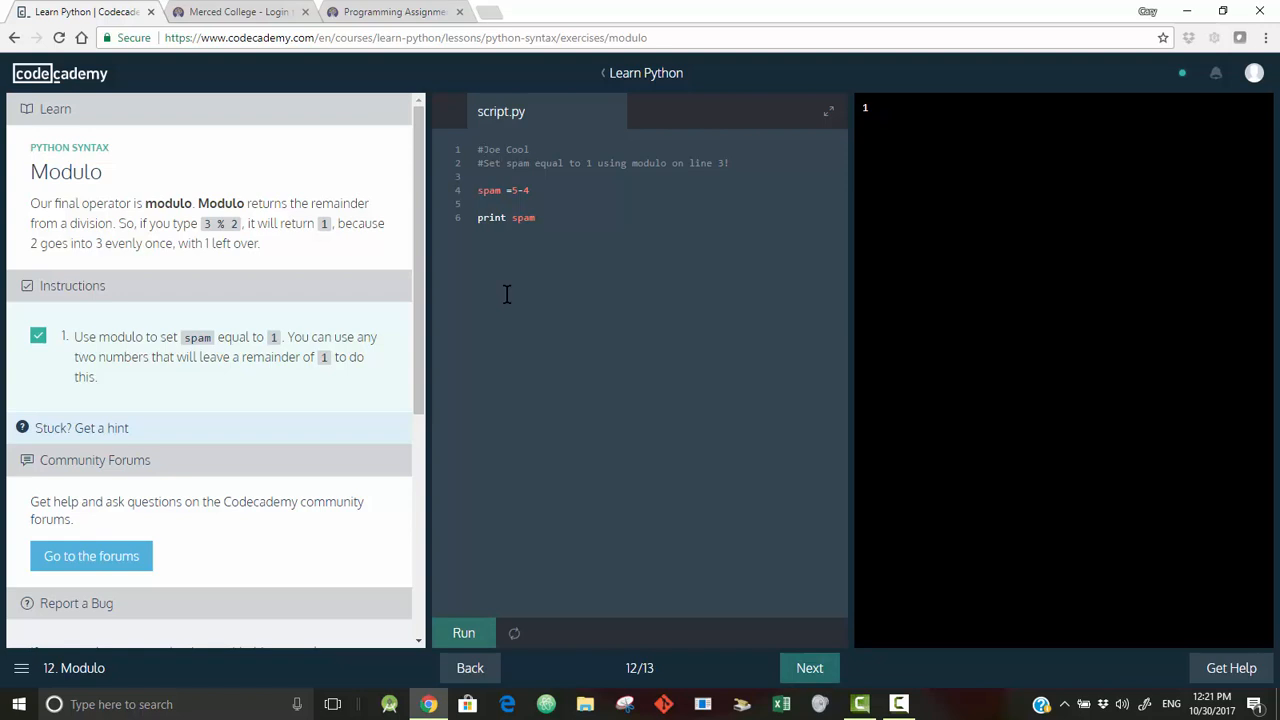
{"action": "key", "text": "Enter"}
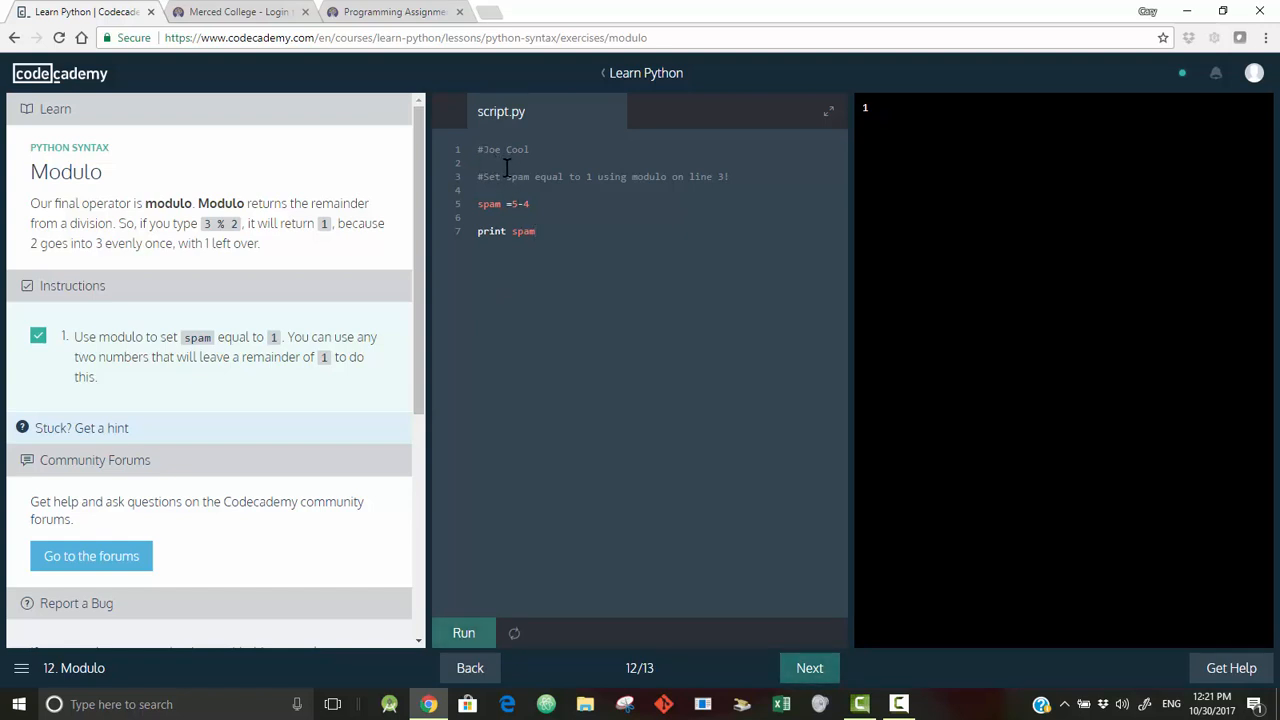
{"action": "type", "text": "#"}
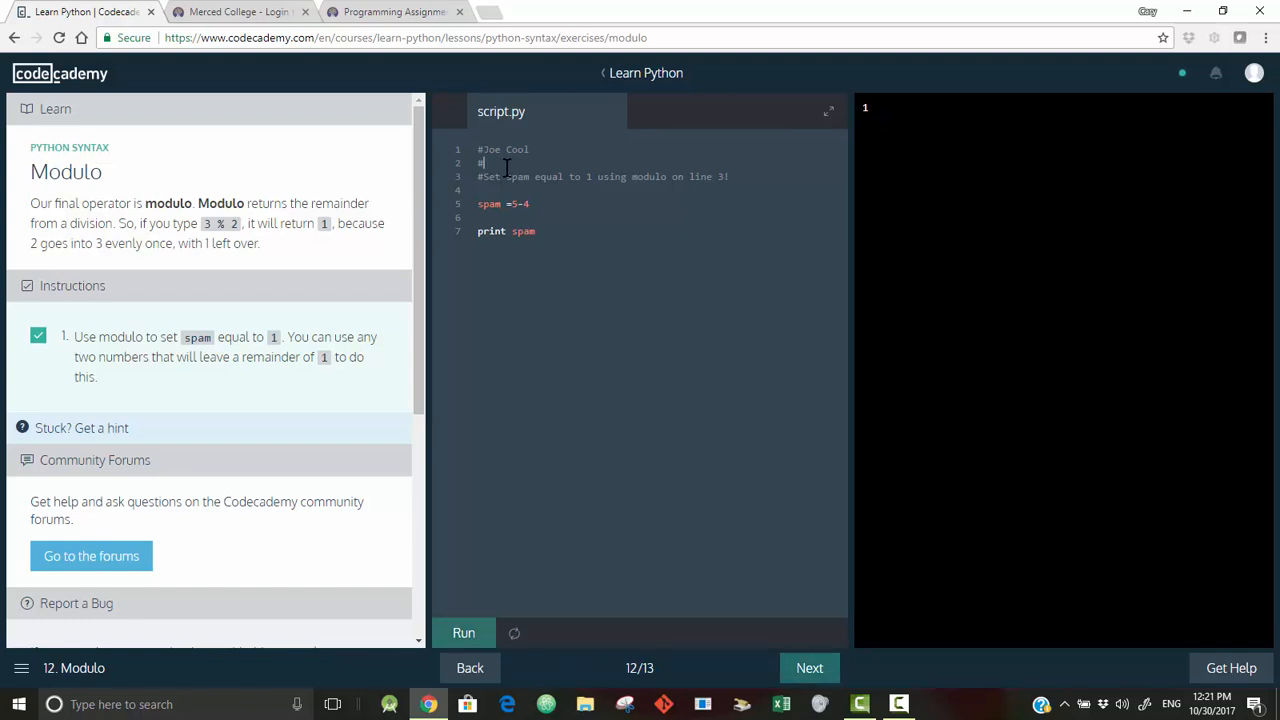
{"action": "type", "text": "10/"}
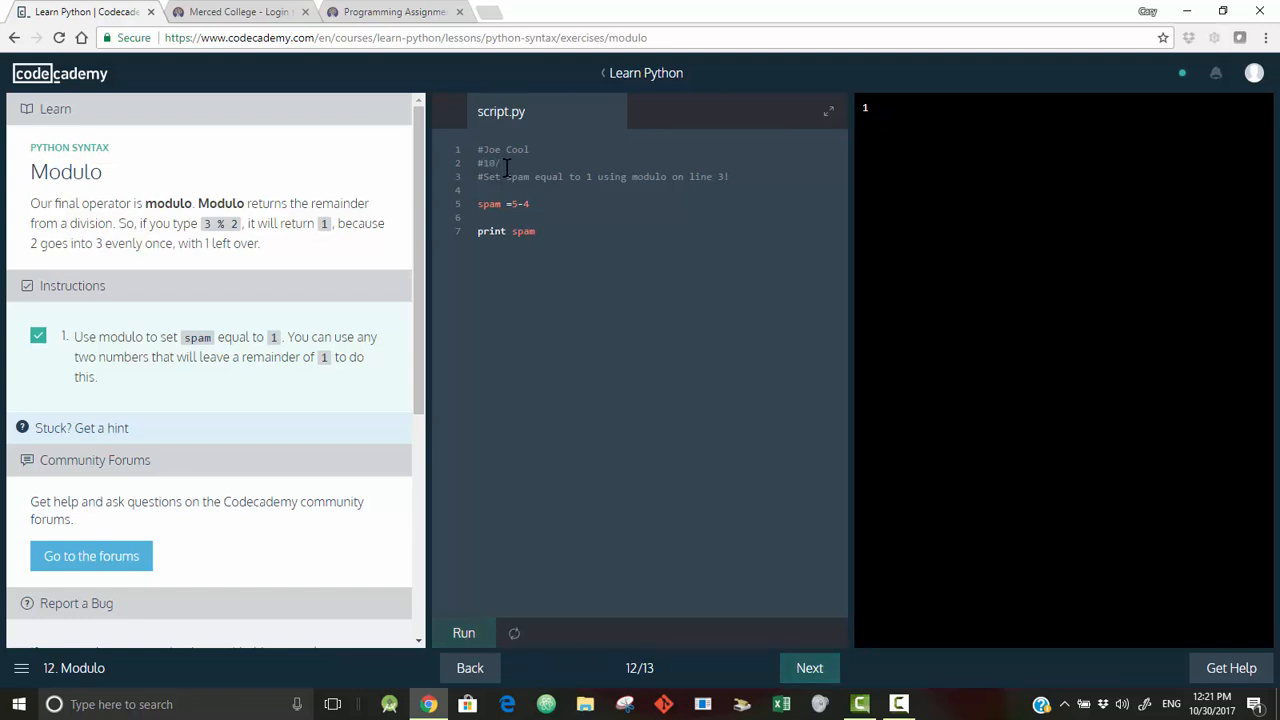
{"action": "type", "text": "3/17"}
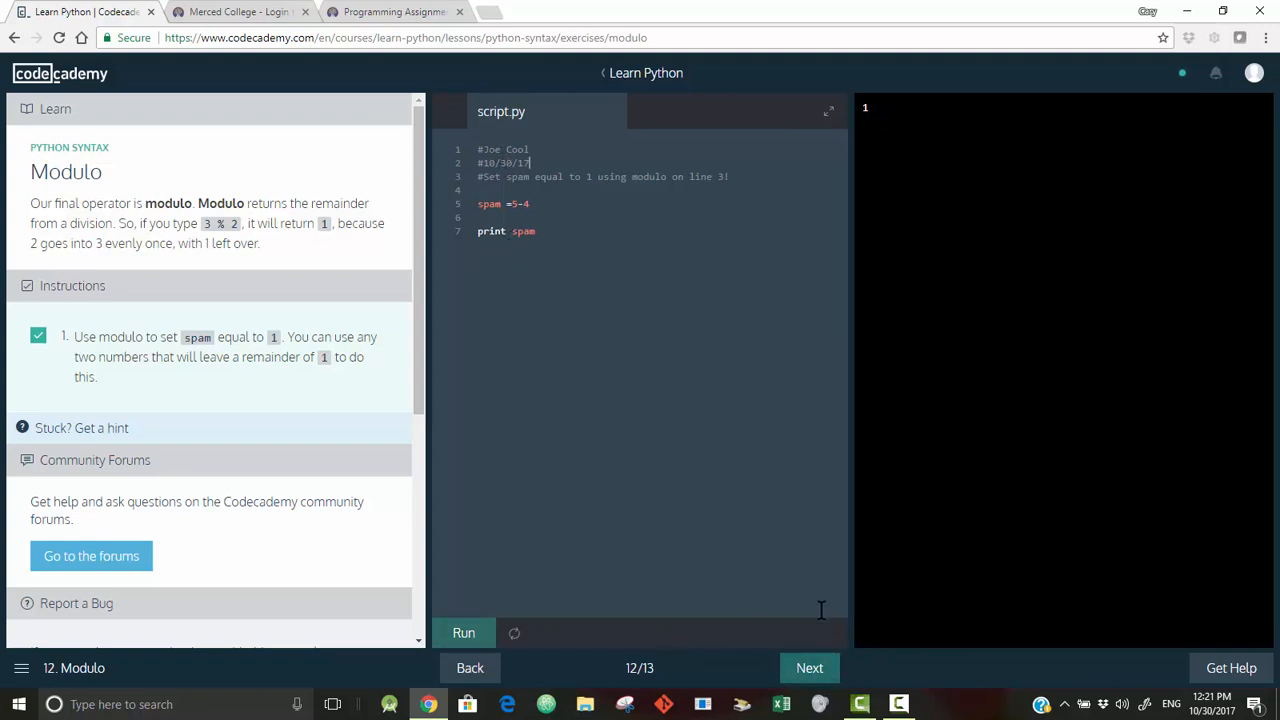
{"action": "mouse_move", "coordinate": [602, 442]}
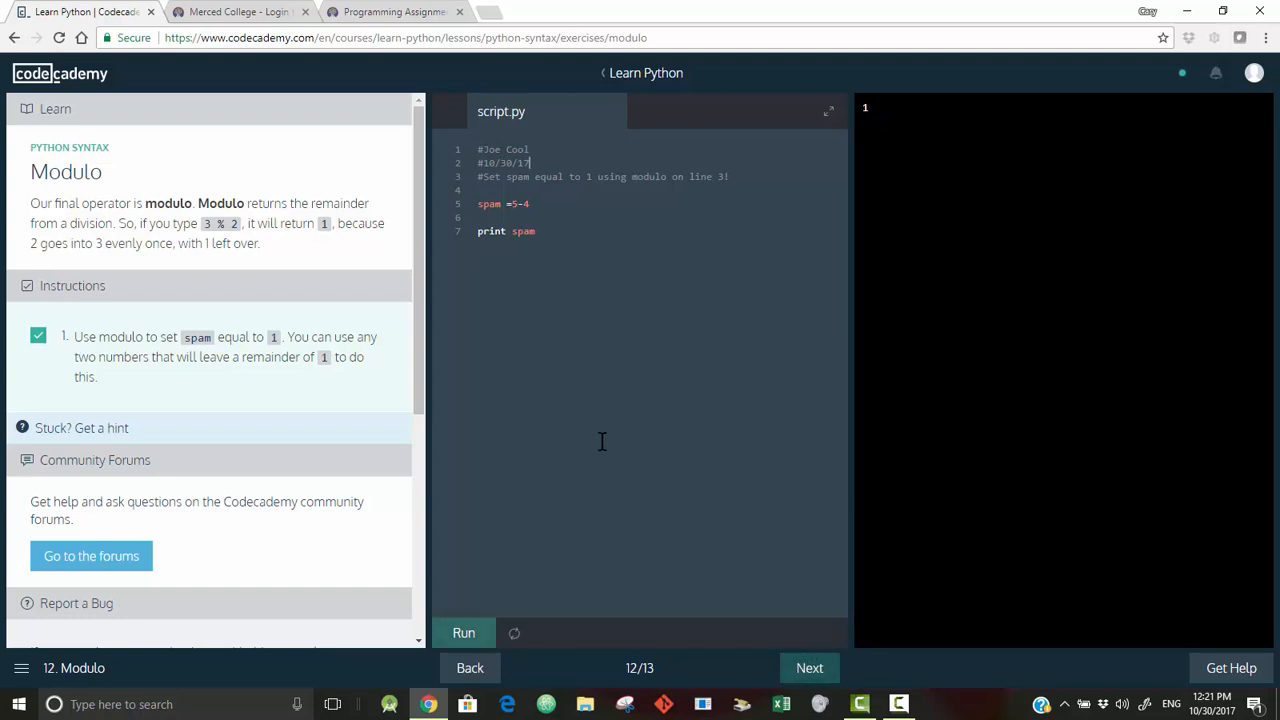
{"action": "mouse_move", "coordinate": [476, 680]}
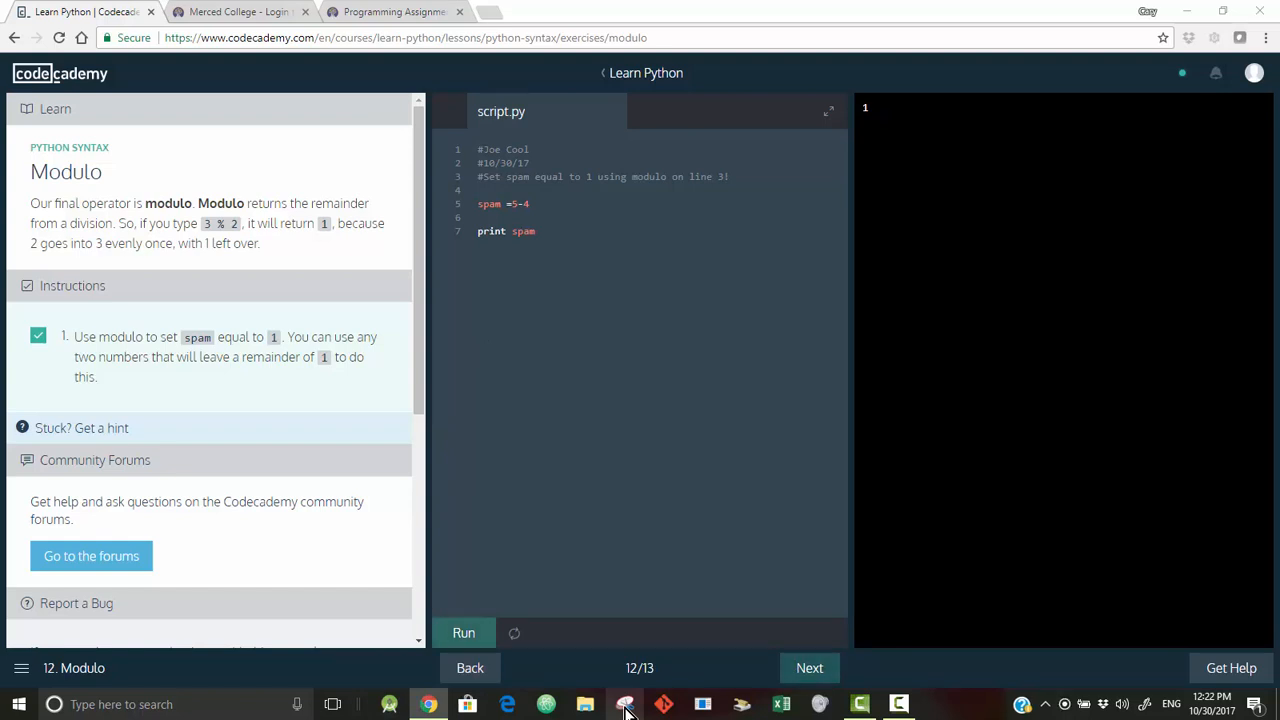
- Snip the Modulo lesson with its commented script and output, then bring up the blank Word document
{"action": "left_click", "coordinate": [624, 704]}
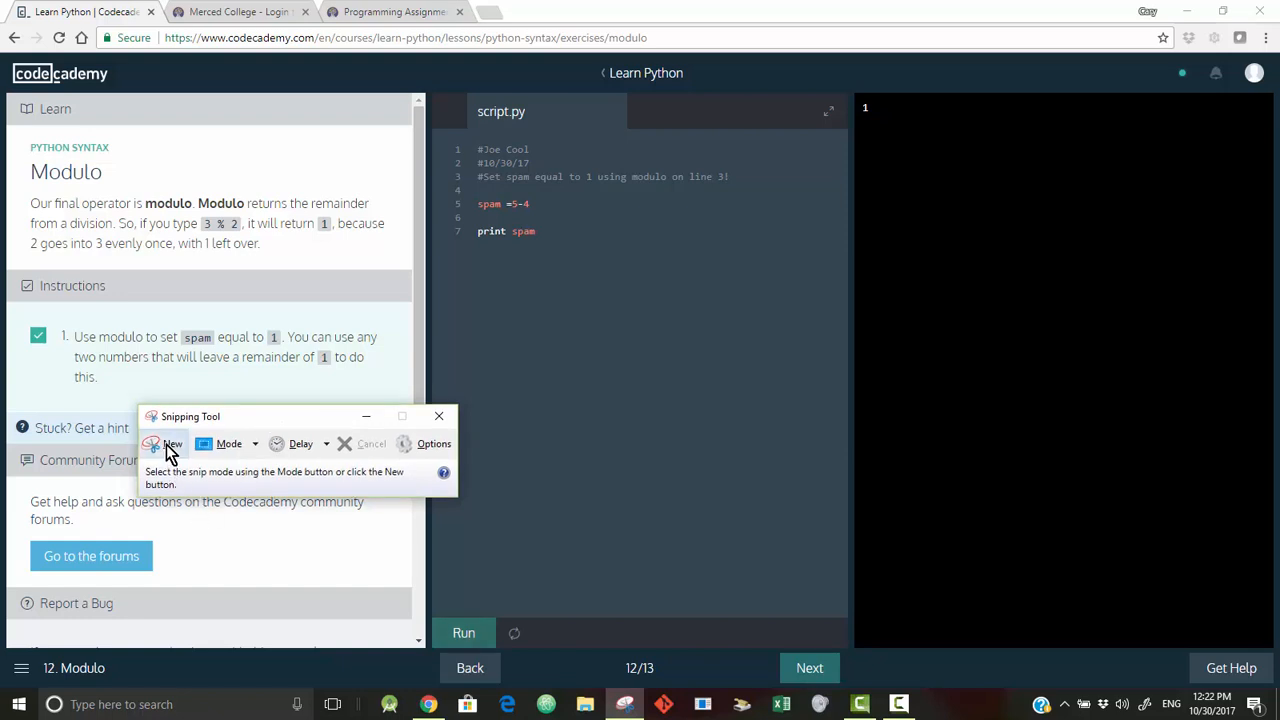
{"action": "left_click", "coordinate": [164, 444]}
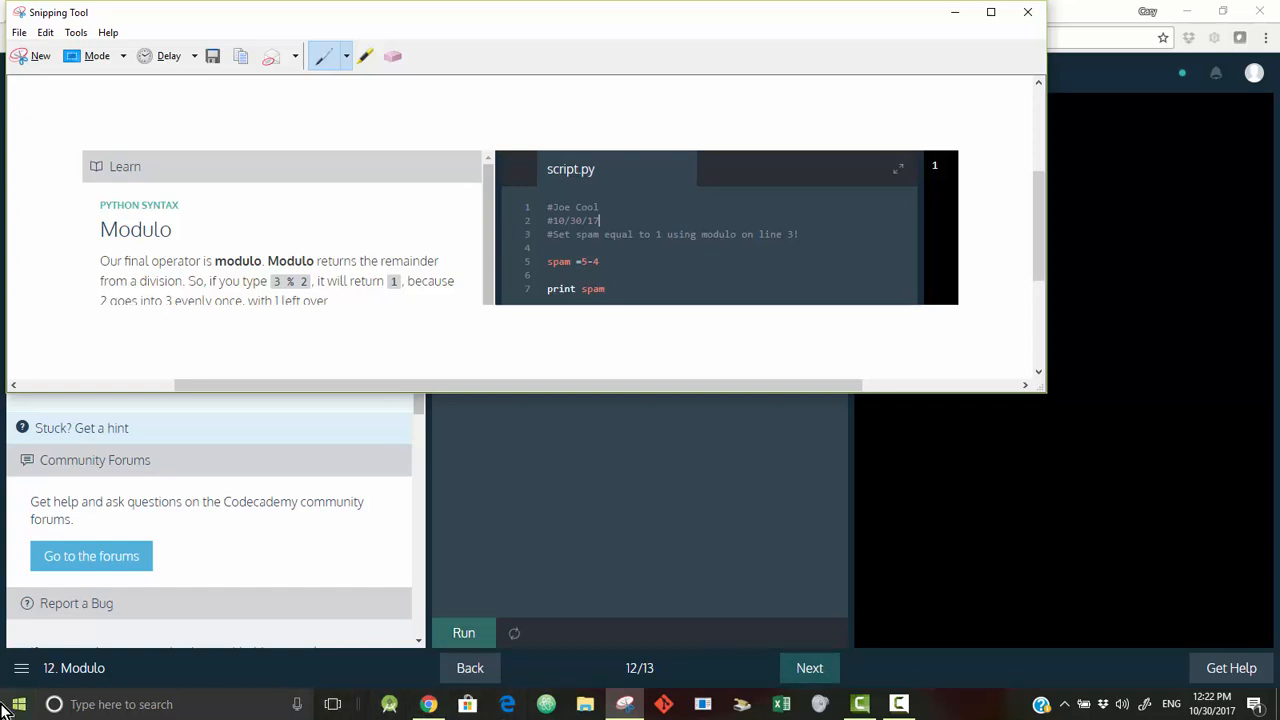
{"action": "left_click", "coordinate": [12, 704]}
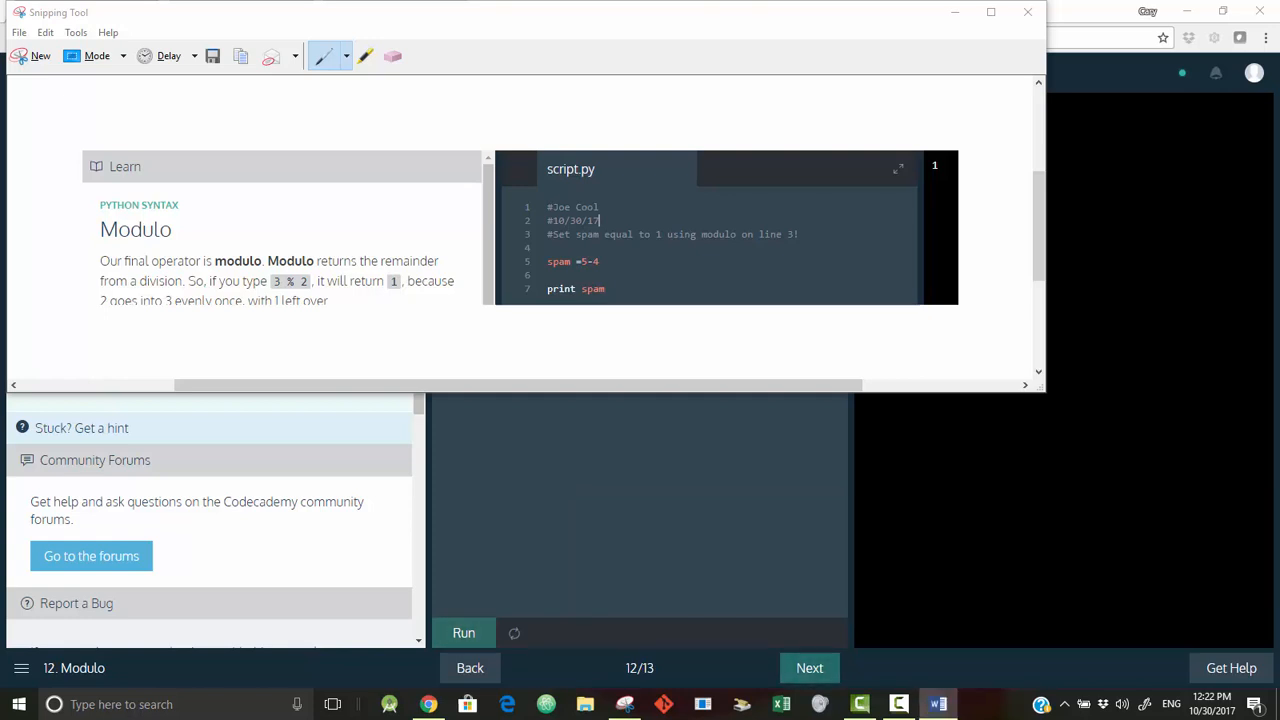
{"action": "left_click", "coordinate": [936, 704]}
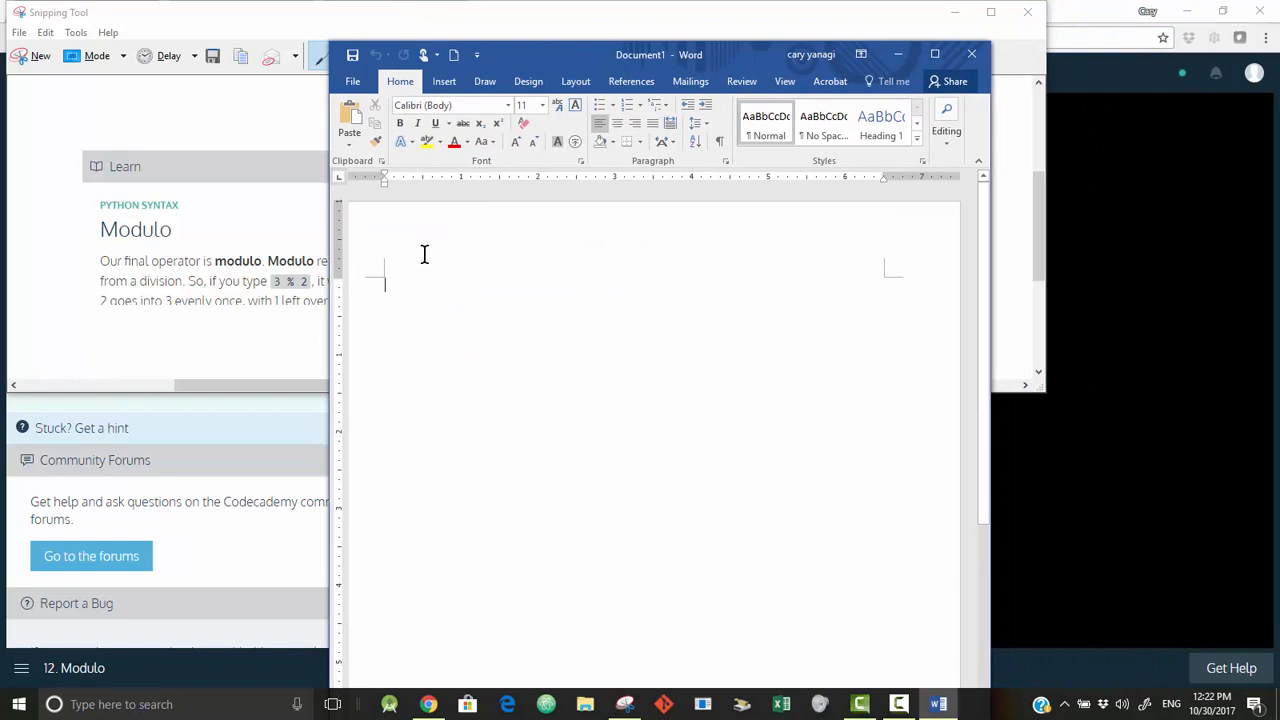
- Enter the name 'Joe Cool' and the label 1.12 around the pasted screenshot in Word
{"action": "type", "text": "Joe Cool"}
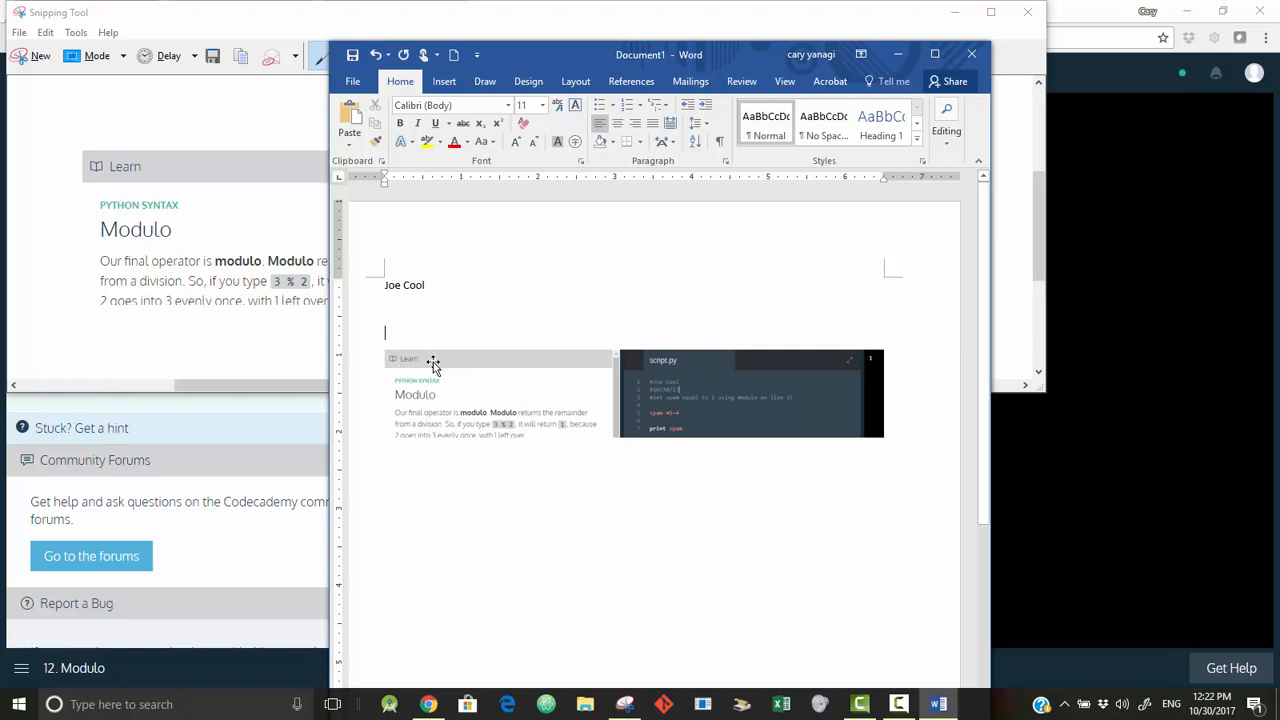
{"action": "type", "text": "1"}
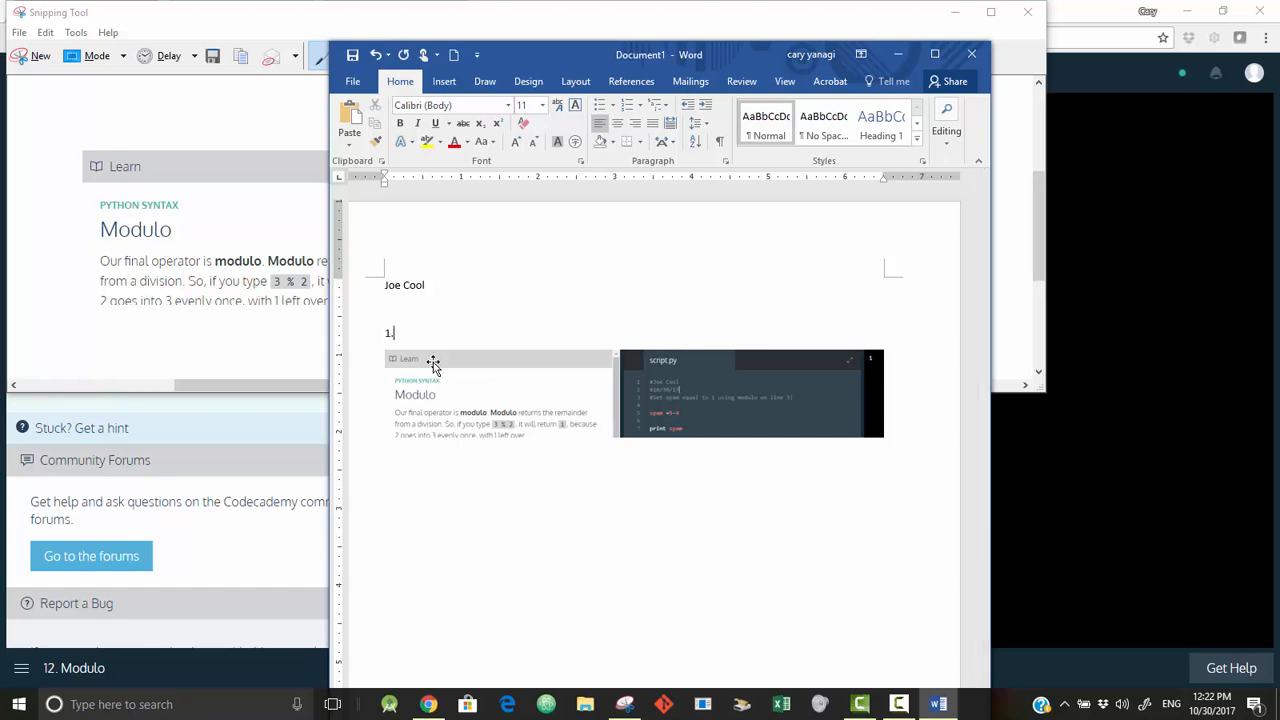
{"action": "type", "text": ".12"}
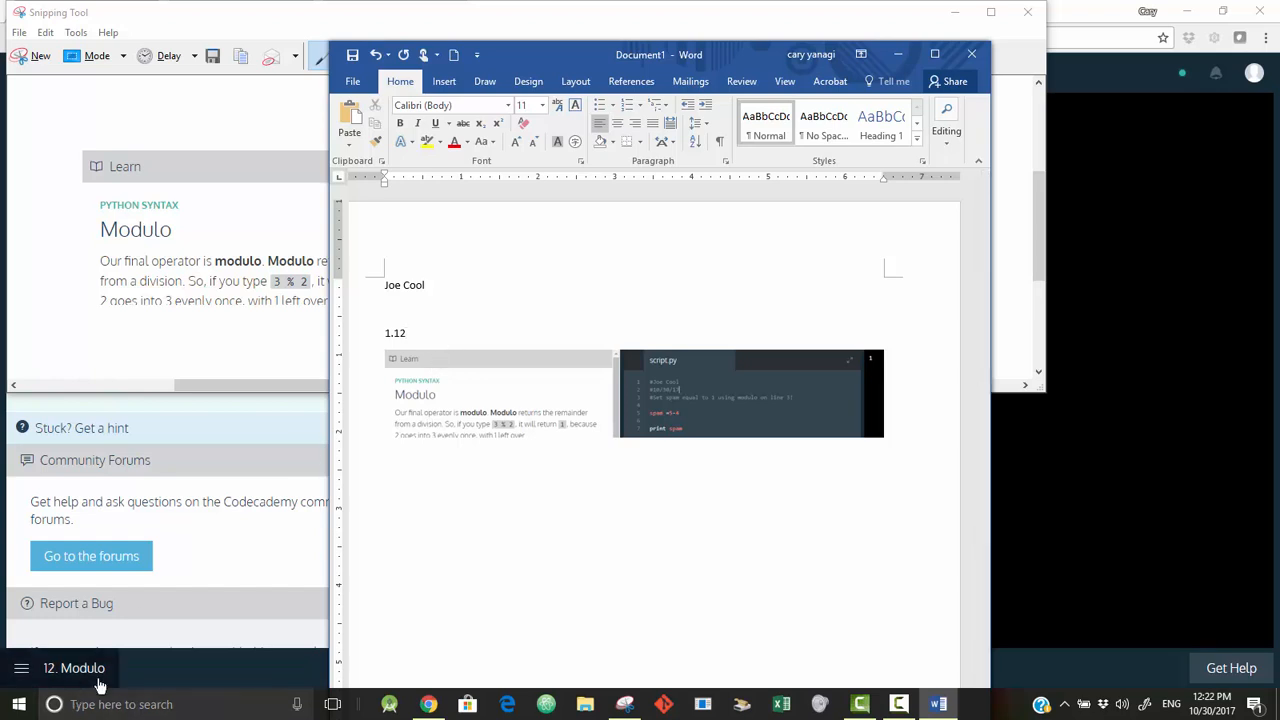
{"action": "mouse_move", "coordinate": [256, 616]}
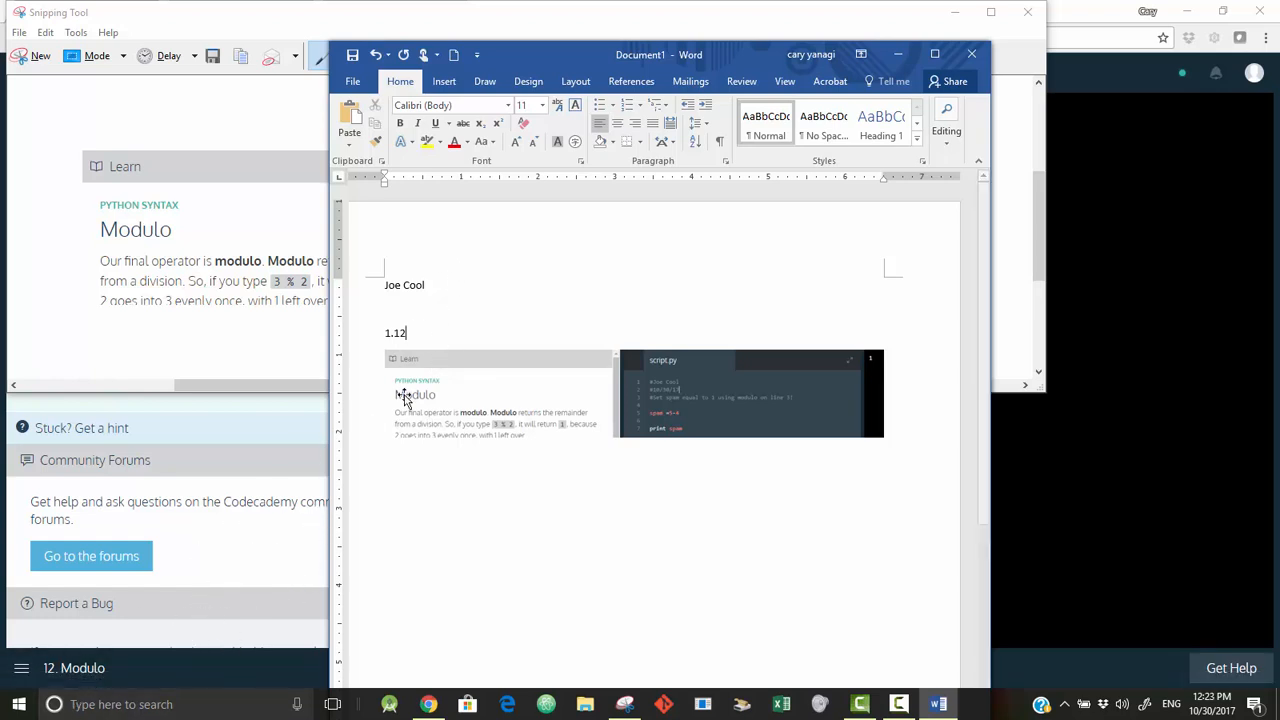
{"action": "mouse_move", "coordinate": [432, 510]}
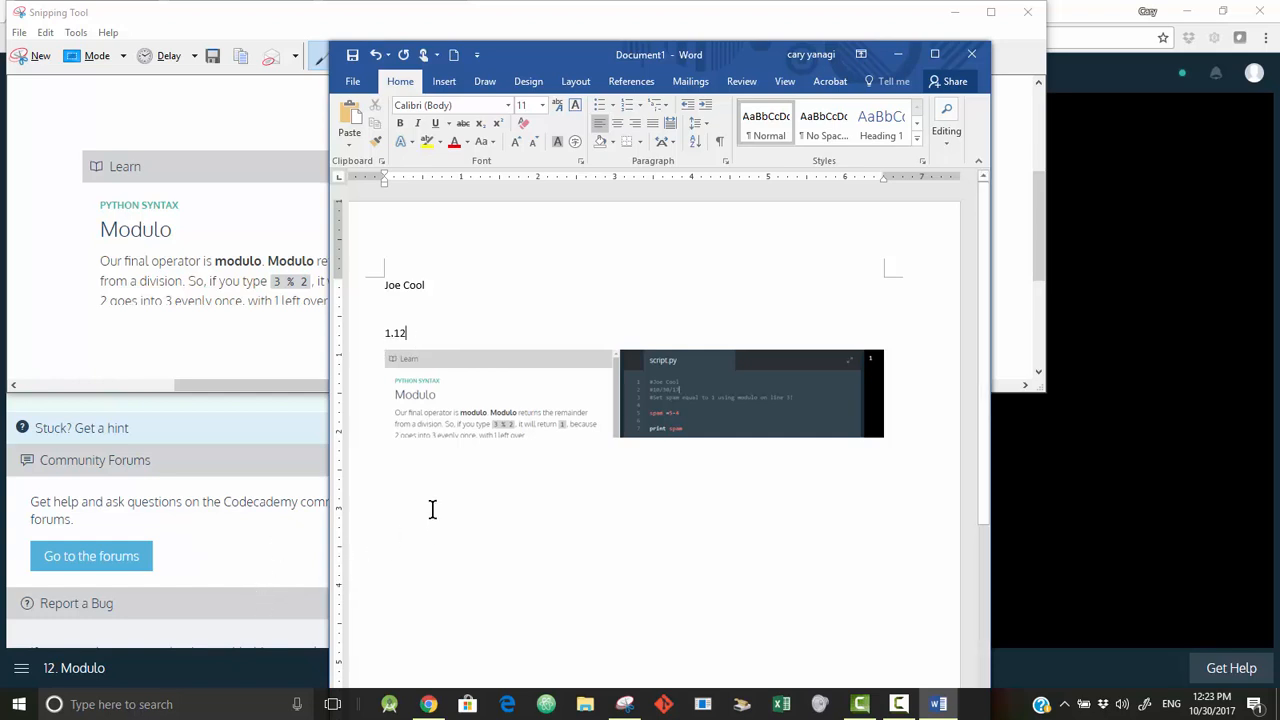
{"action": "mouse_move", "coordinate": [604, 410]}
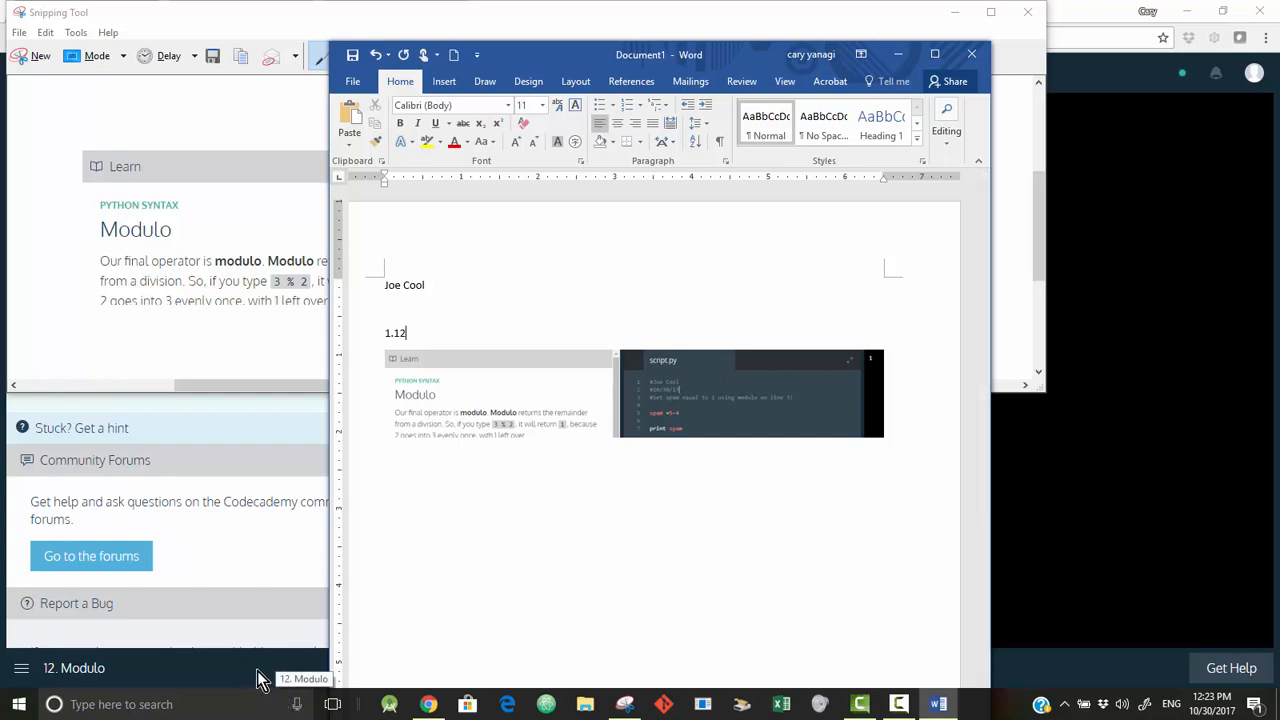
{"action": "mouse_move", "coordinate": [452, 568]}
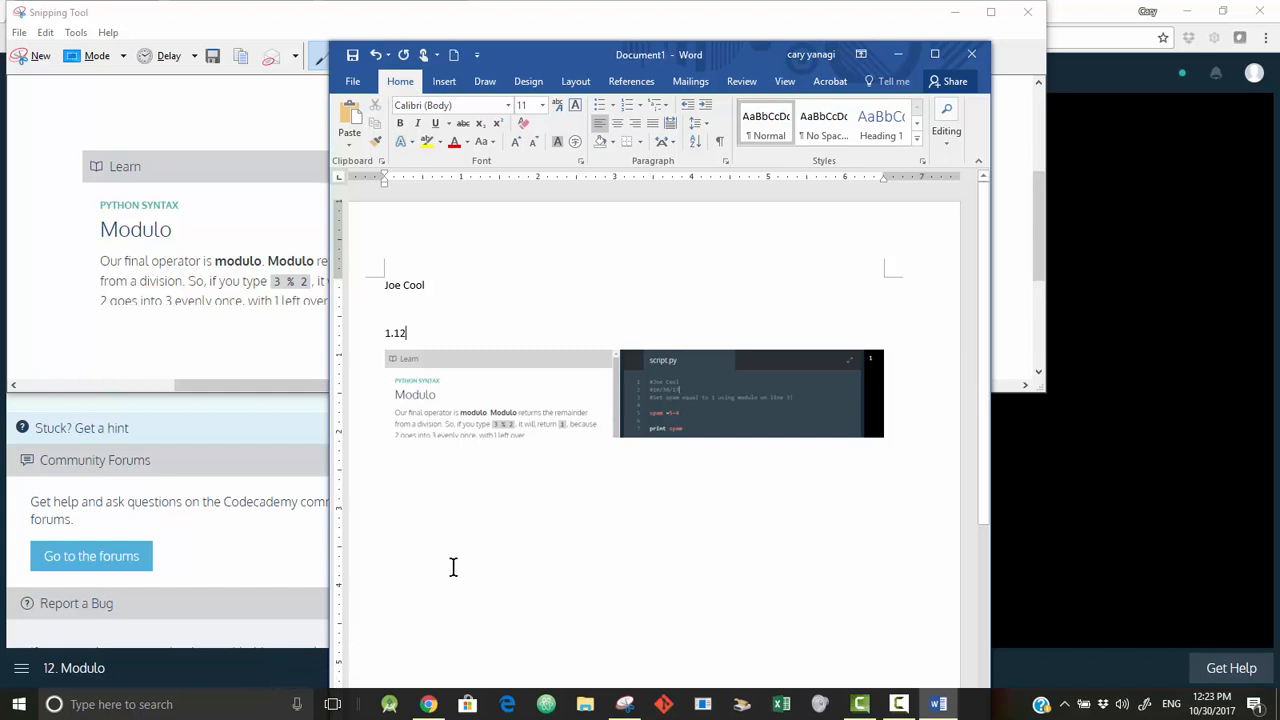